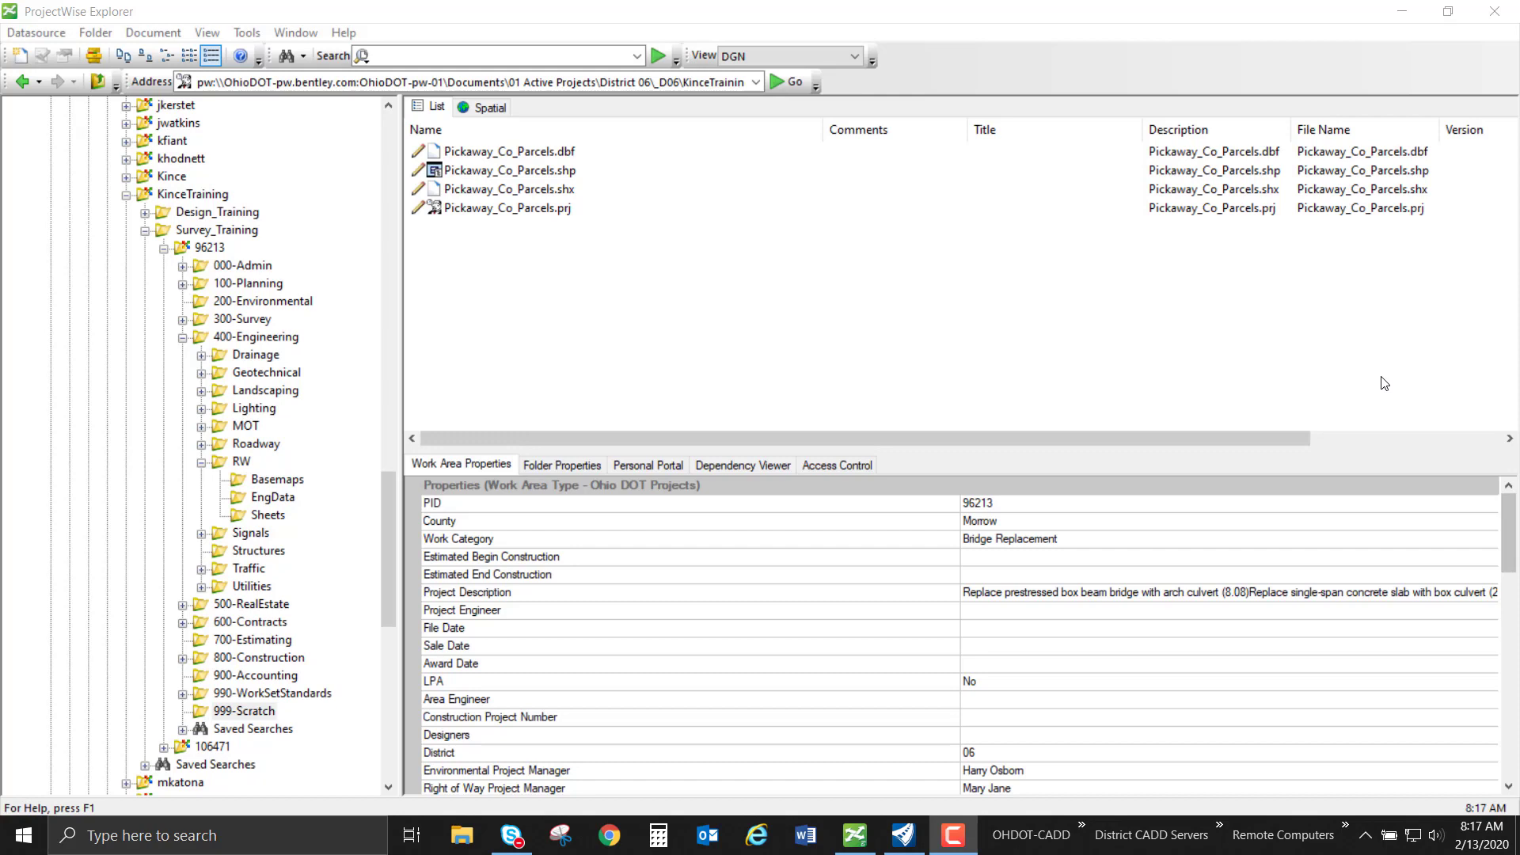
{"action": "mouse_move", "coordinate": [1351, 383]}
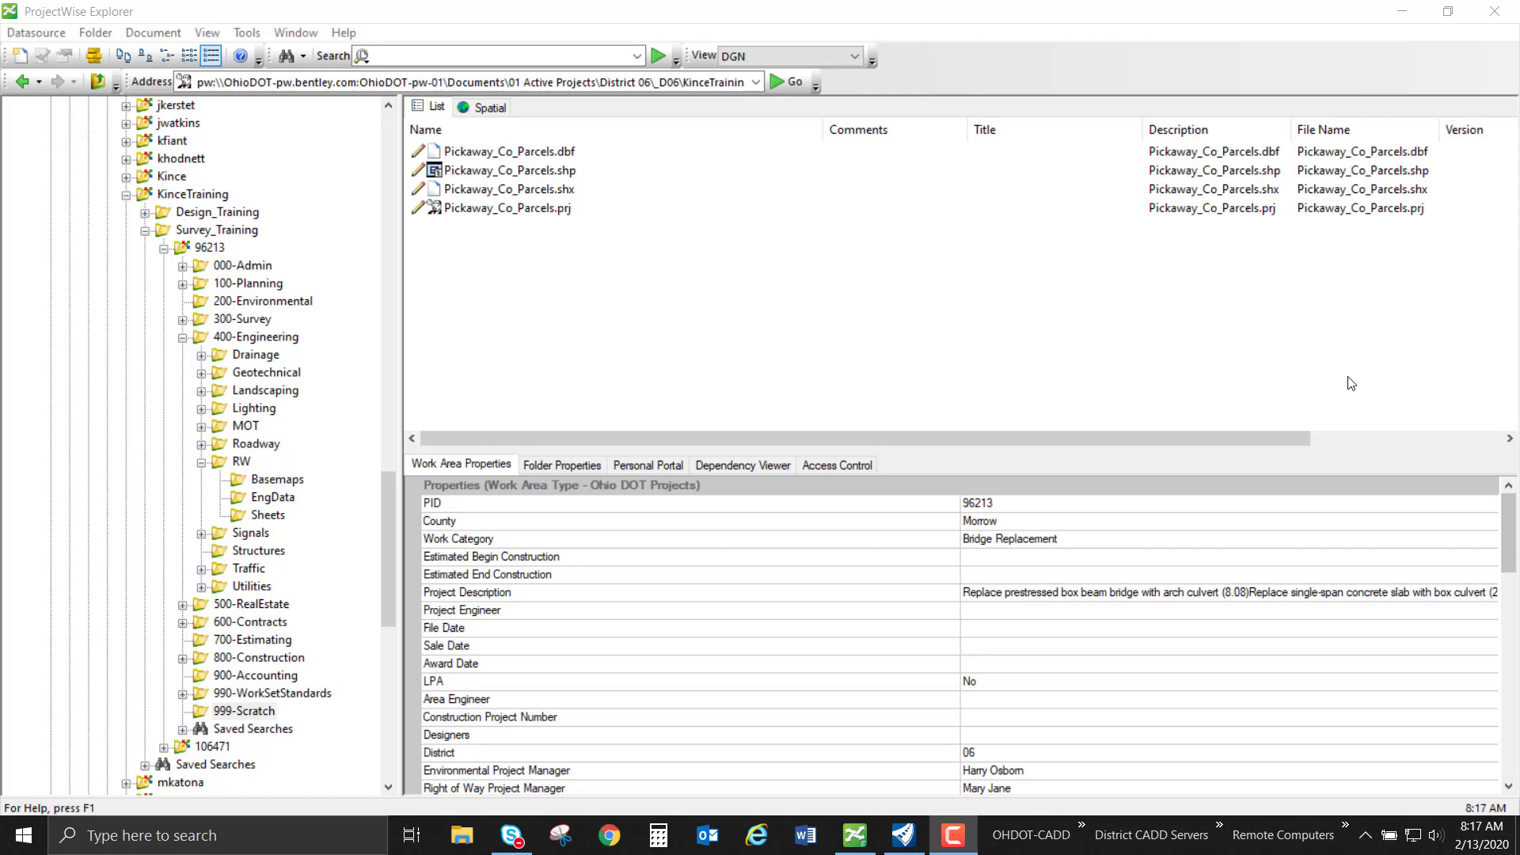
{"action": "mouse_move", "coordinate": [741, 314]}
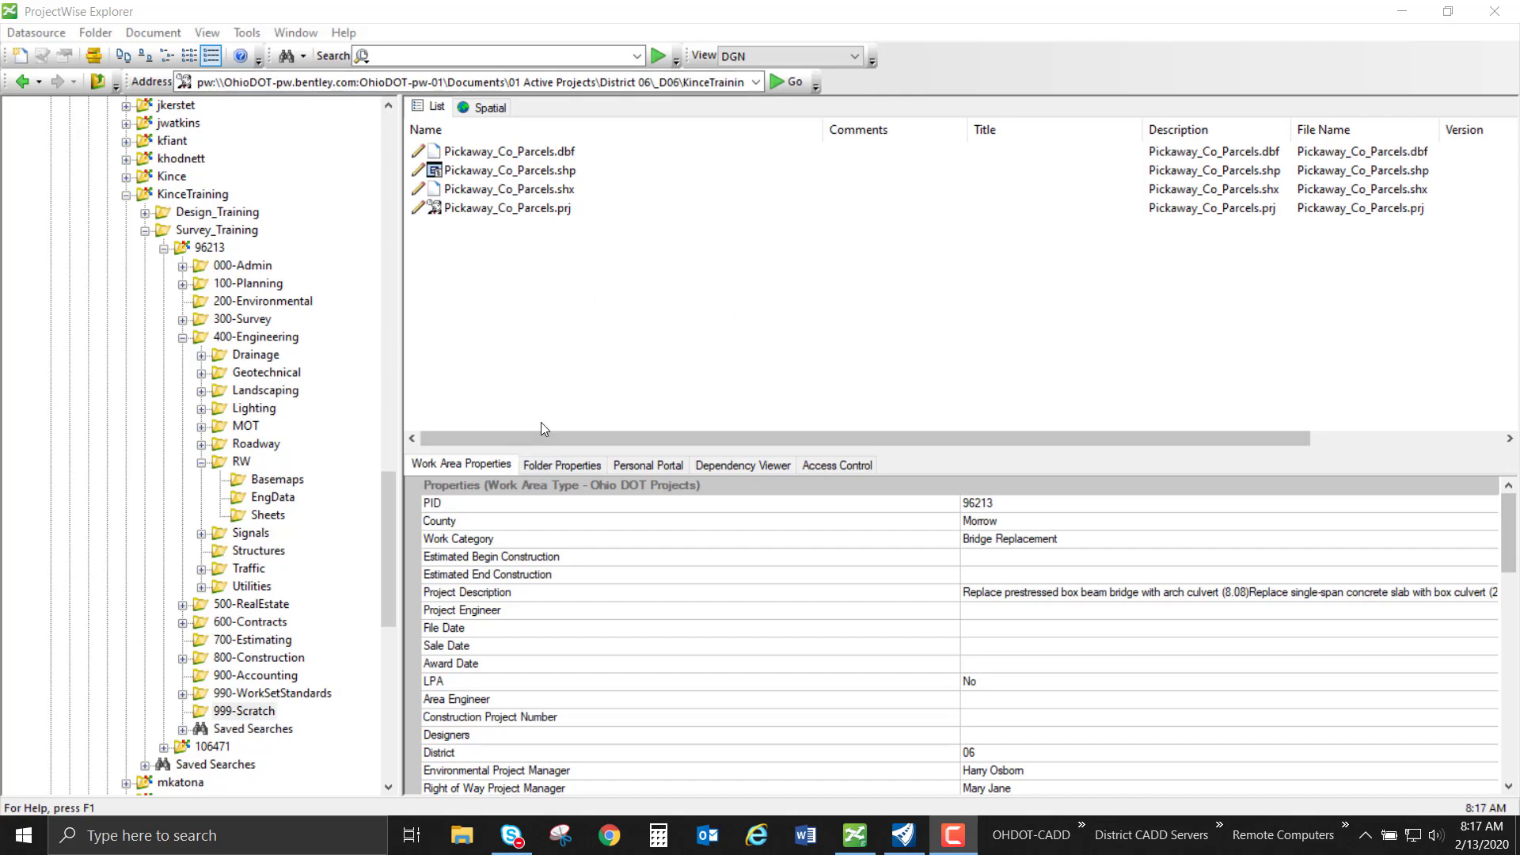
{"action": "mouse_move", "coordinate": [199, 295]}
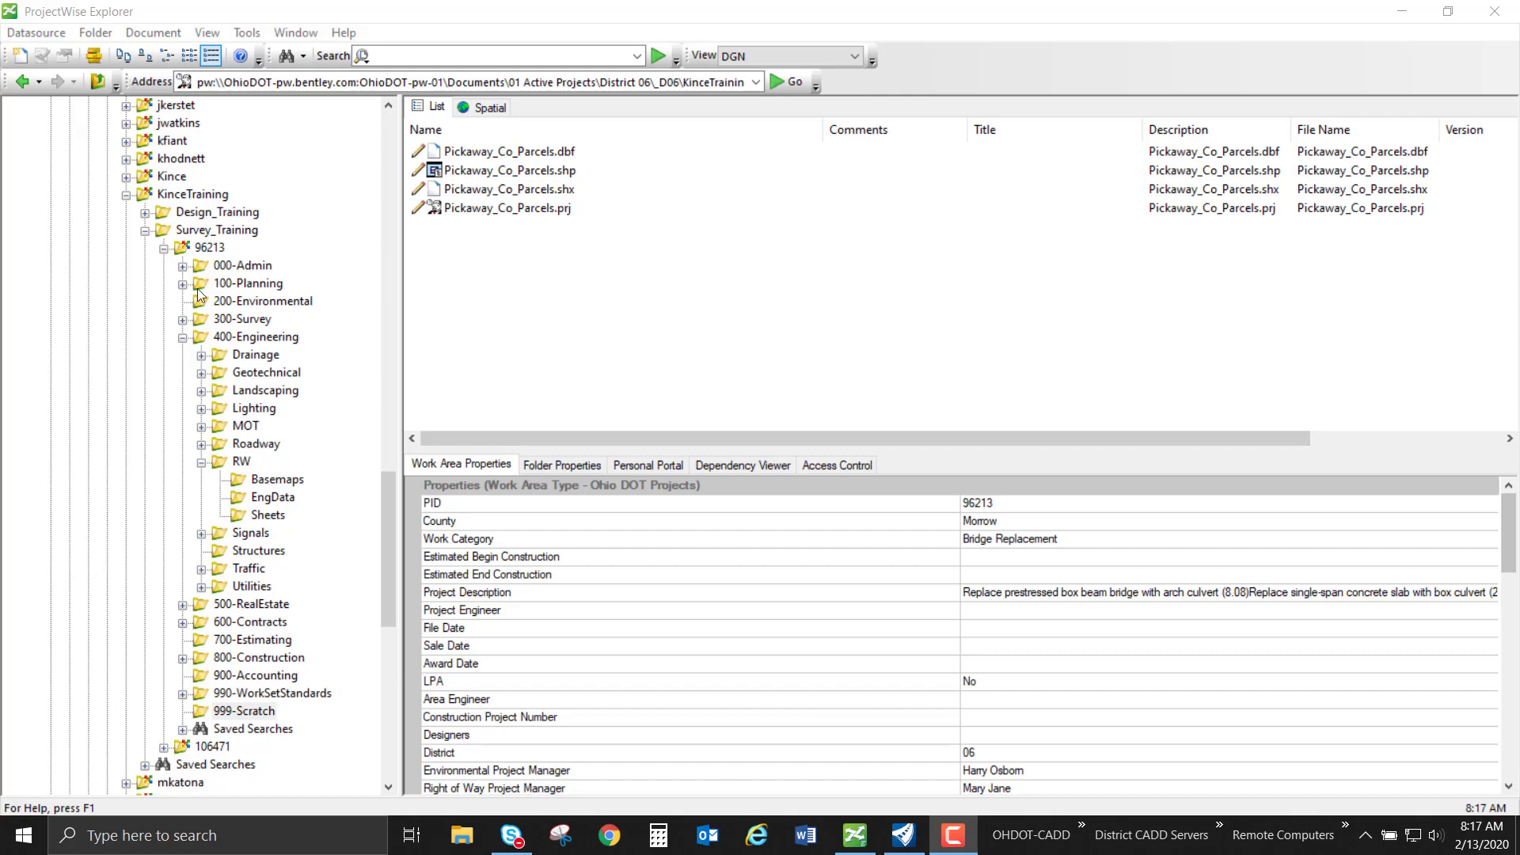
Step: Review document properties of Pickaway_Co_Parcels.shp and its .shx, .dbf and .prj companions
{"action": "left_click", "coordinate": [505, 170]}
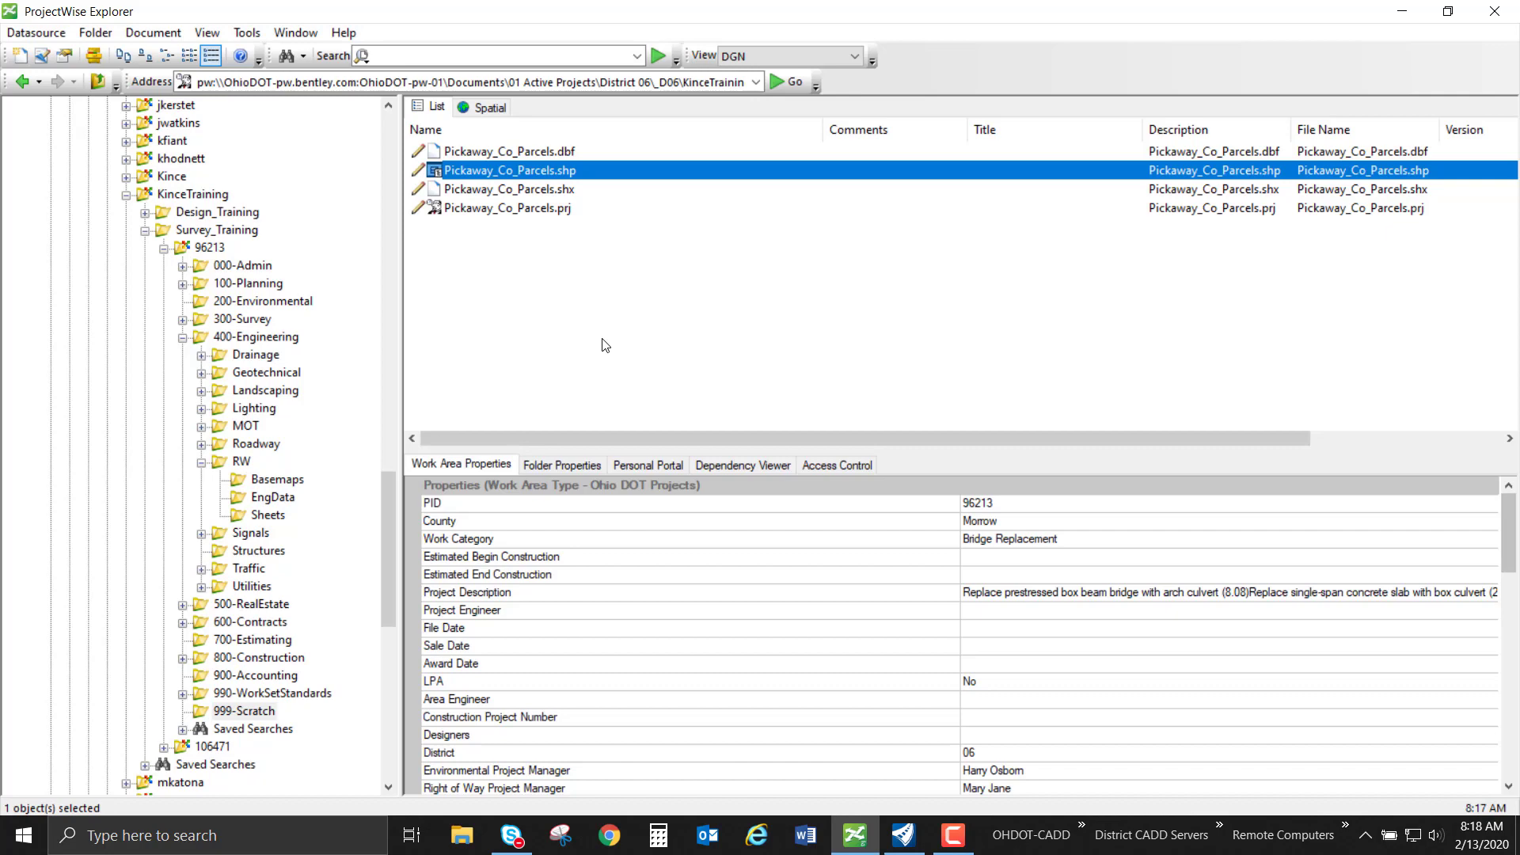
{"action": "left_click", "coordinate": [461, 464]}
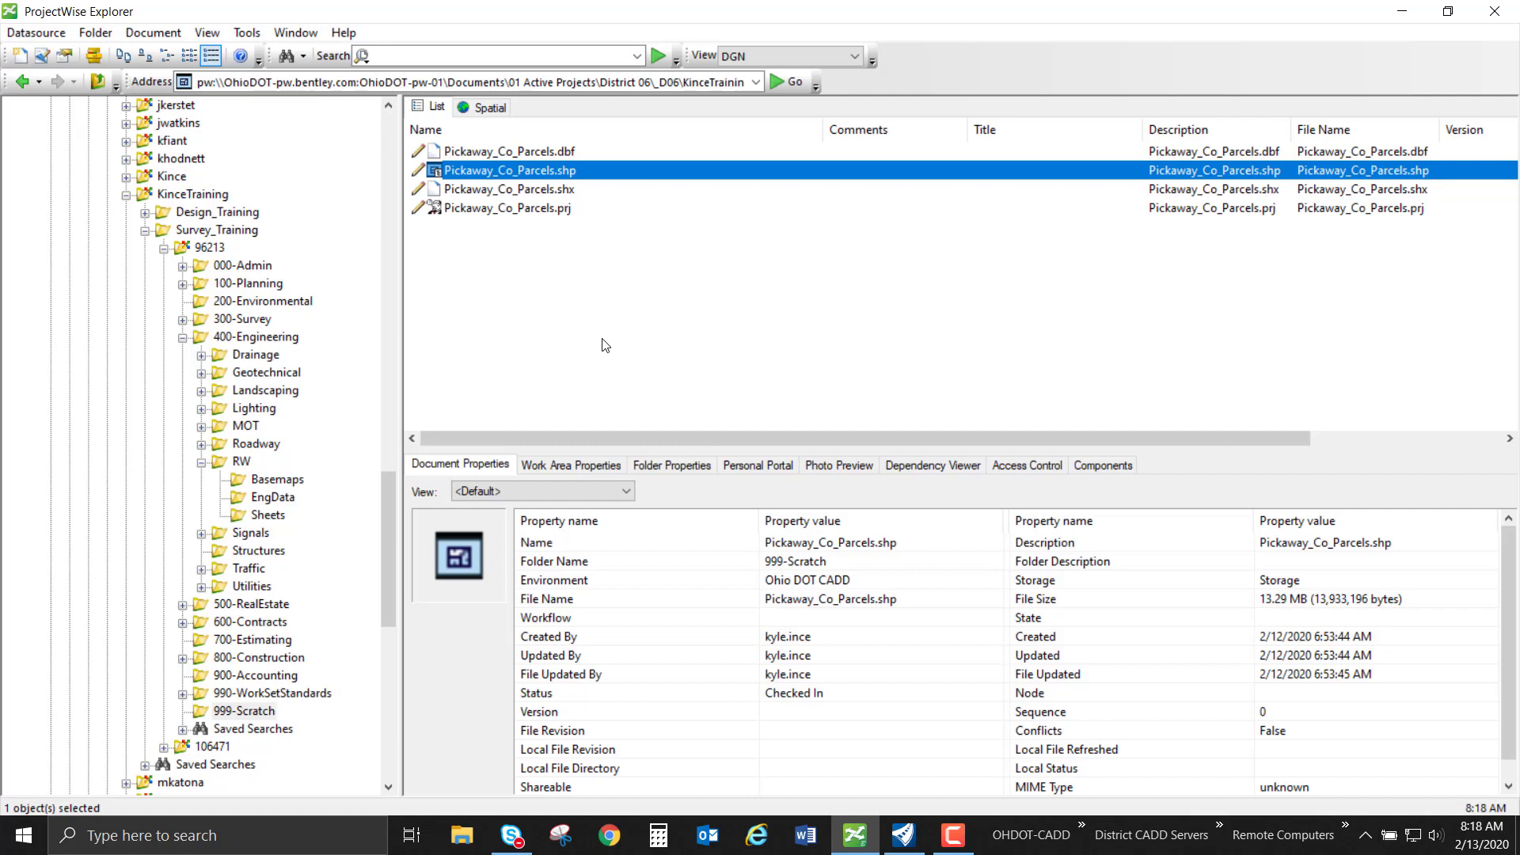
{"action": "mouse_move", "coordinate": [694, 211]}
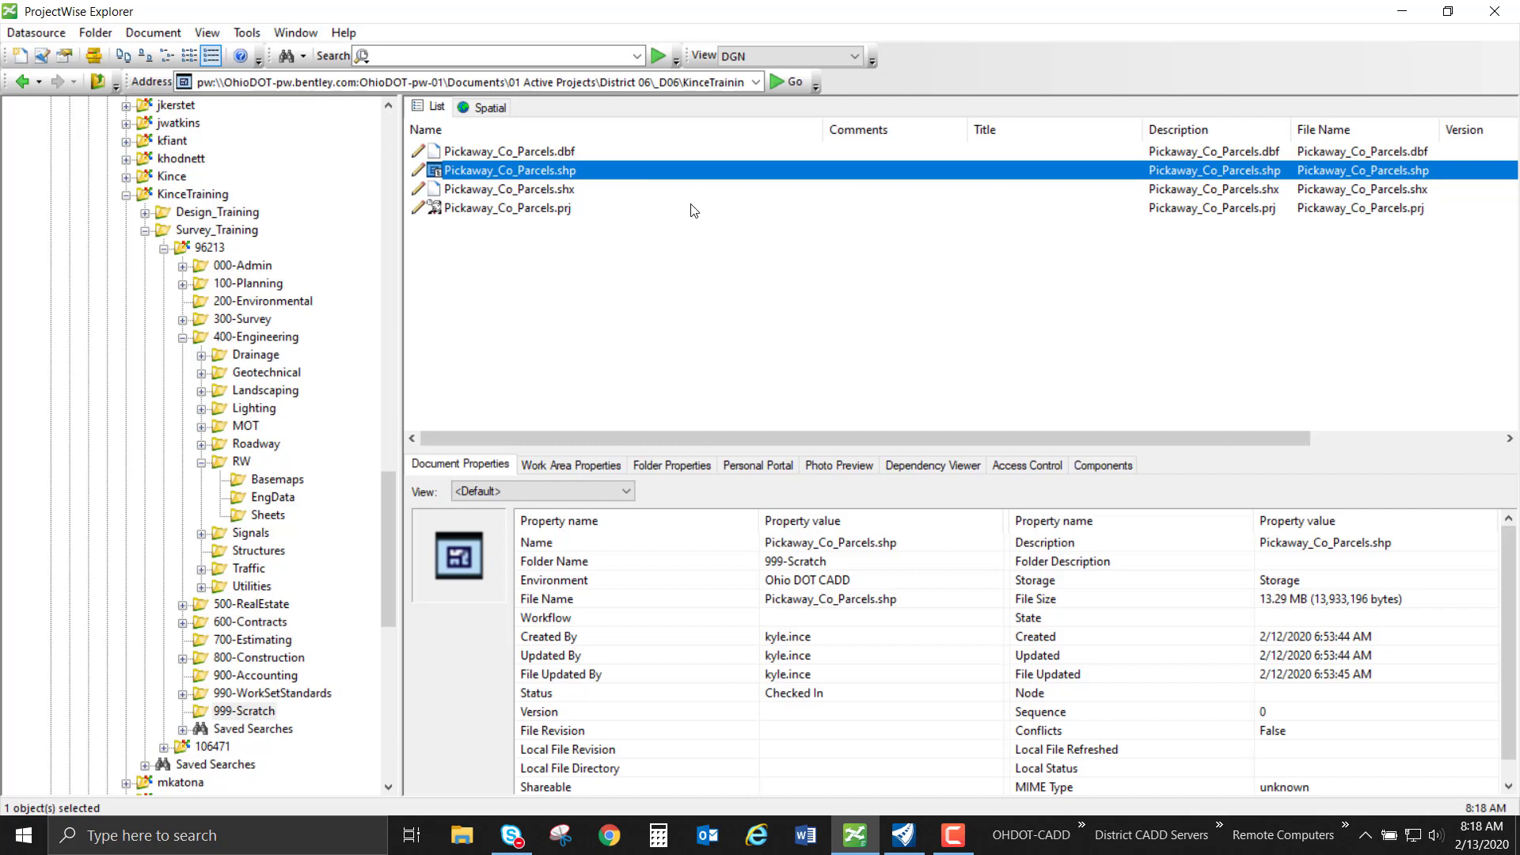
{"action": "left_click", "coordinate": [506, 188]}
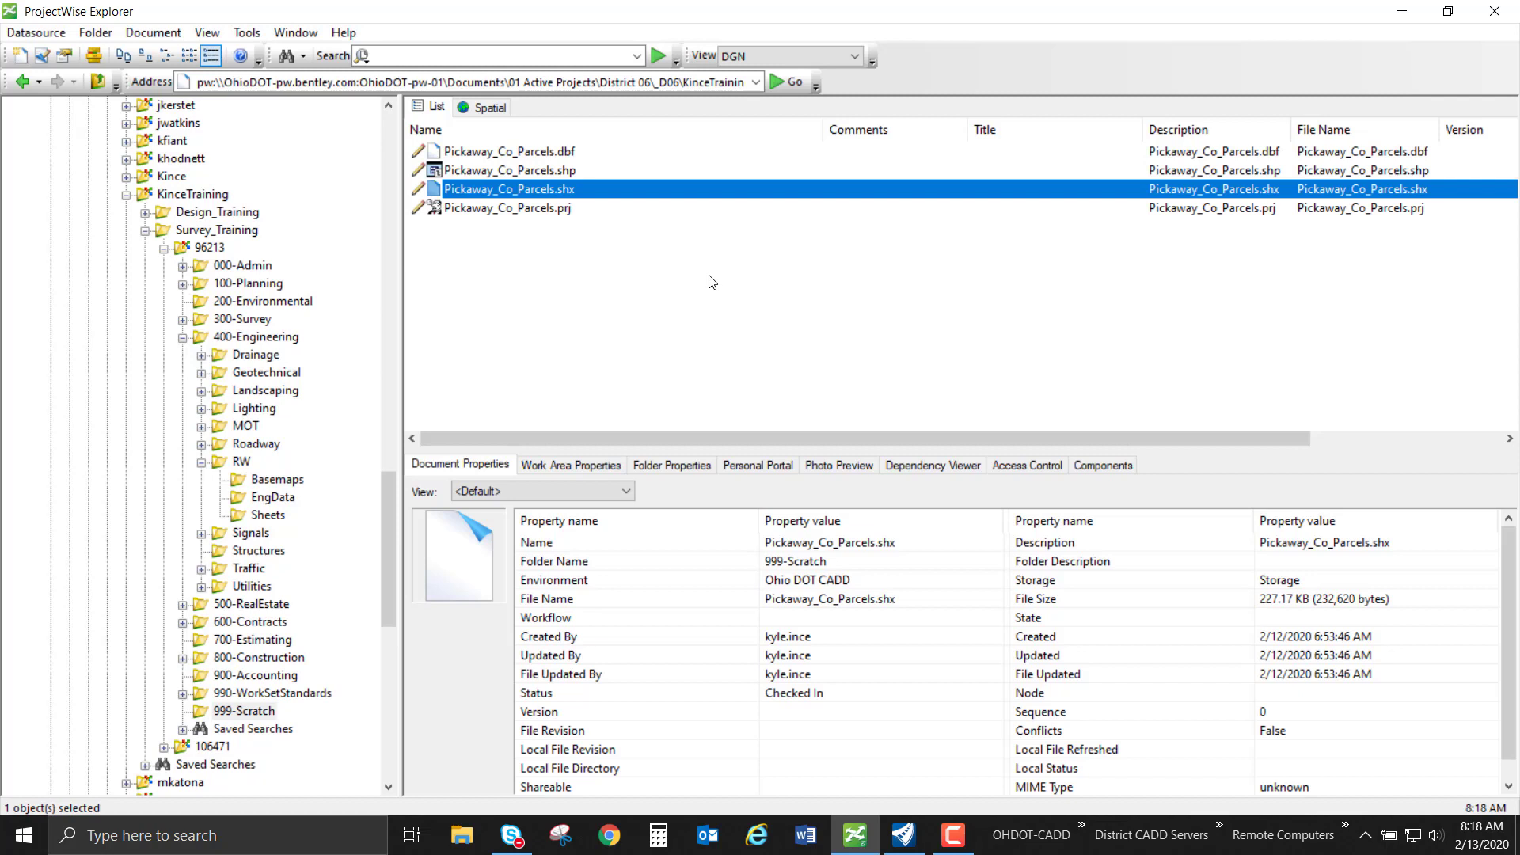
{"action": "mouse_move", "coordinate": [593, 179]}
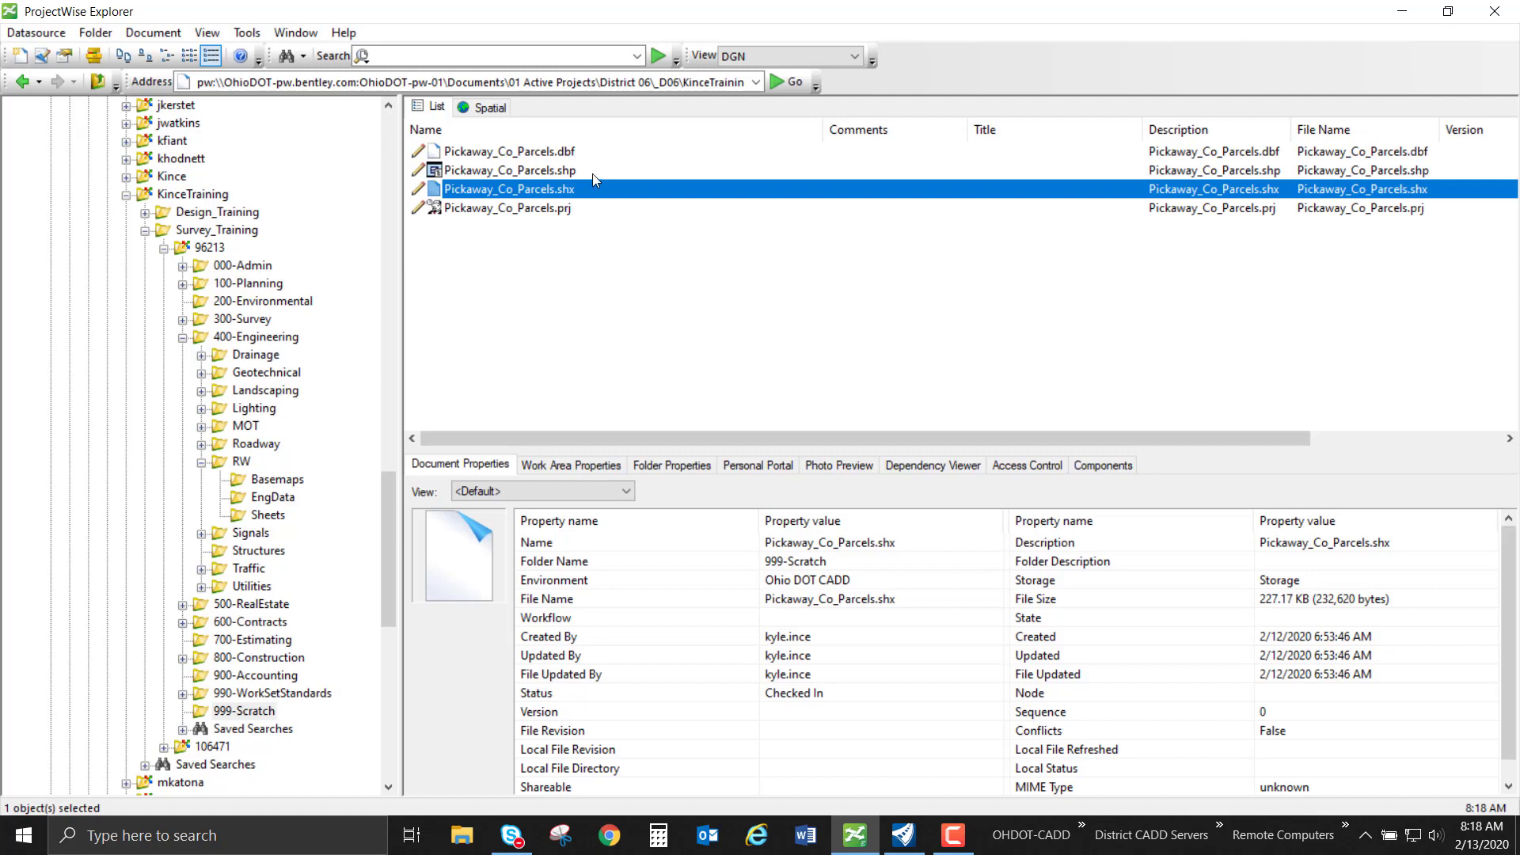
{"action": "left_click", "coordinate": [508, 150]}
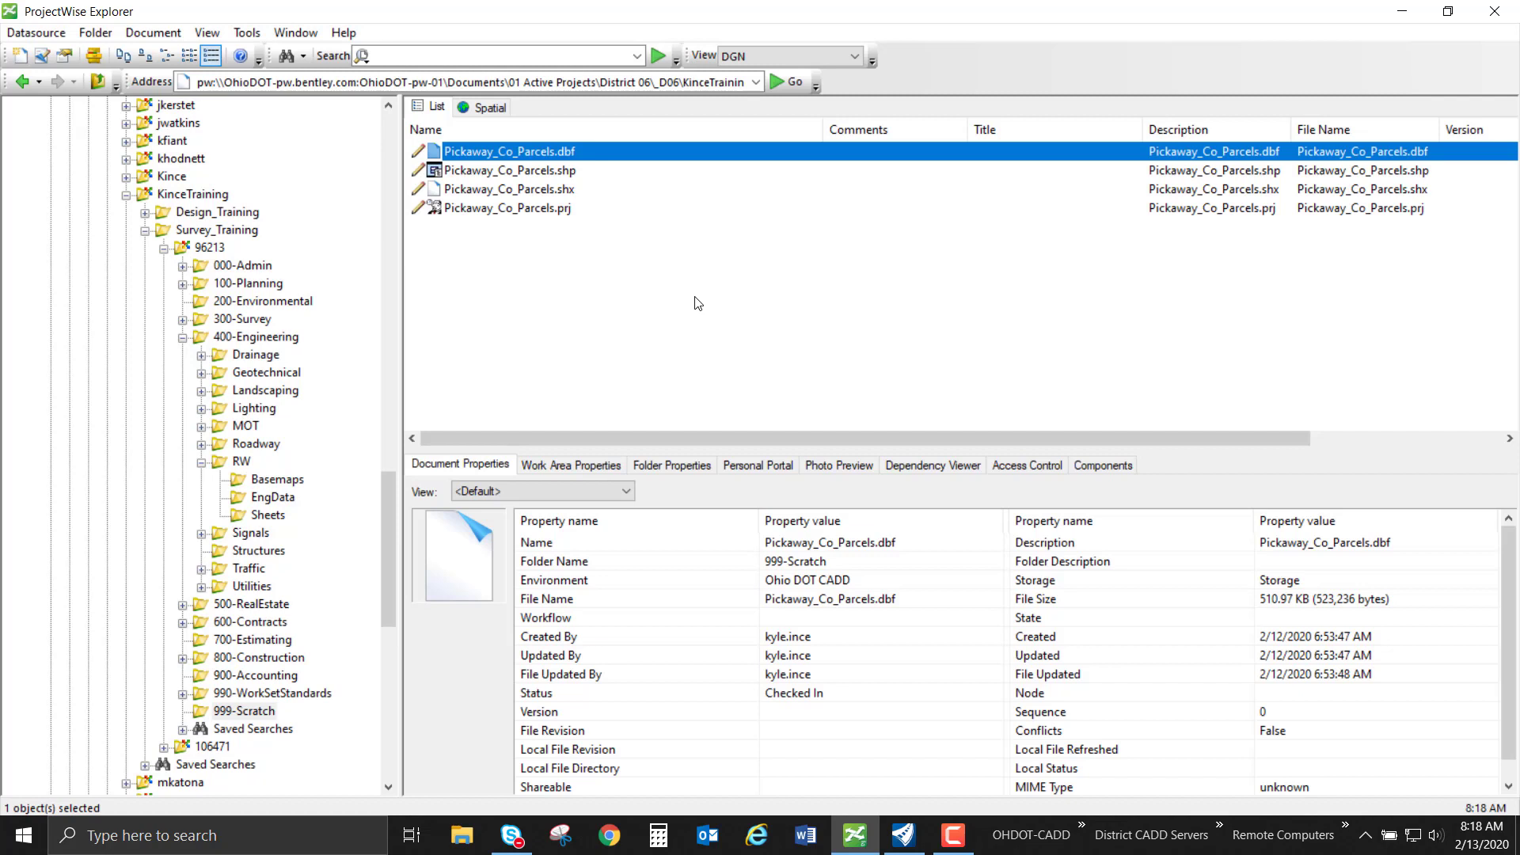
{"action": "mouse_move", "coordinate": [572, 173]}
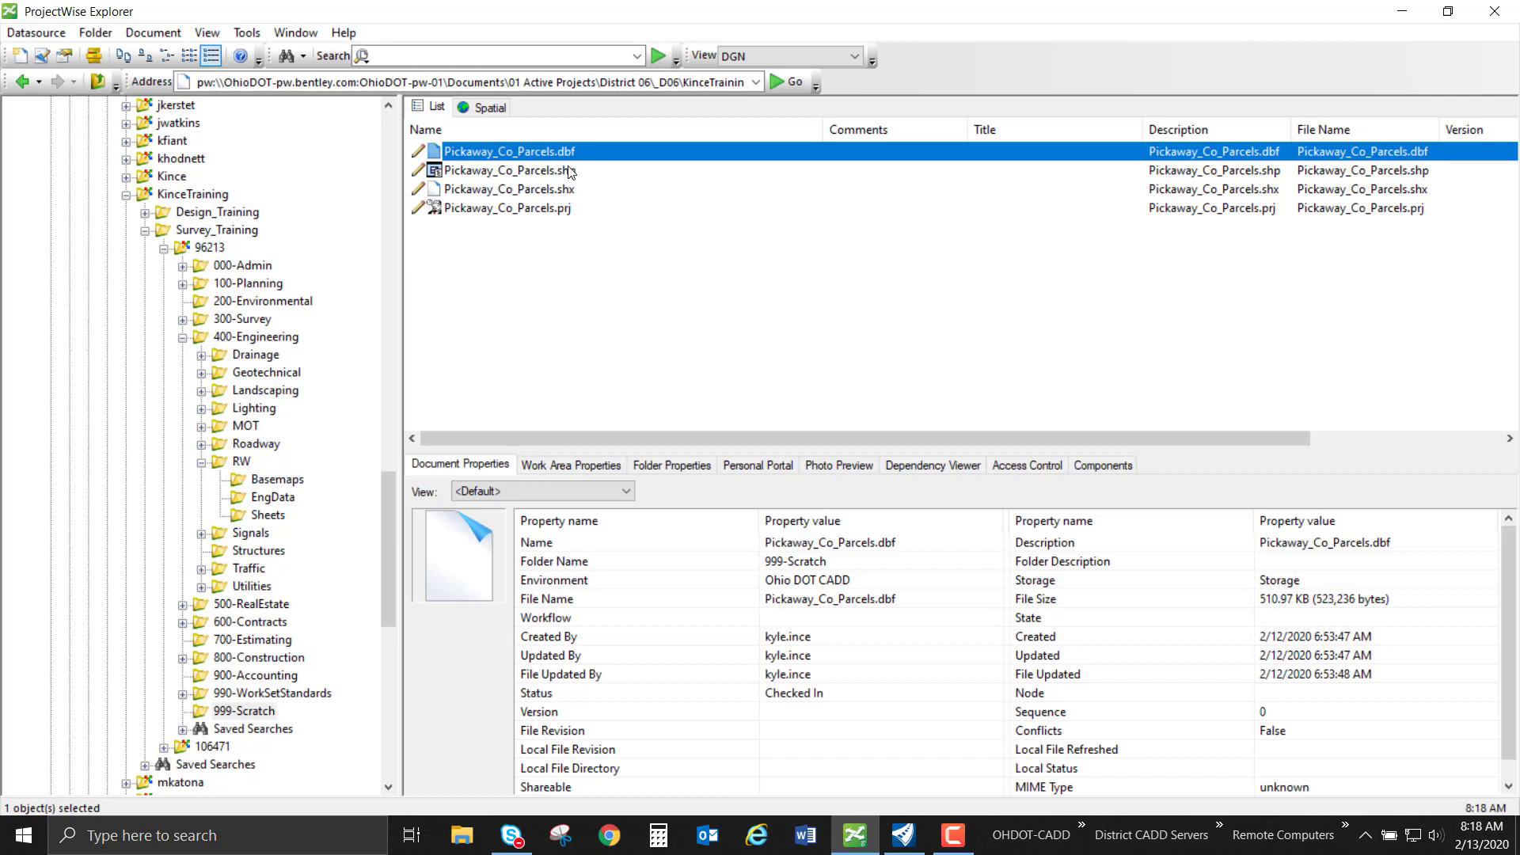
{"action": "left_click", "coordinate": [506, 207]}
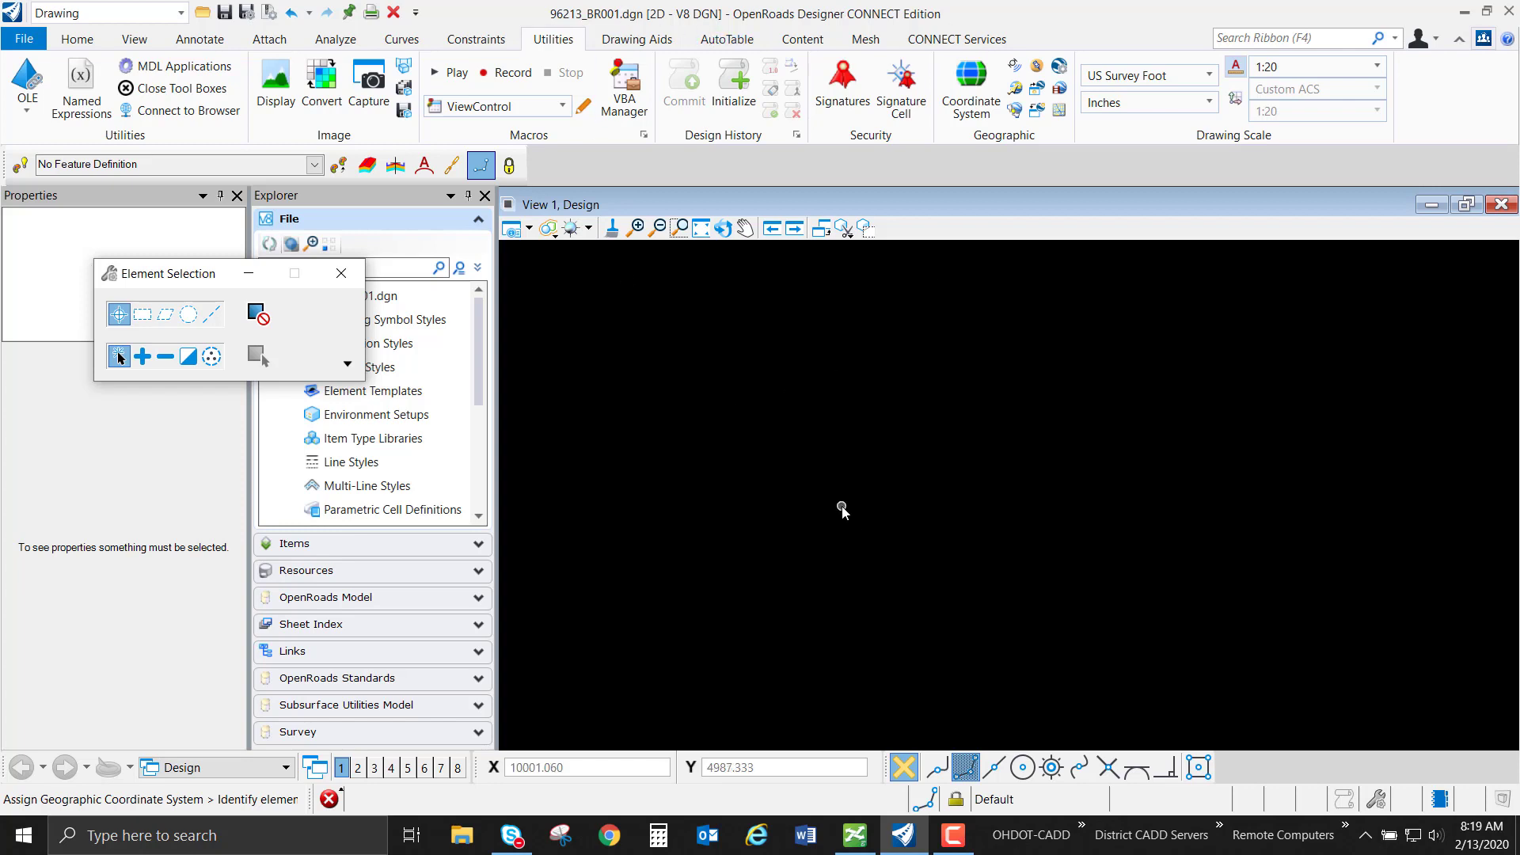
{"action": "mouse_move", "coordinate": [622, 26]}
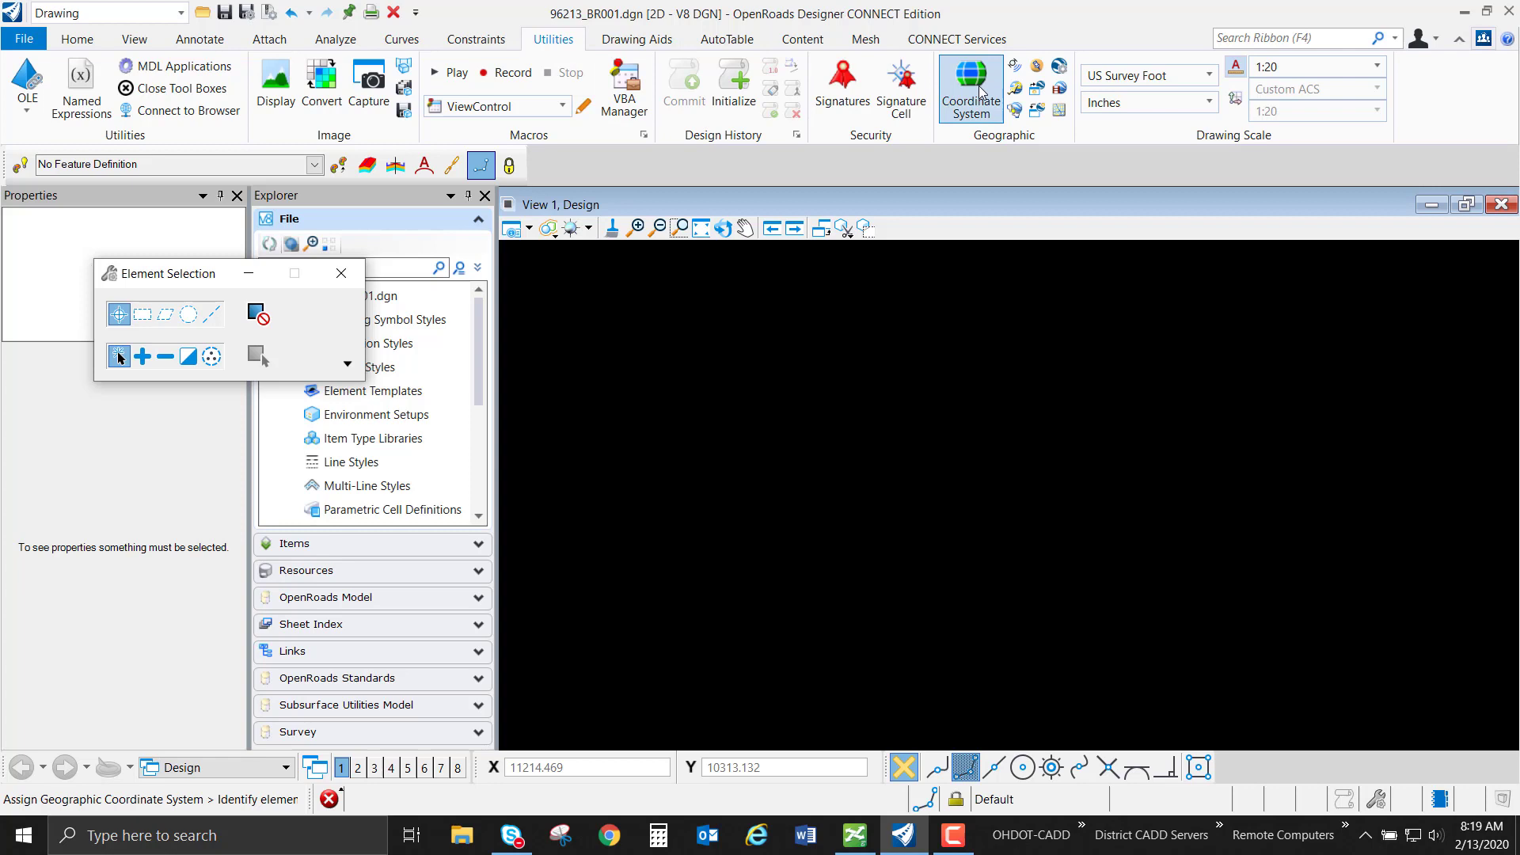
{"action": "left_click", "coordinate": [969, 82]}
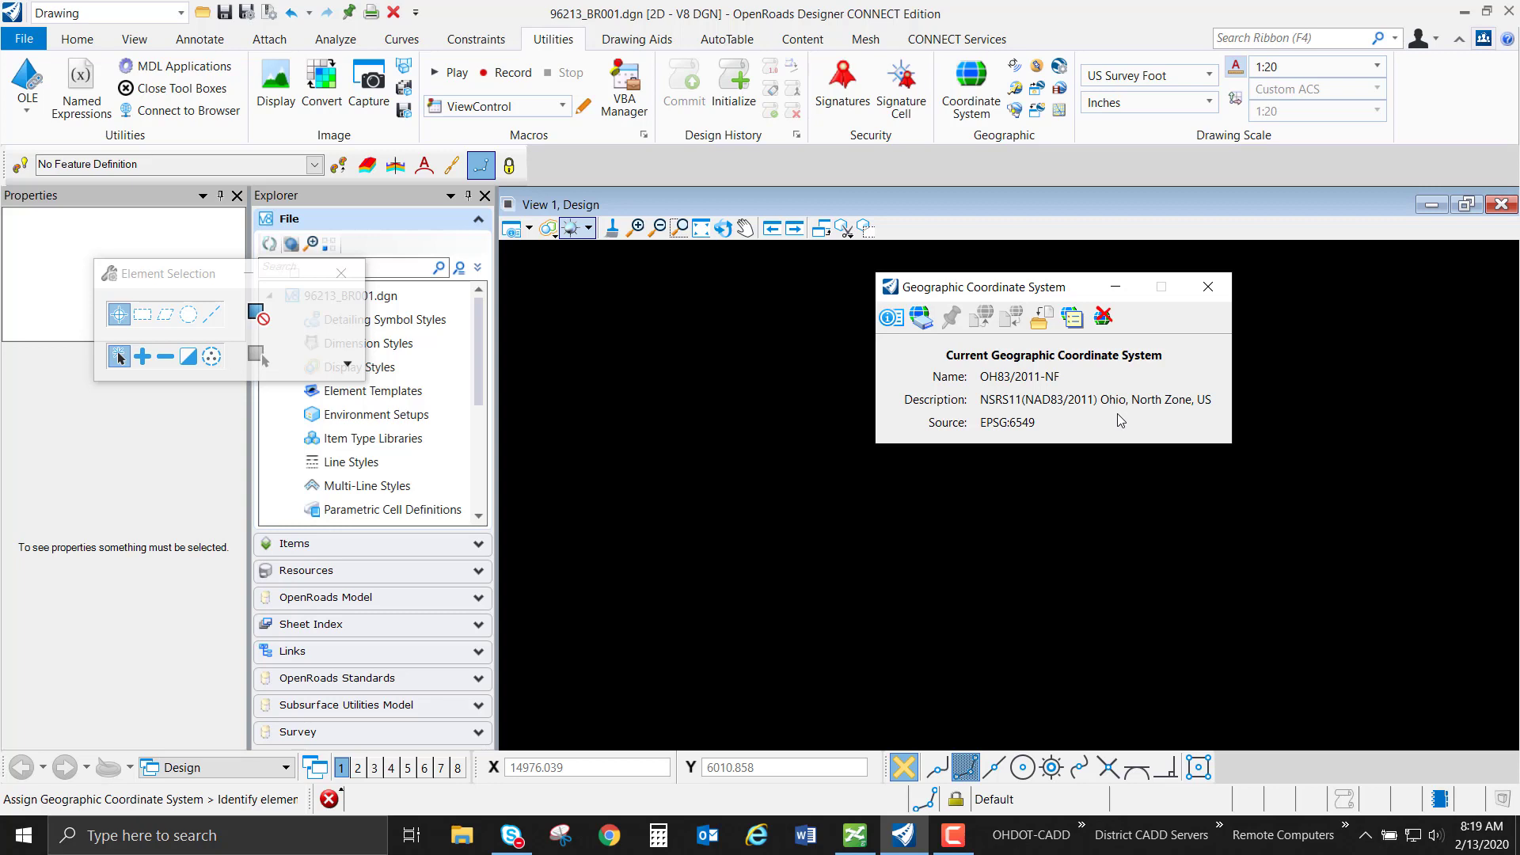
{"action": "left_click", "coordinate": [1207, 287]}
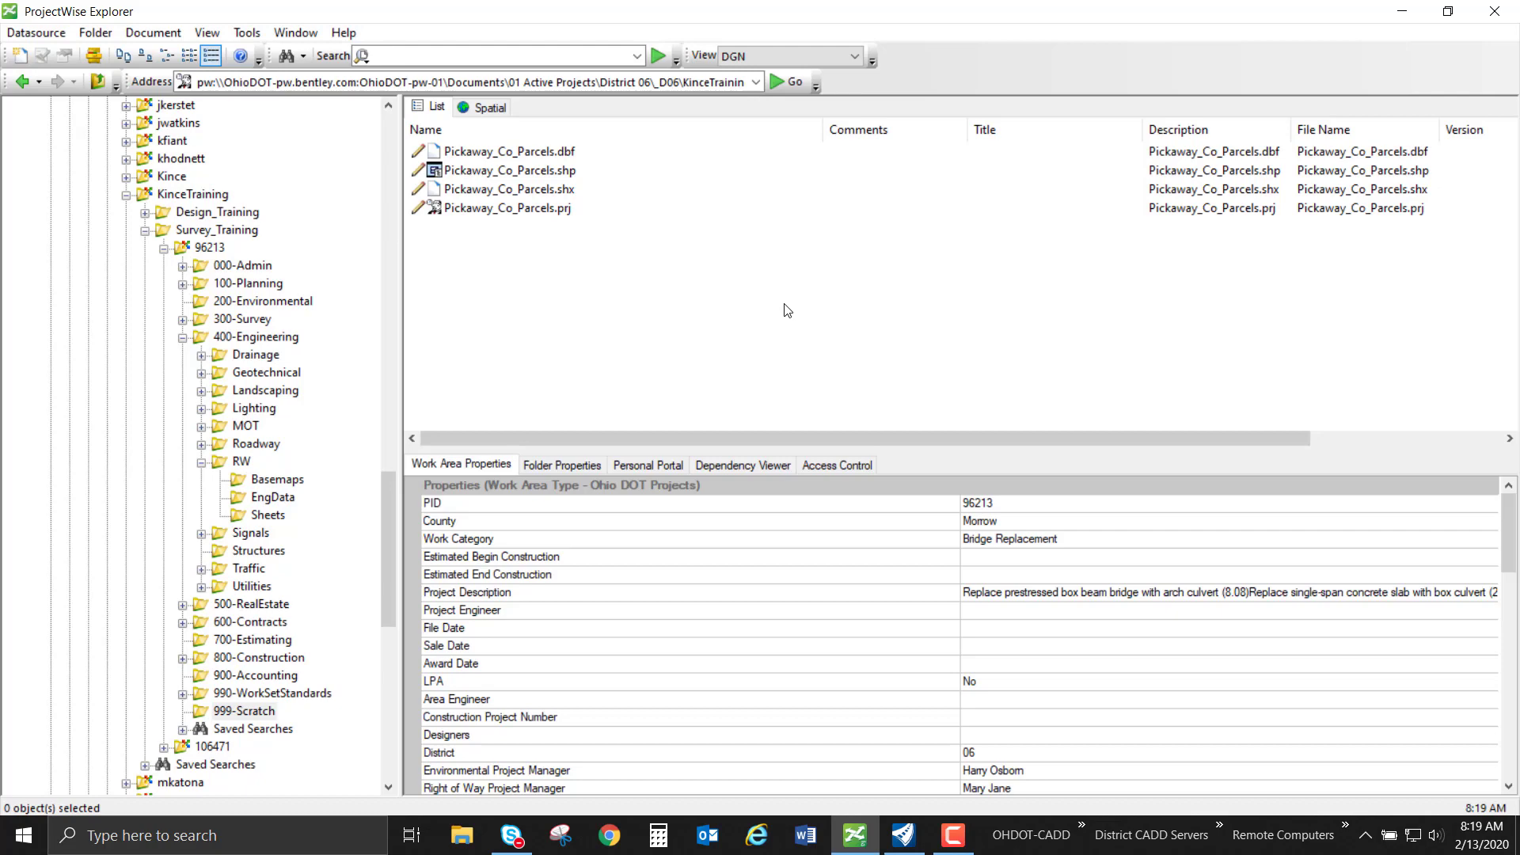
{"action": "mouse_move", "coordinate": [585, 155]}
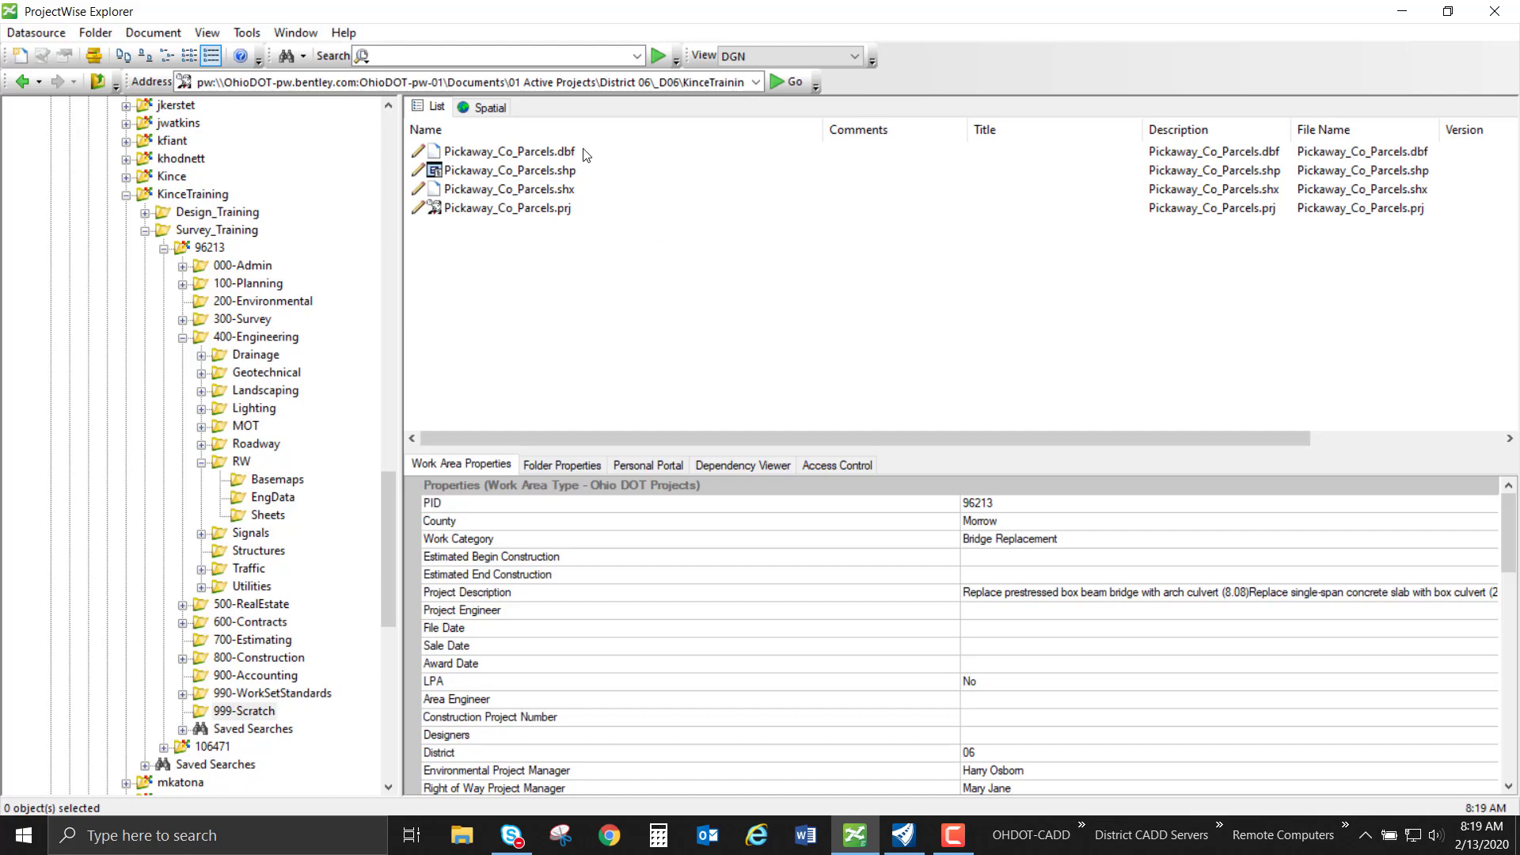
Step: Copy out the selected .dbf, .shp, .shx and .prj Pickaway_Co_Parcels documents
{"action": "left_click", "coordinate": [508, 170]}
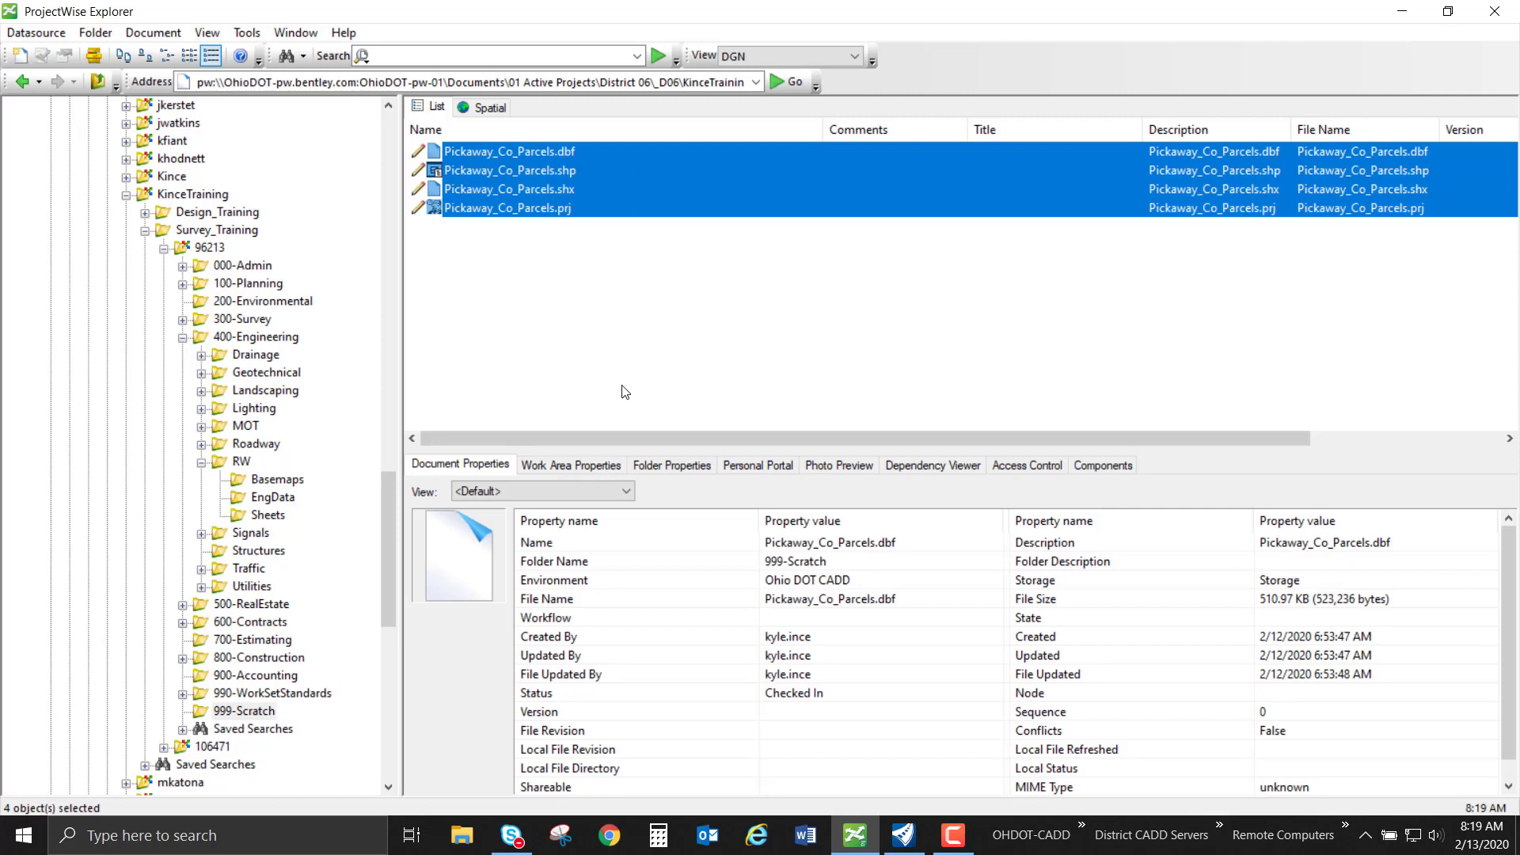
{"action": "mouse_move", "coordinate": [488, 181]}
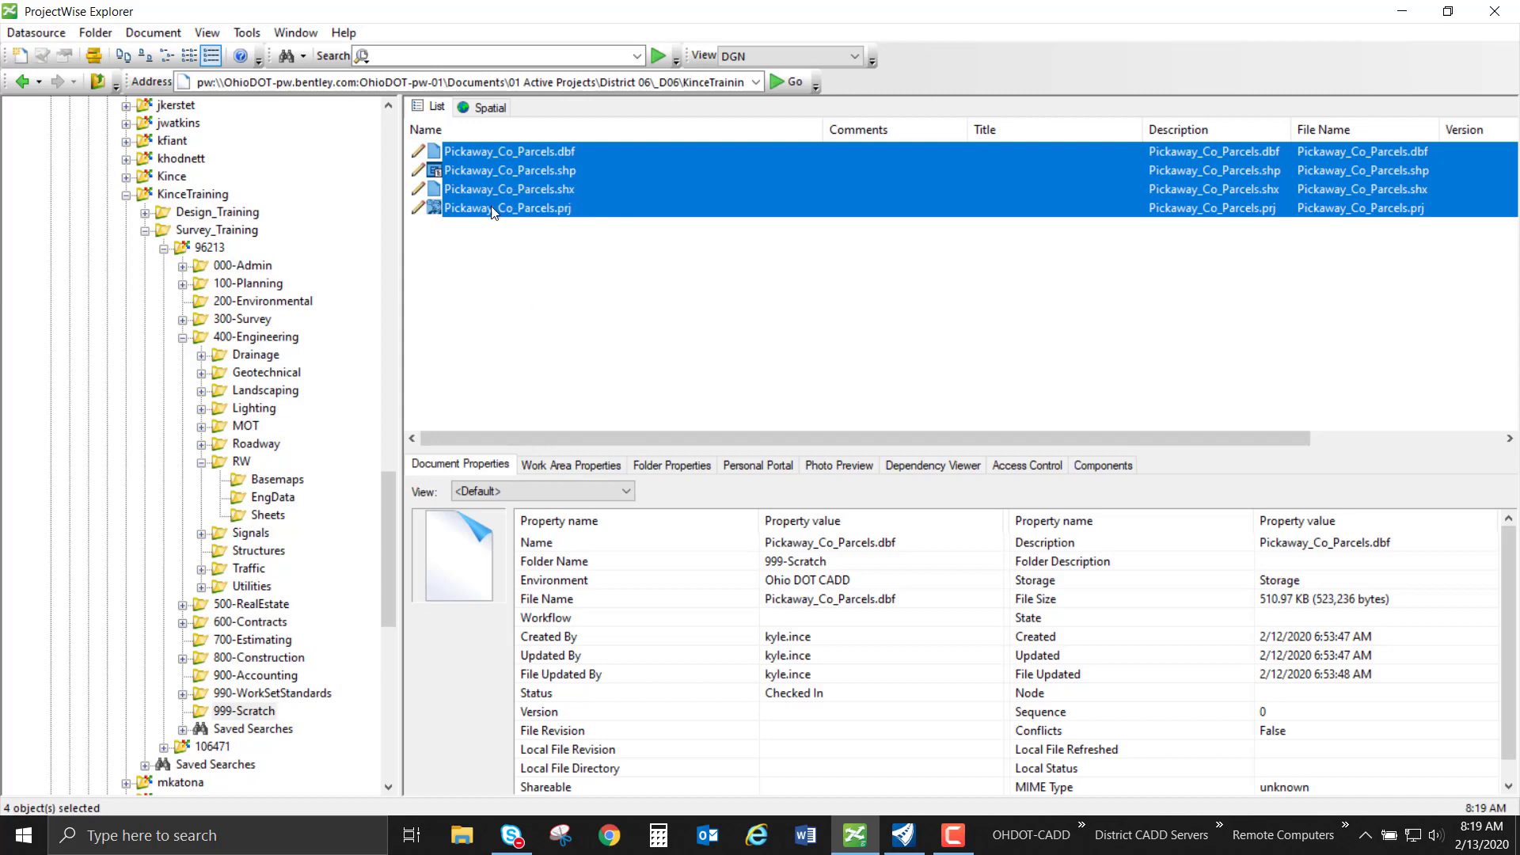
{"action": "right_click", "coordinate": [504, 209]}
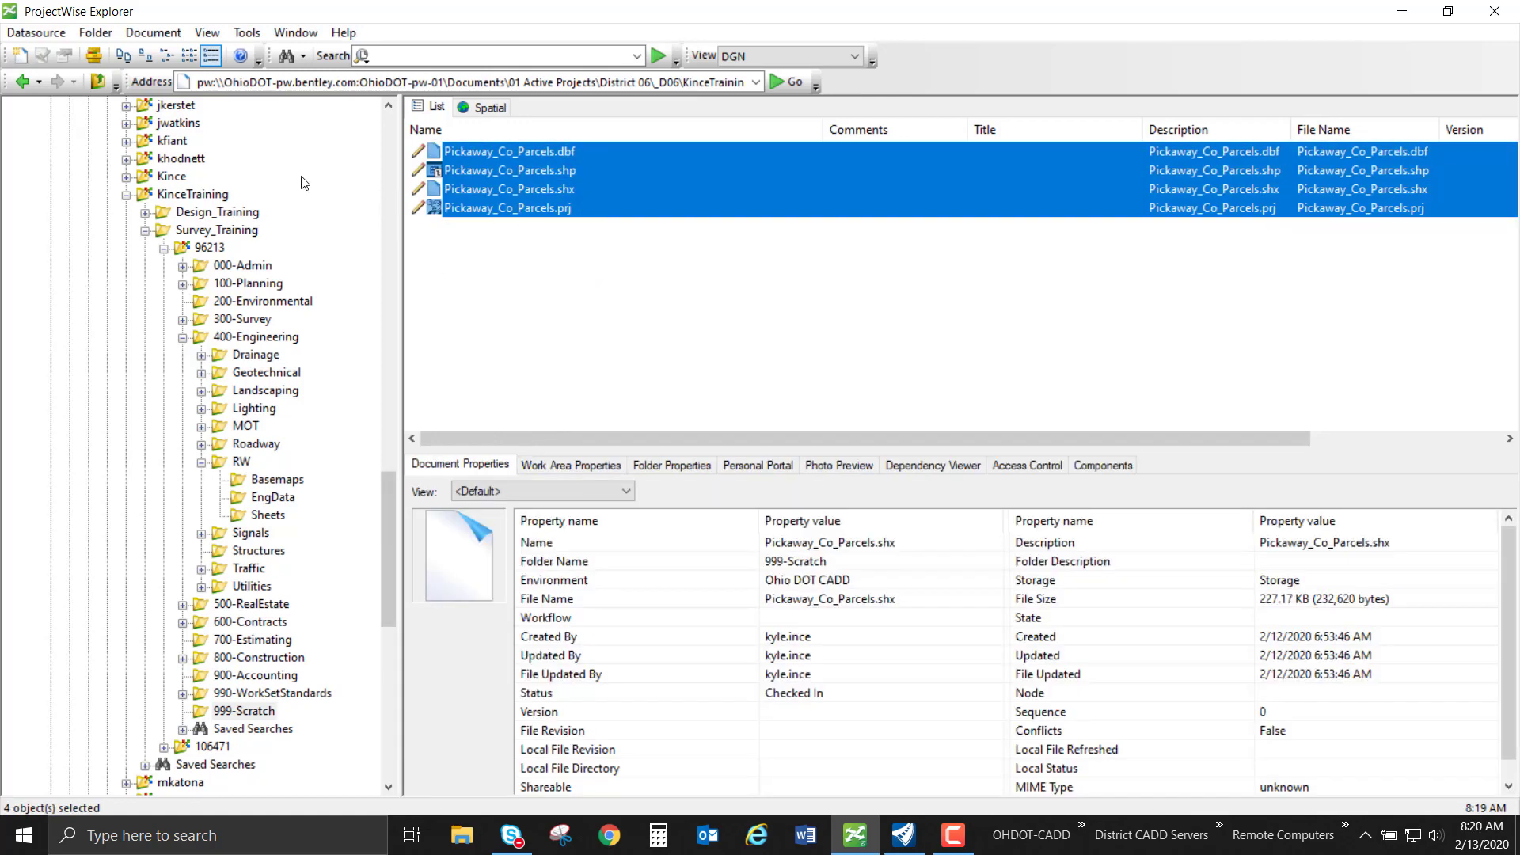
{"action": "left_click", "coordinate": [573, 240]}
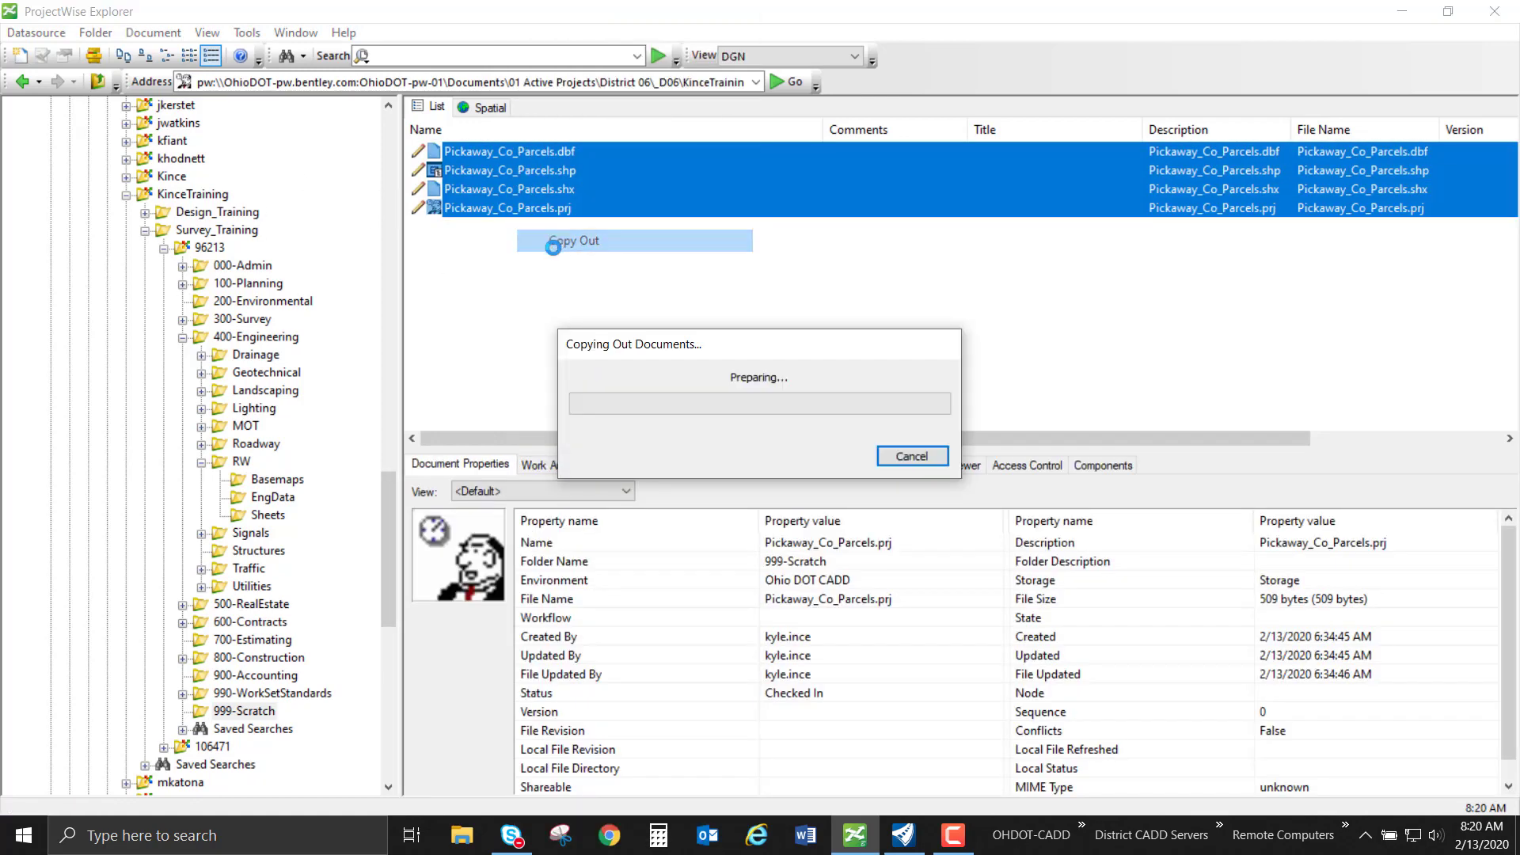
{"action": "left_click", "coordinate": [909, 456]}
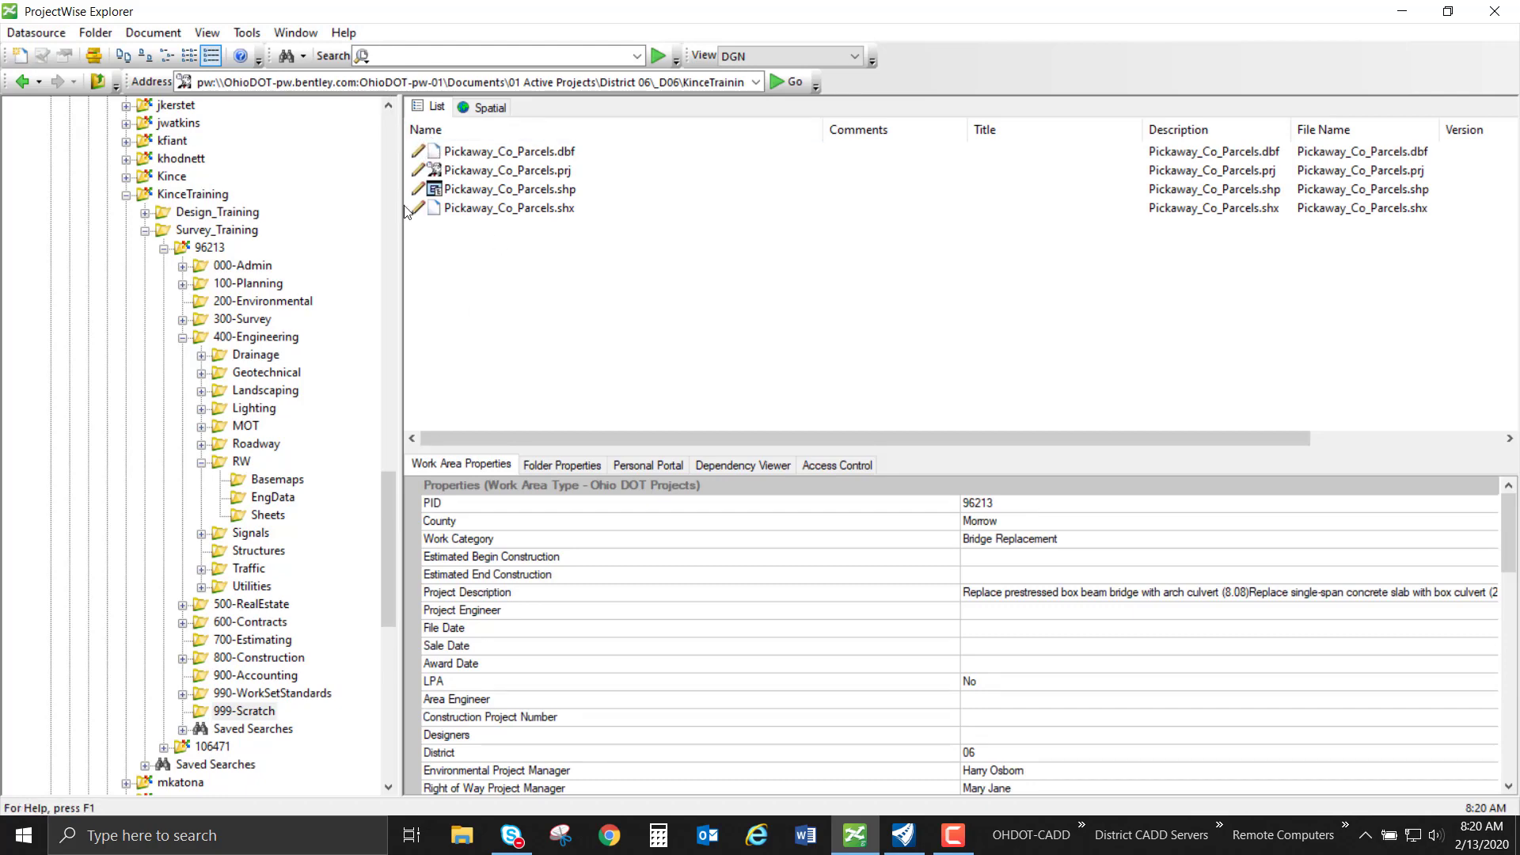
{"action": "mouse_move", "coordinate": [422, 215]}
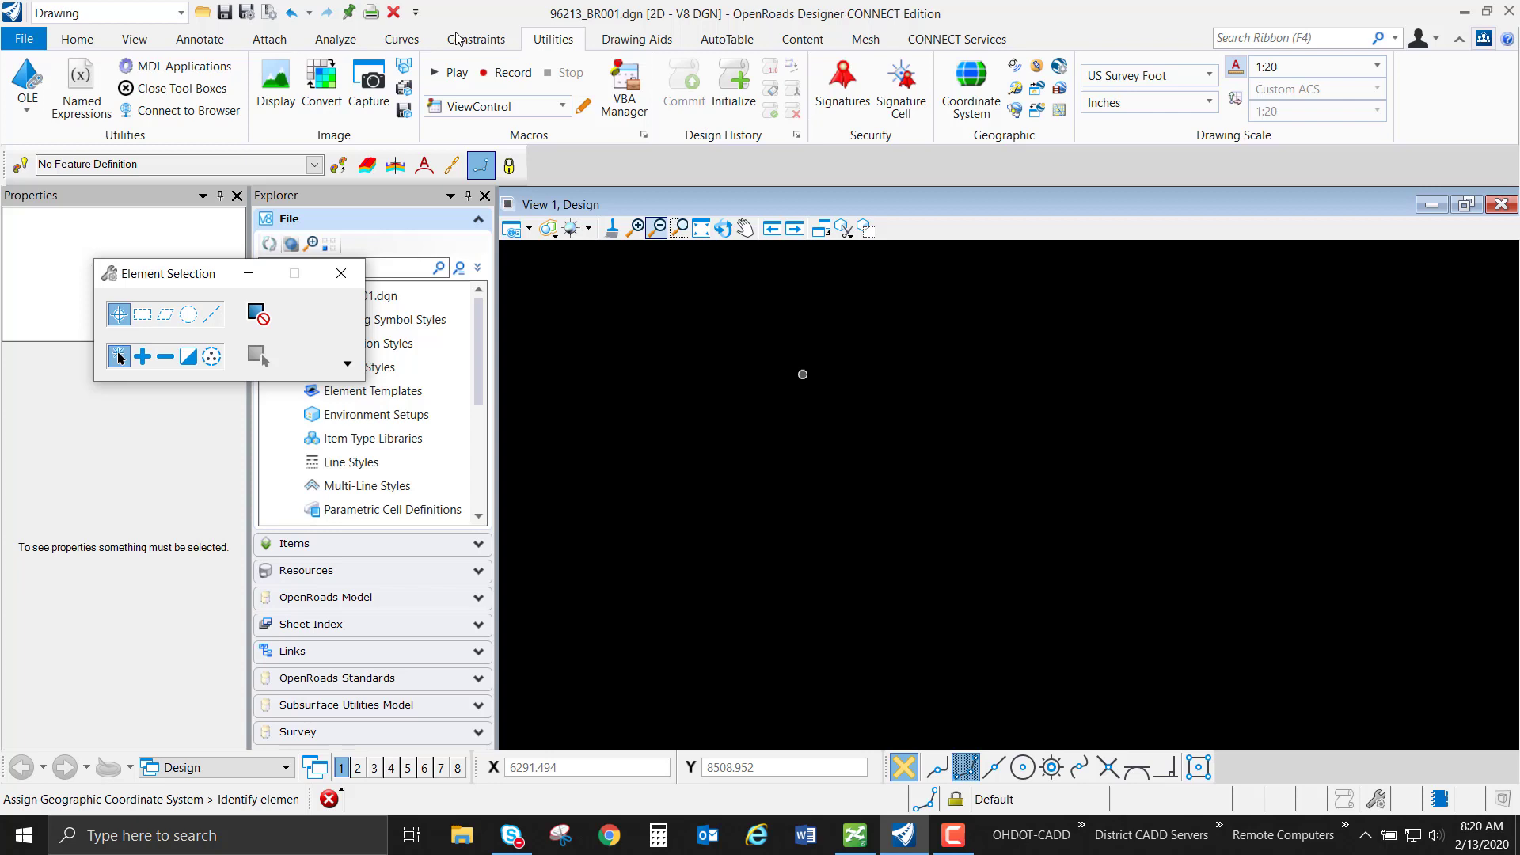
{"action": "mouse_move", "coordinate": [648, 377]}
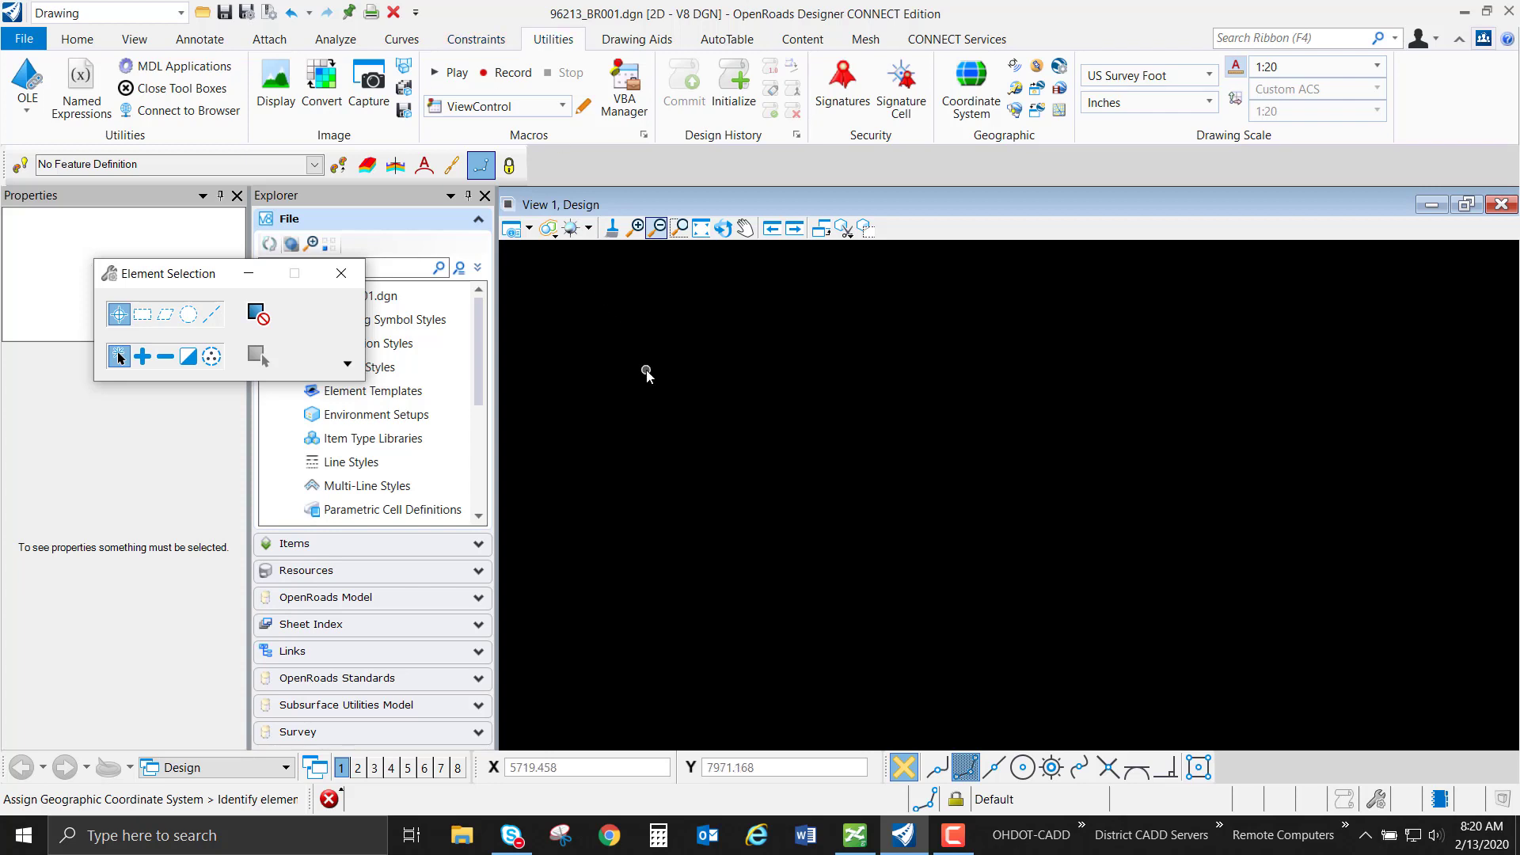
Step: Start a file import and bring up the ProjectWise project folder list
{"action": "left_click", "coordinate": [340, 274]}
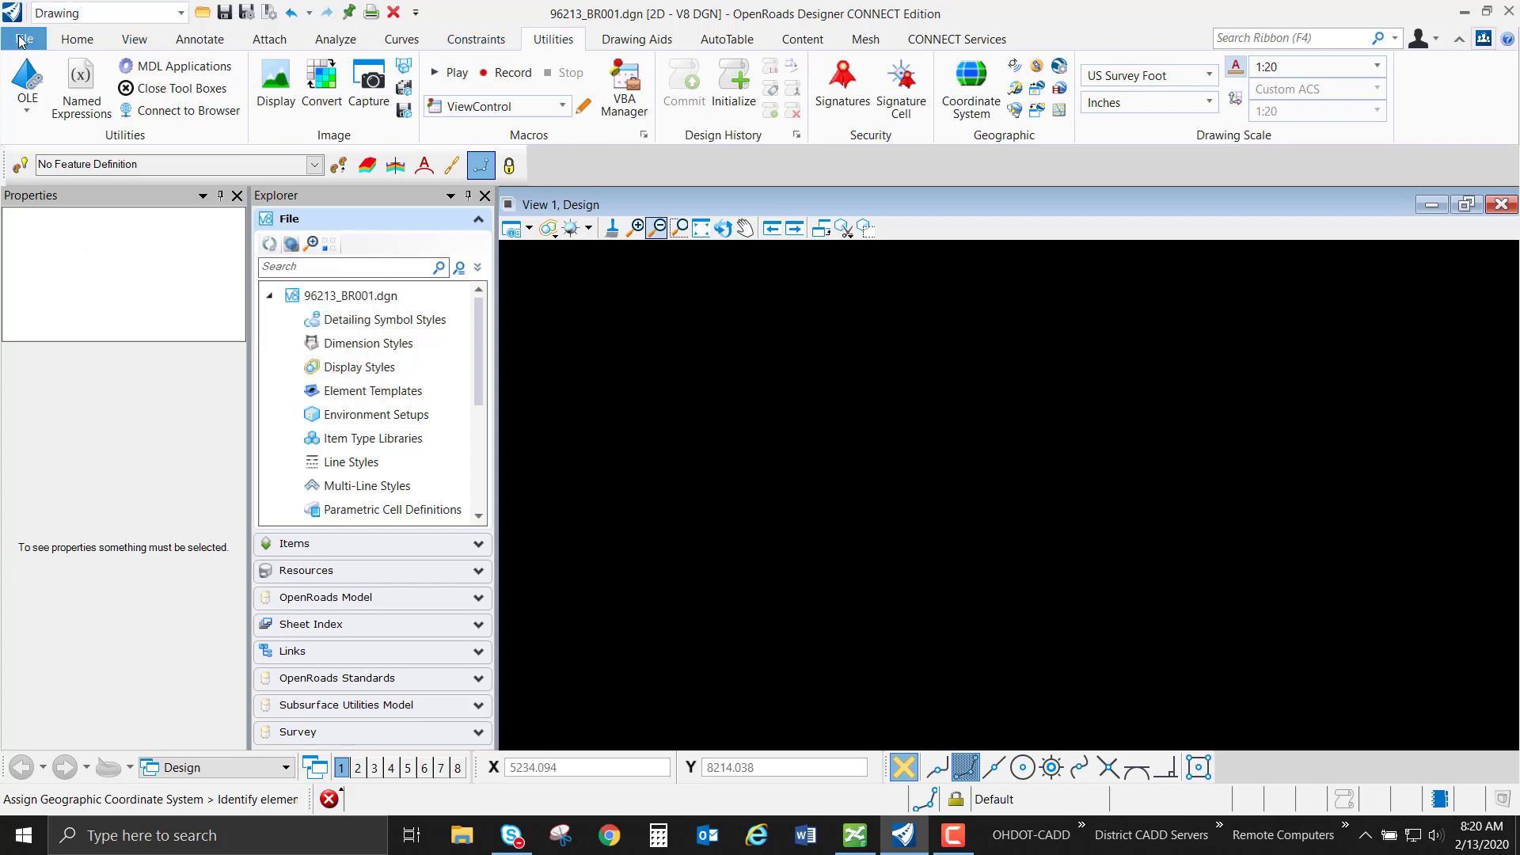
{"action": "left_click", "coordinate": [24, 38]}
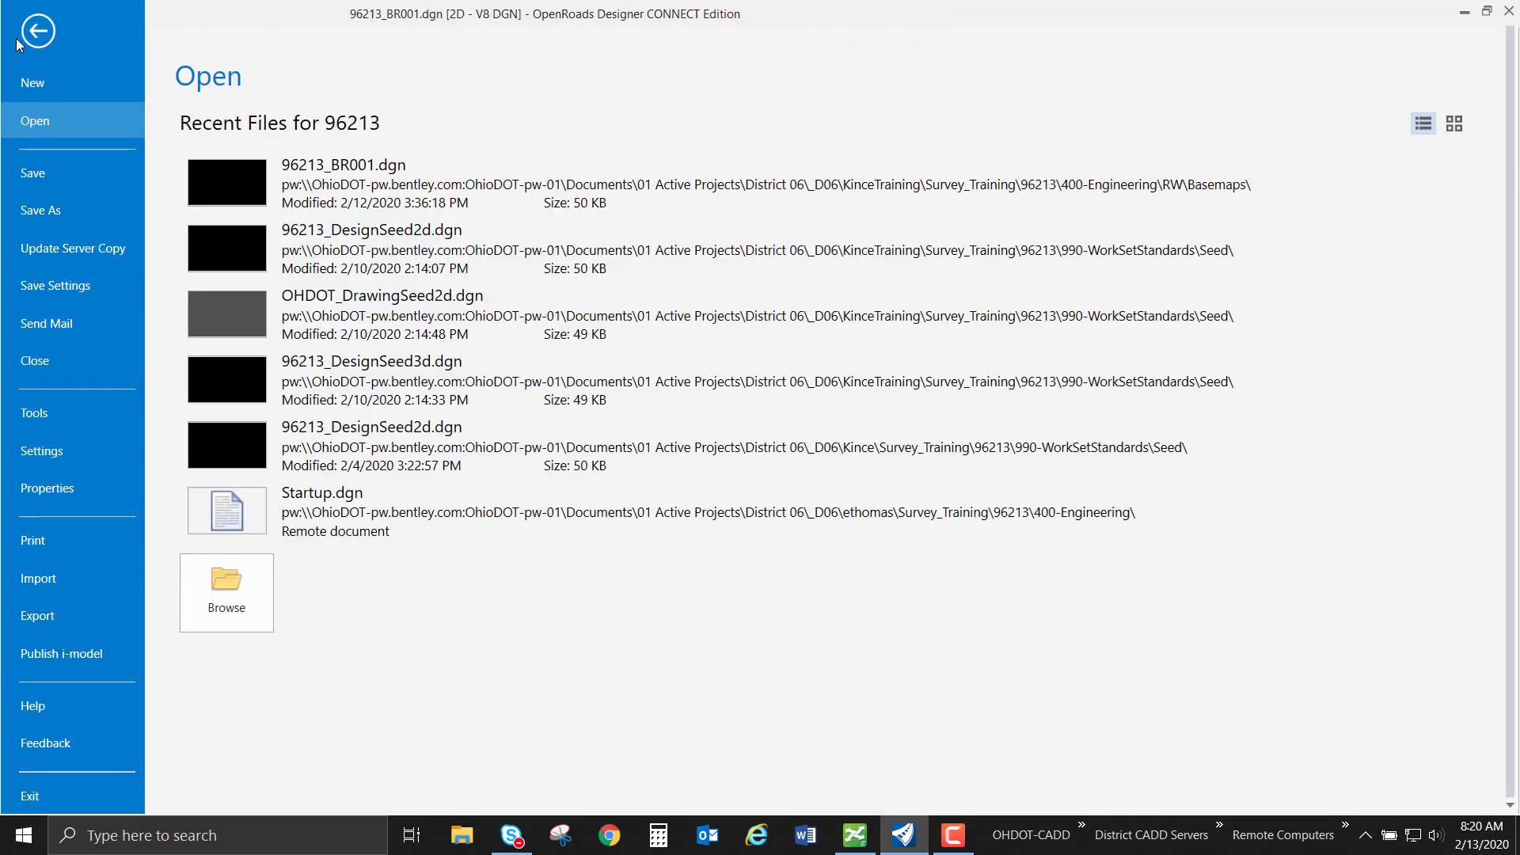
{"action": "left_click", "coordinate": [38, 578]}
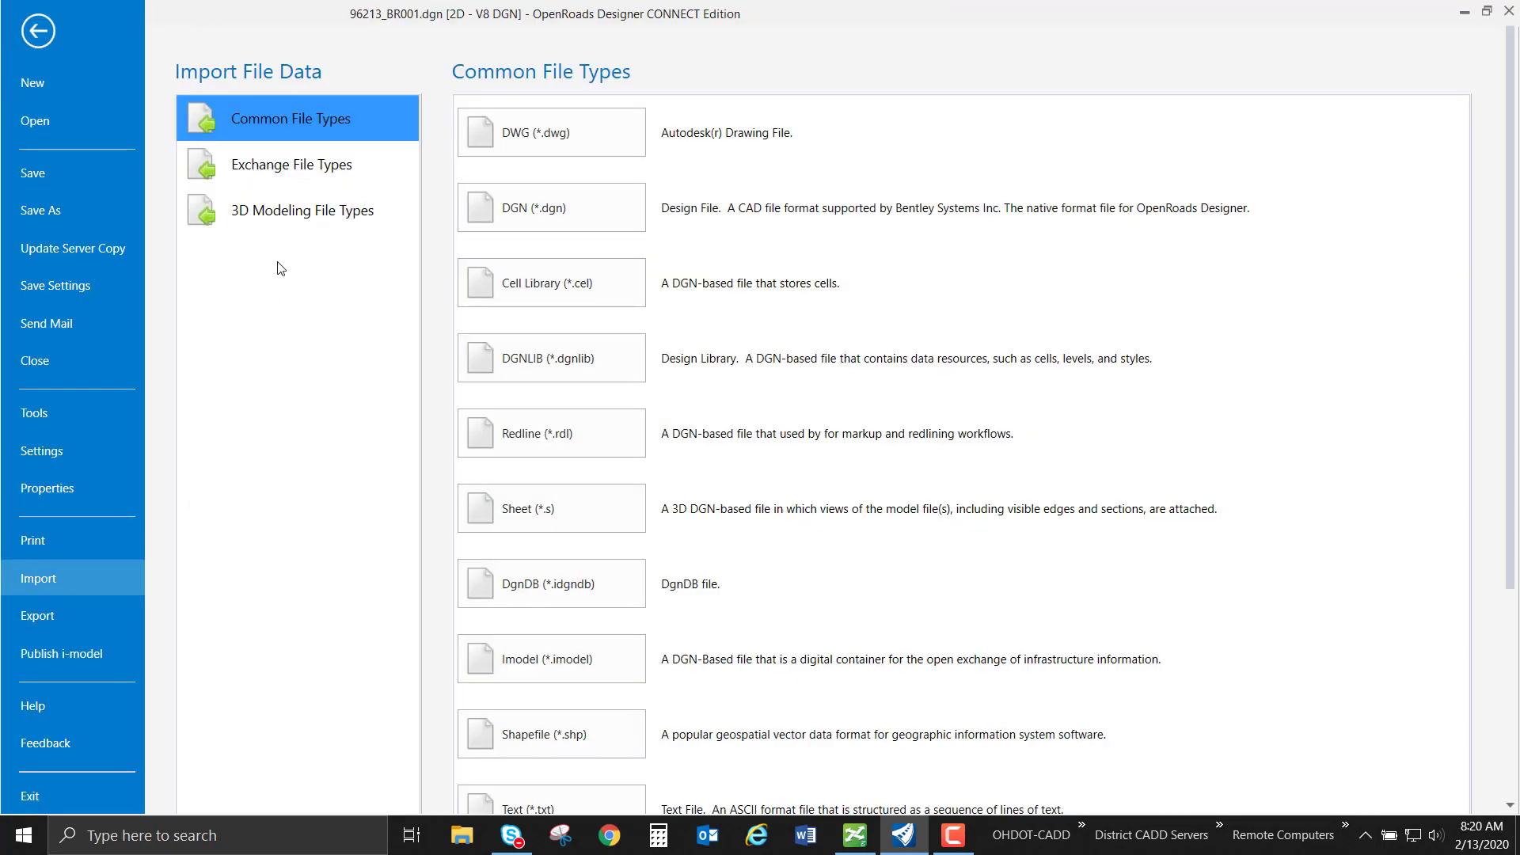
{"action": "mouse_move", "coordinate": [277, 87]}
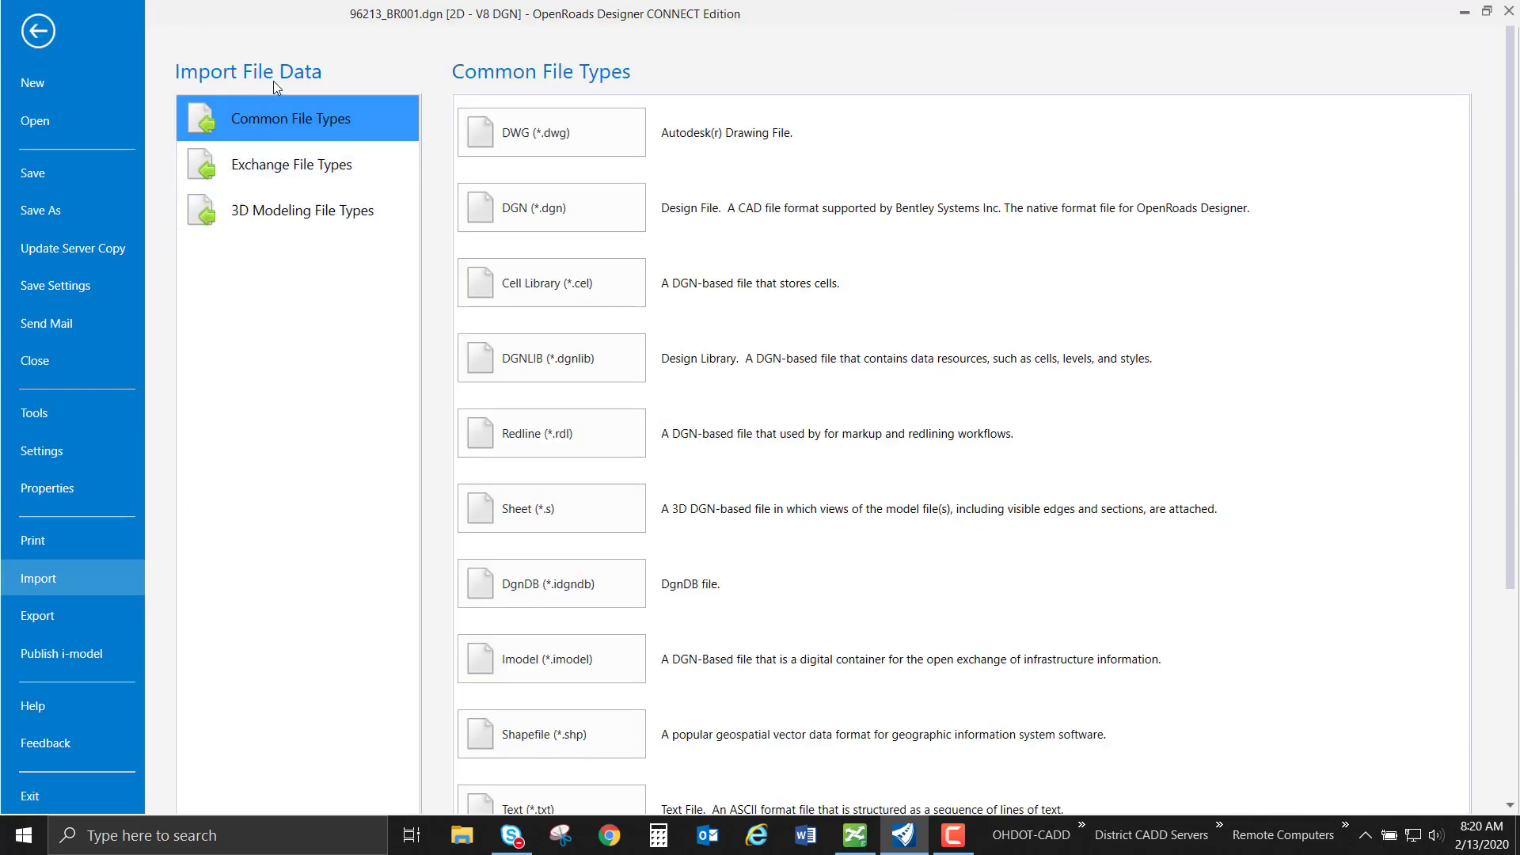
{"action": "mouse_move", "coordinate": [342, 131]}
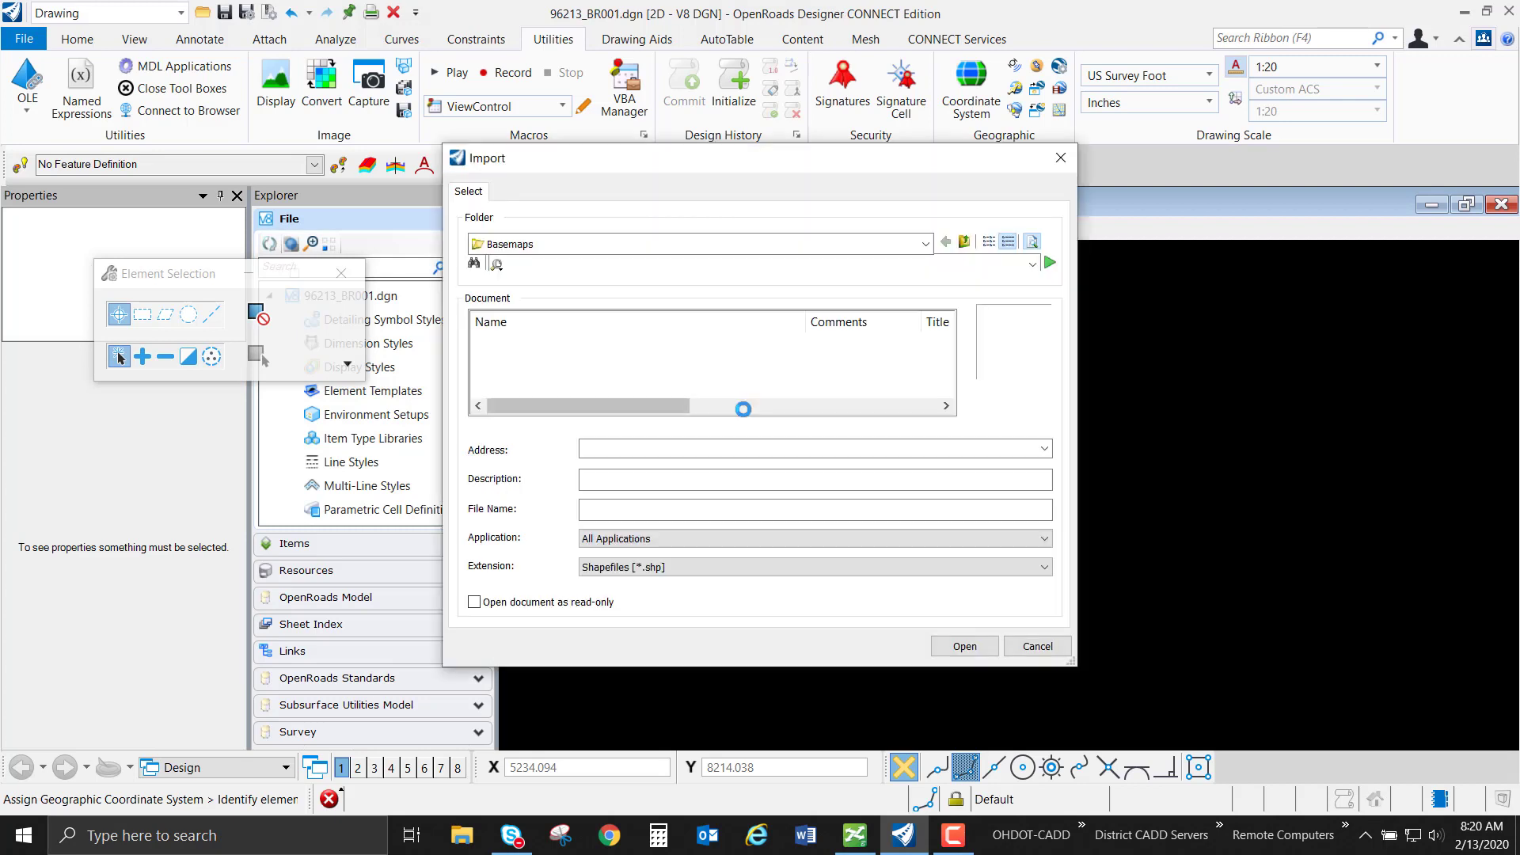
{"action": "left_click", "coordinate": [945, 240]}
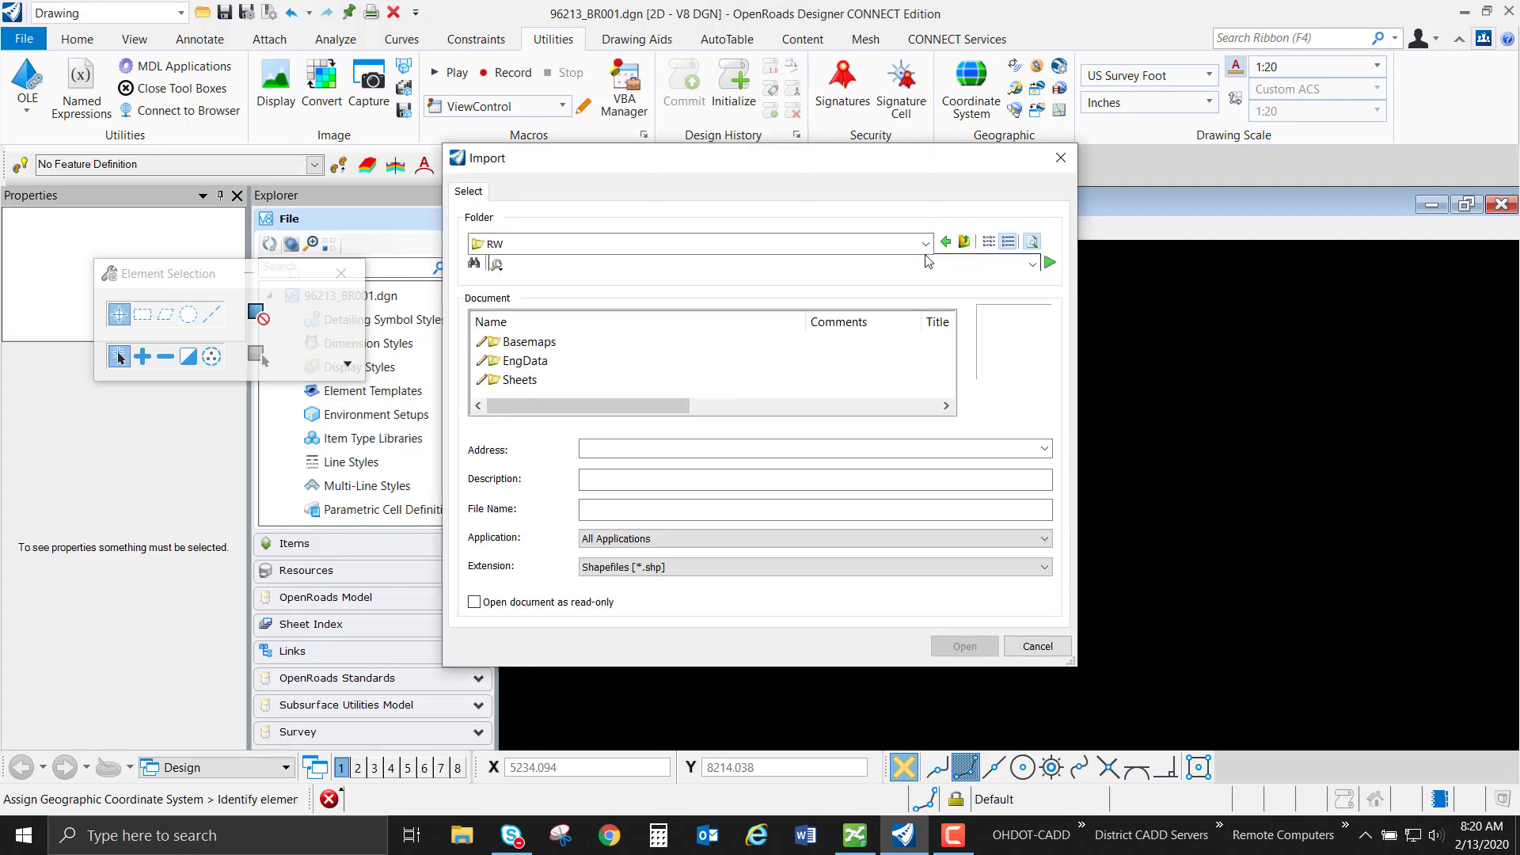
{"action": "left_click", "coordinate": [923, 244]}
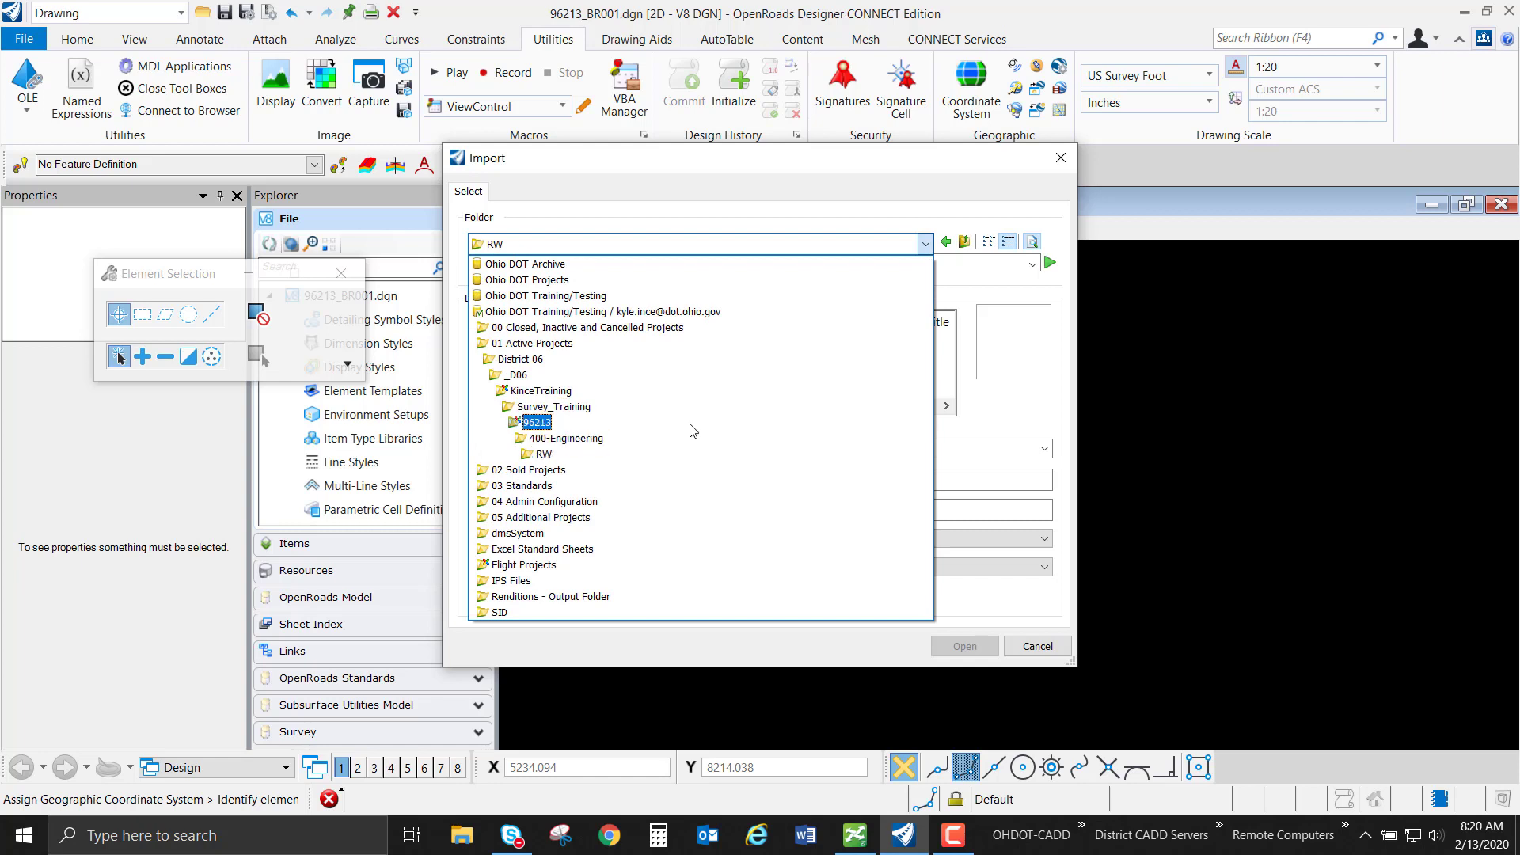
Step: Import Pickaway_Co_Parcels.shp from the 96213 > 999-Scratch folder into the drawing
{"action": "double_click", "coordinate": [534, 421]}
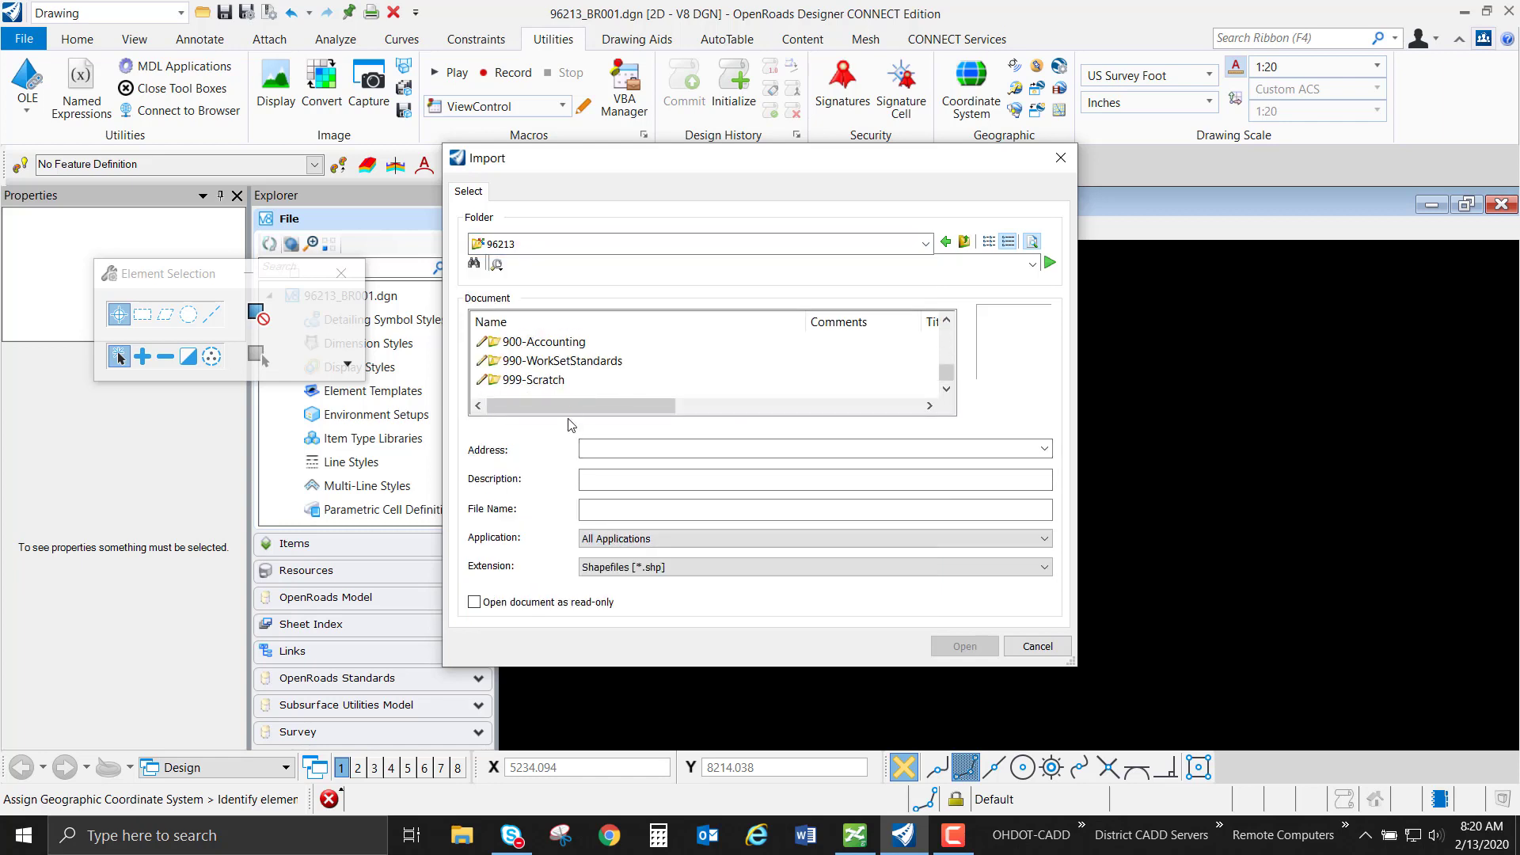
{"action": "mouse_move", "coordinate": [532, 378]}
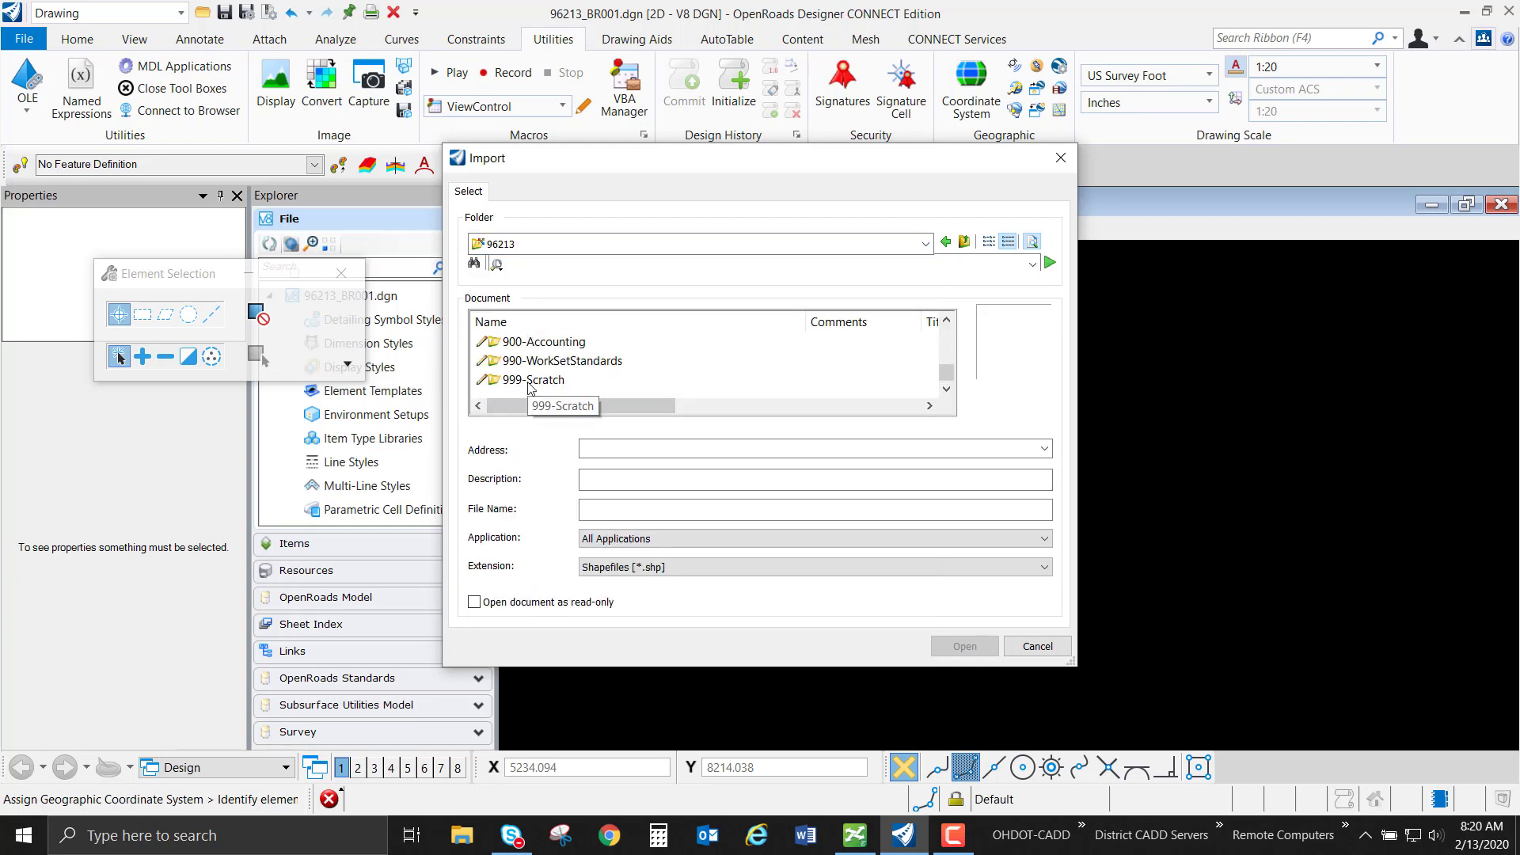
{"action": "double_click", "coordinate": [532, 379]}
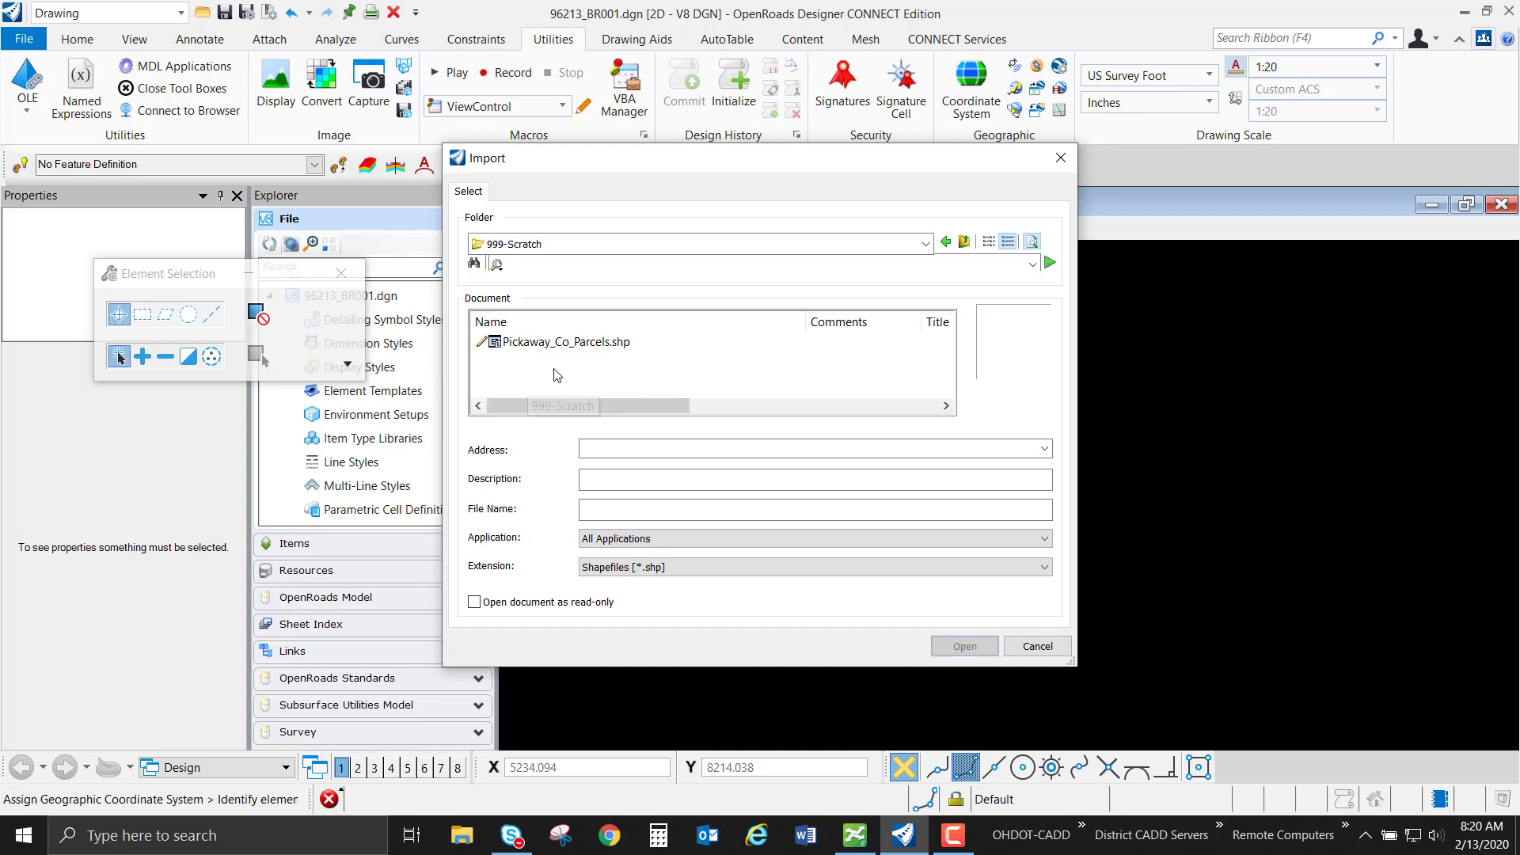
{"action": "left_click", "coordinate": [562, 342]}
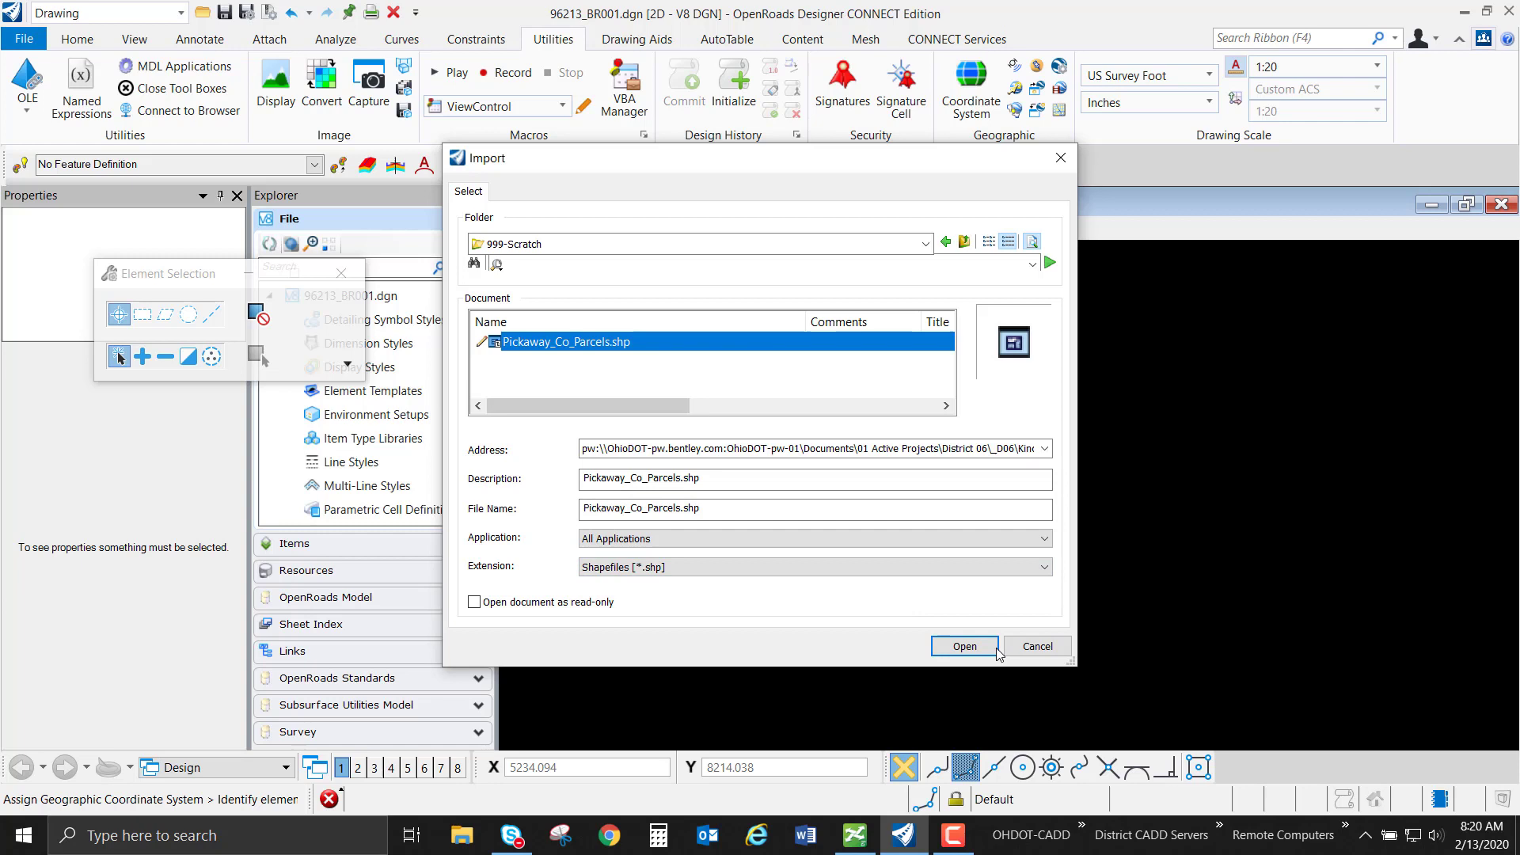
{"action": "left_click", "coordinate": [963, 646]}
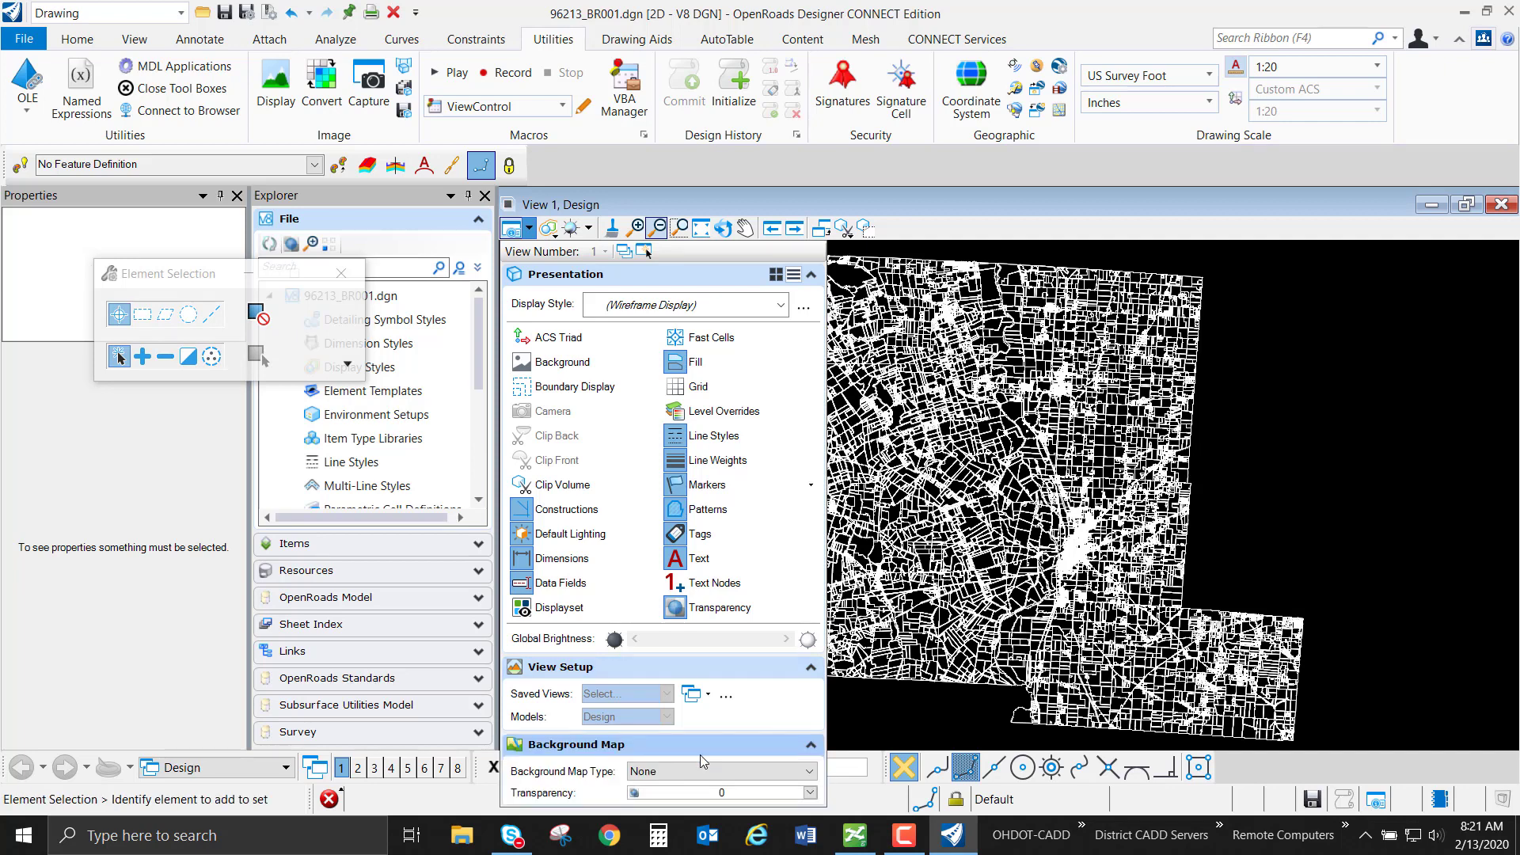
Step: Set the view's Background Map Type to Hybrid in View Attributes
{"action": "left_click", "coordinate": [657, 835]}
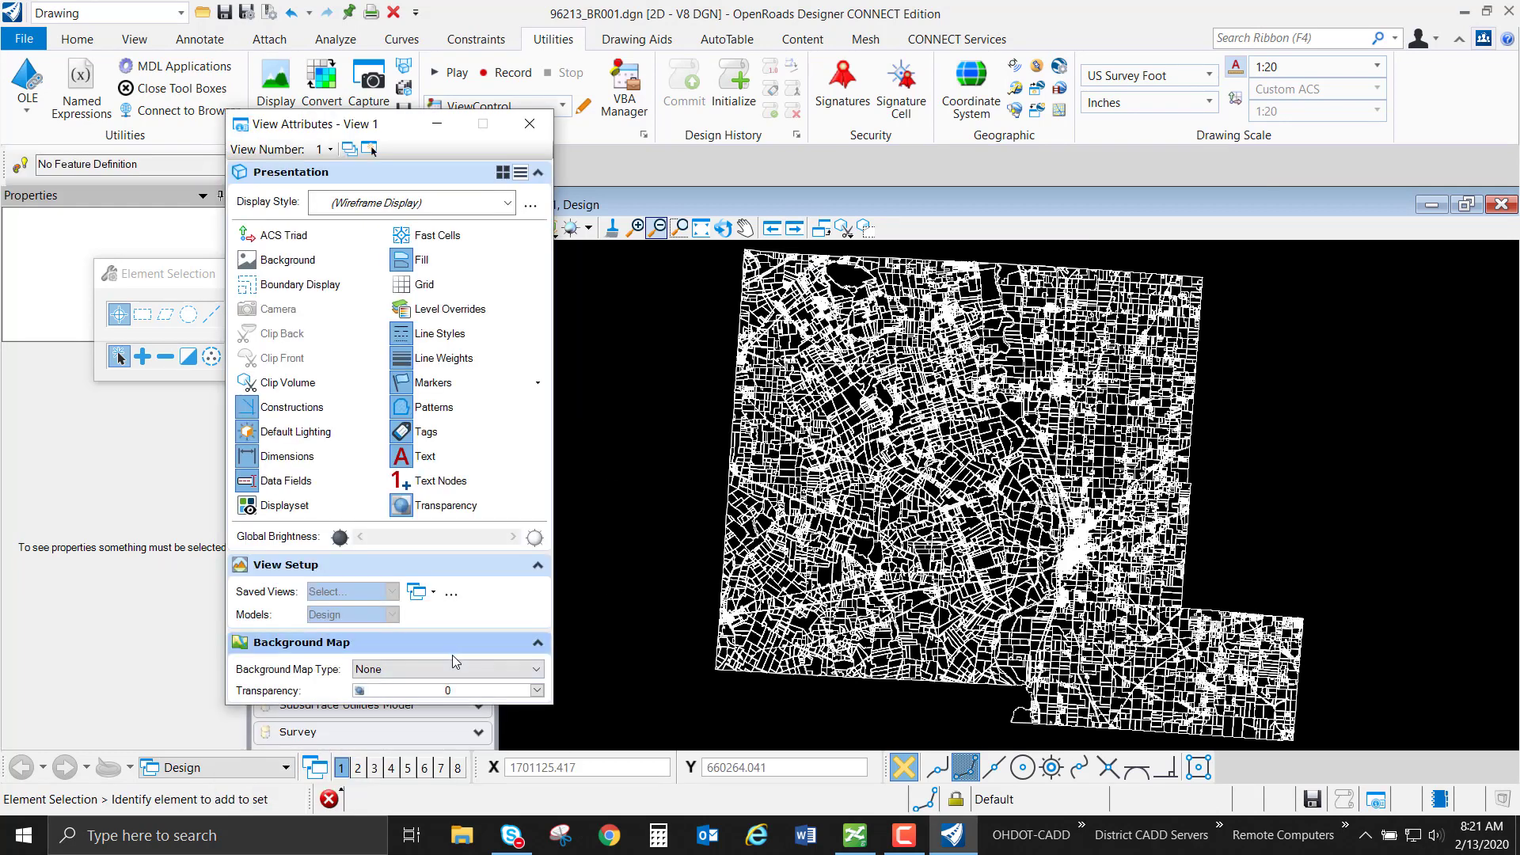
{"action": "left_click", "coordinate": [447, 668]}
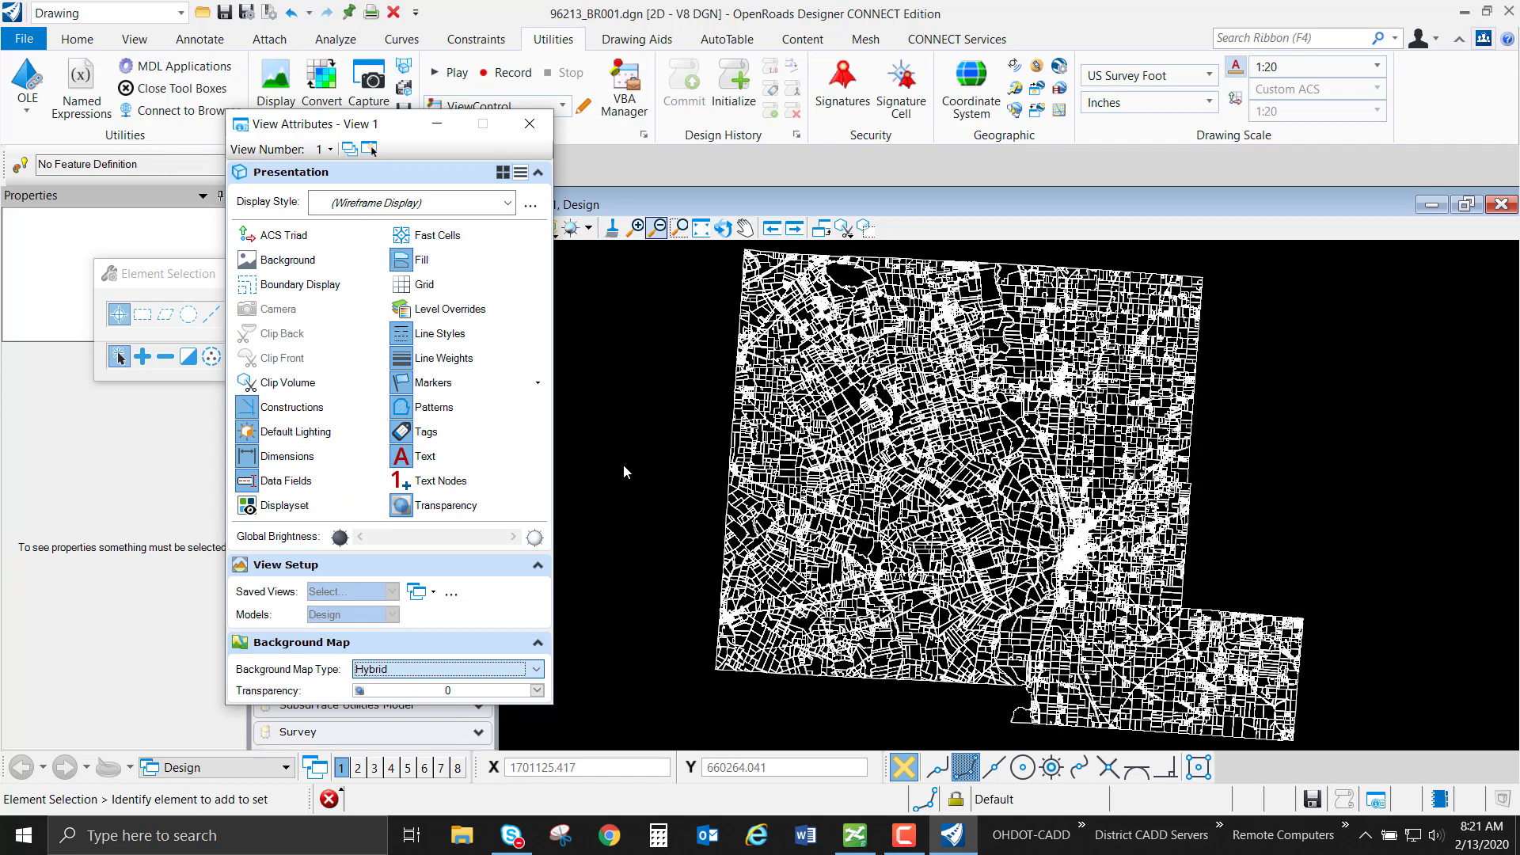
{"action": "mouse_move", "coordinate": [357, 124]}
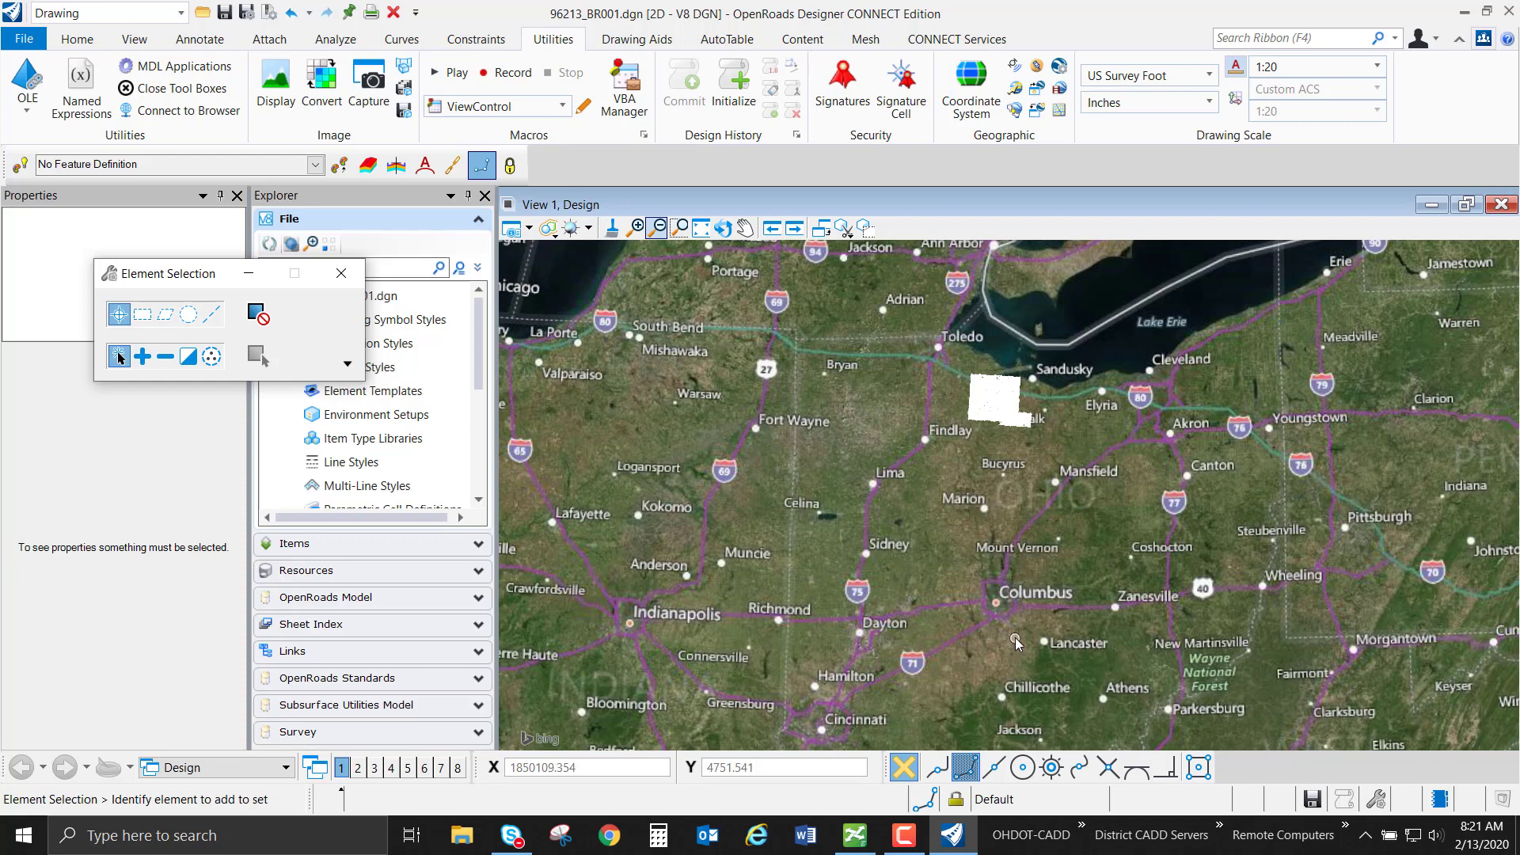
{"action": "mouse_move", "coordinate": [1017, 650]}
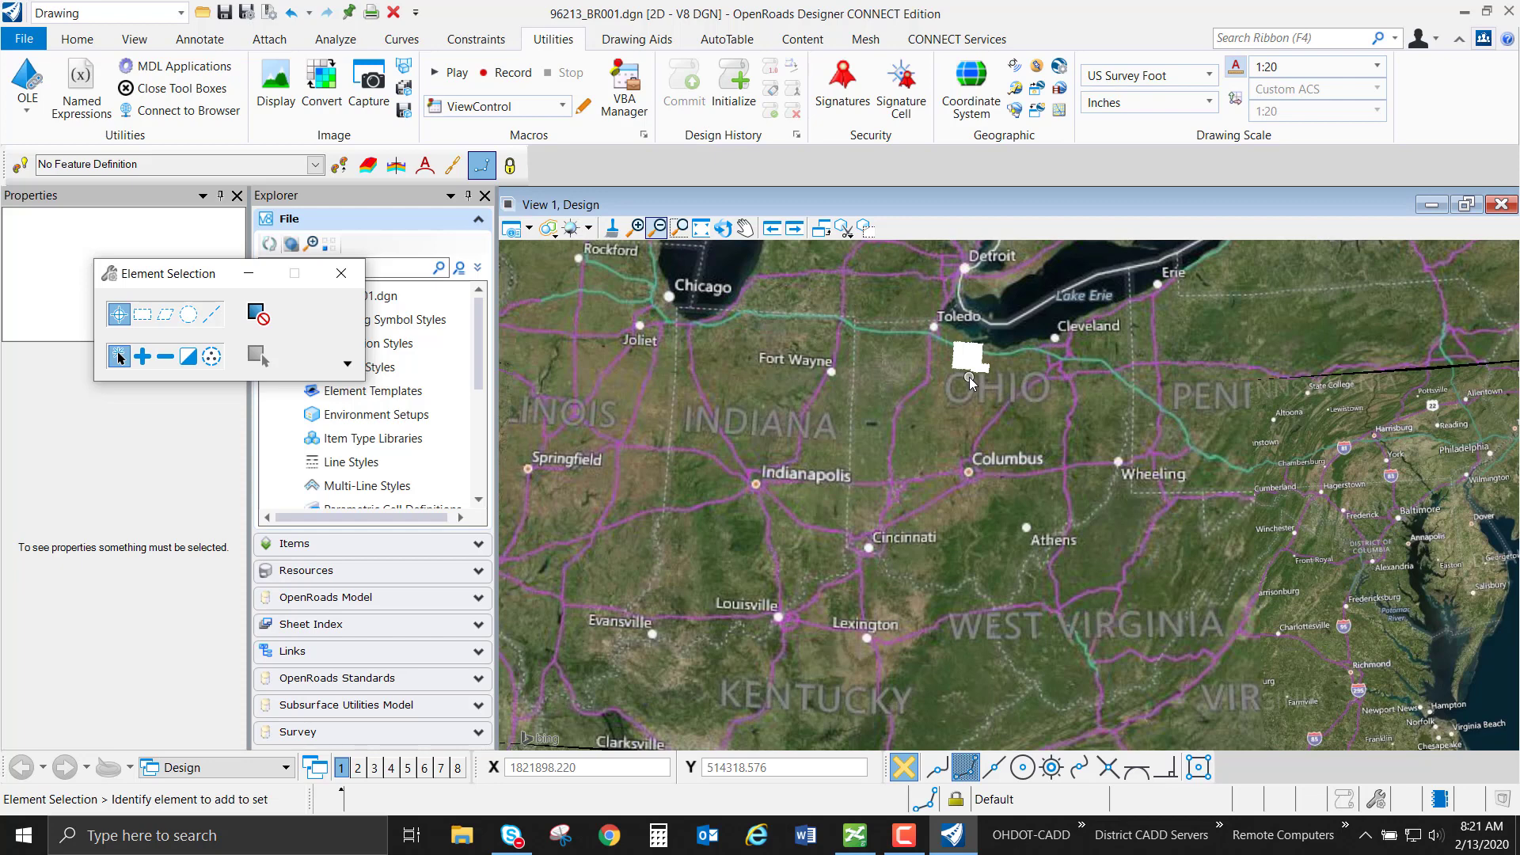
{"action": "mouse_move", "coordinate": [175, 65]}
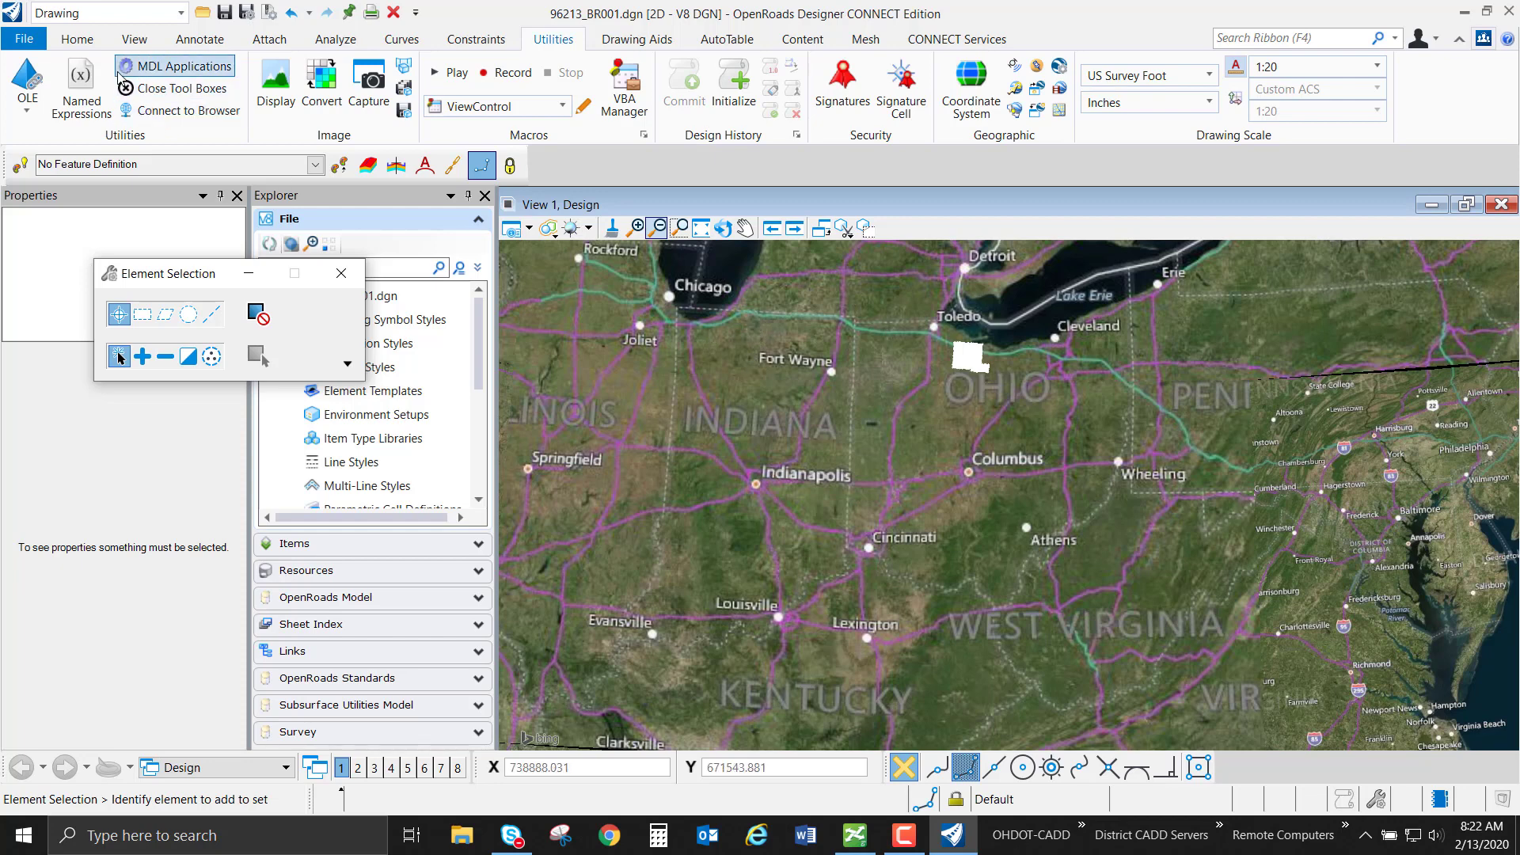
Step: Start a new reference attachment from the Home tab's References manager
{"action": "left_click", "coordinate": [76, 38]}
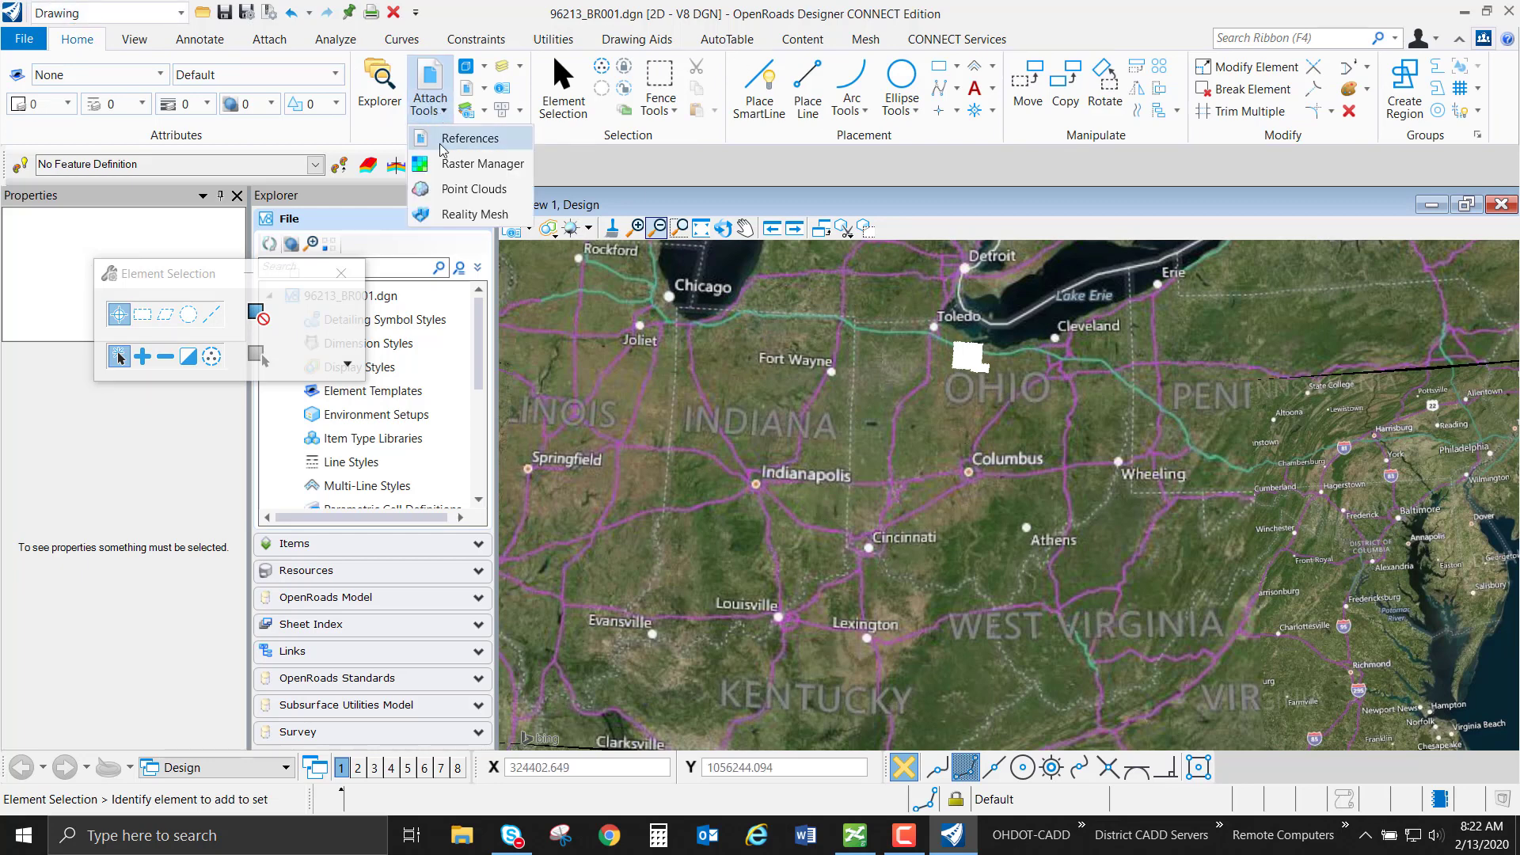
{"action": "left_click", "coordinate": [472, 137]}
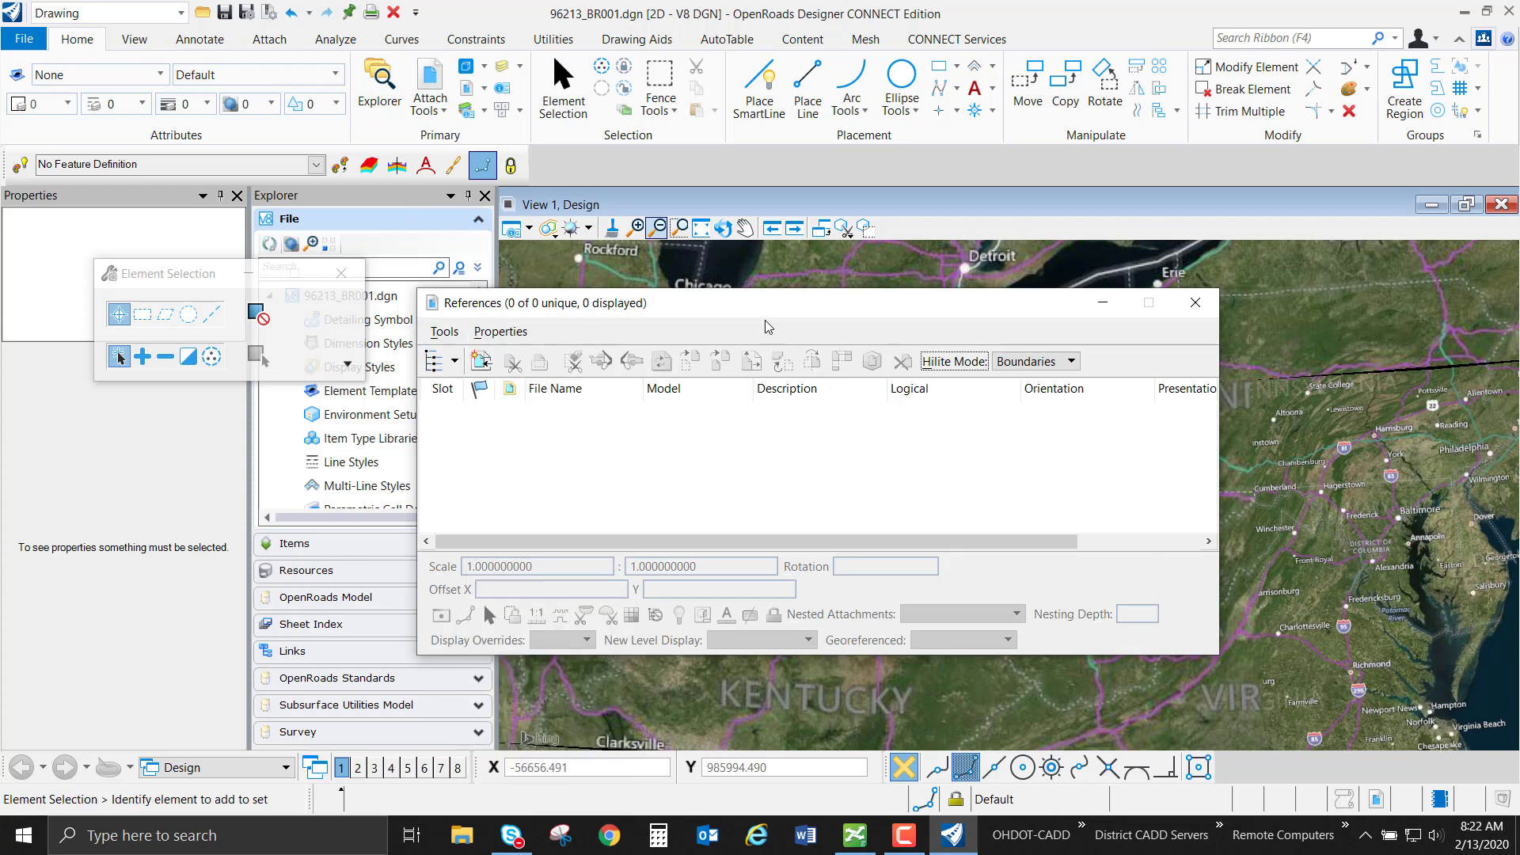
{"action": "left_click", "coordinate": [478, 361]}
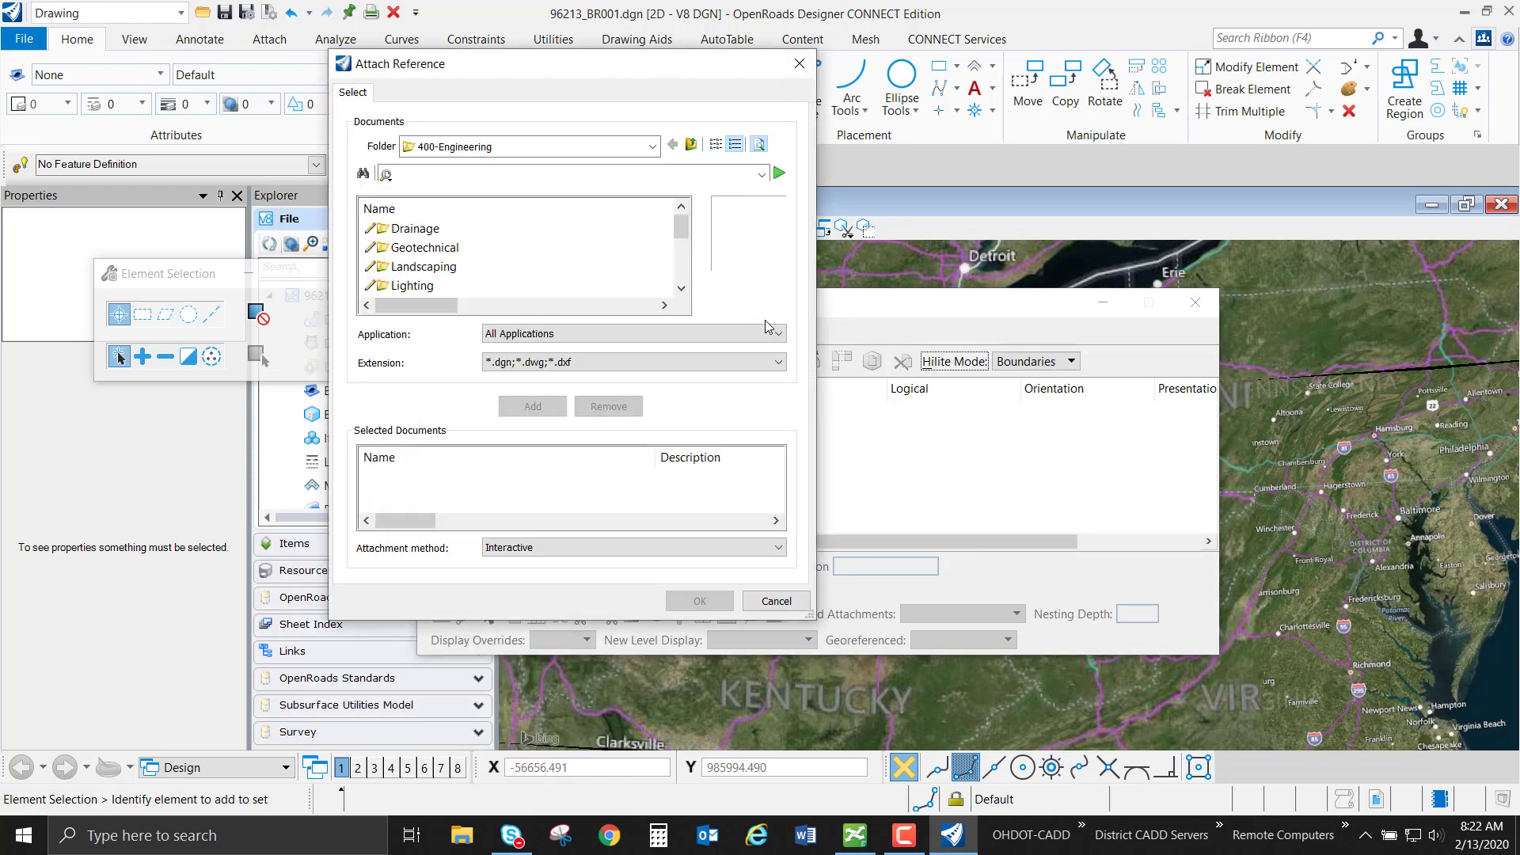
{"action": "scroll", "scroll_direction": "down", "scroll_amount": 3}
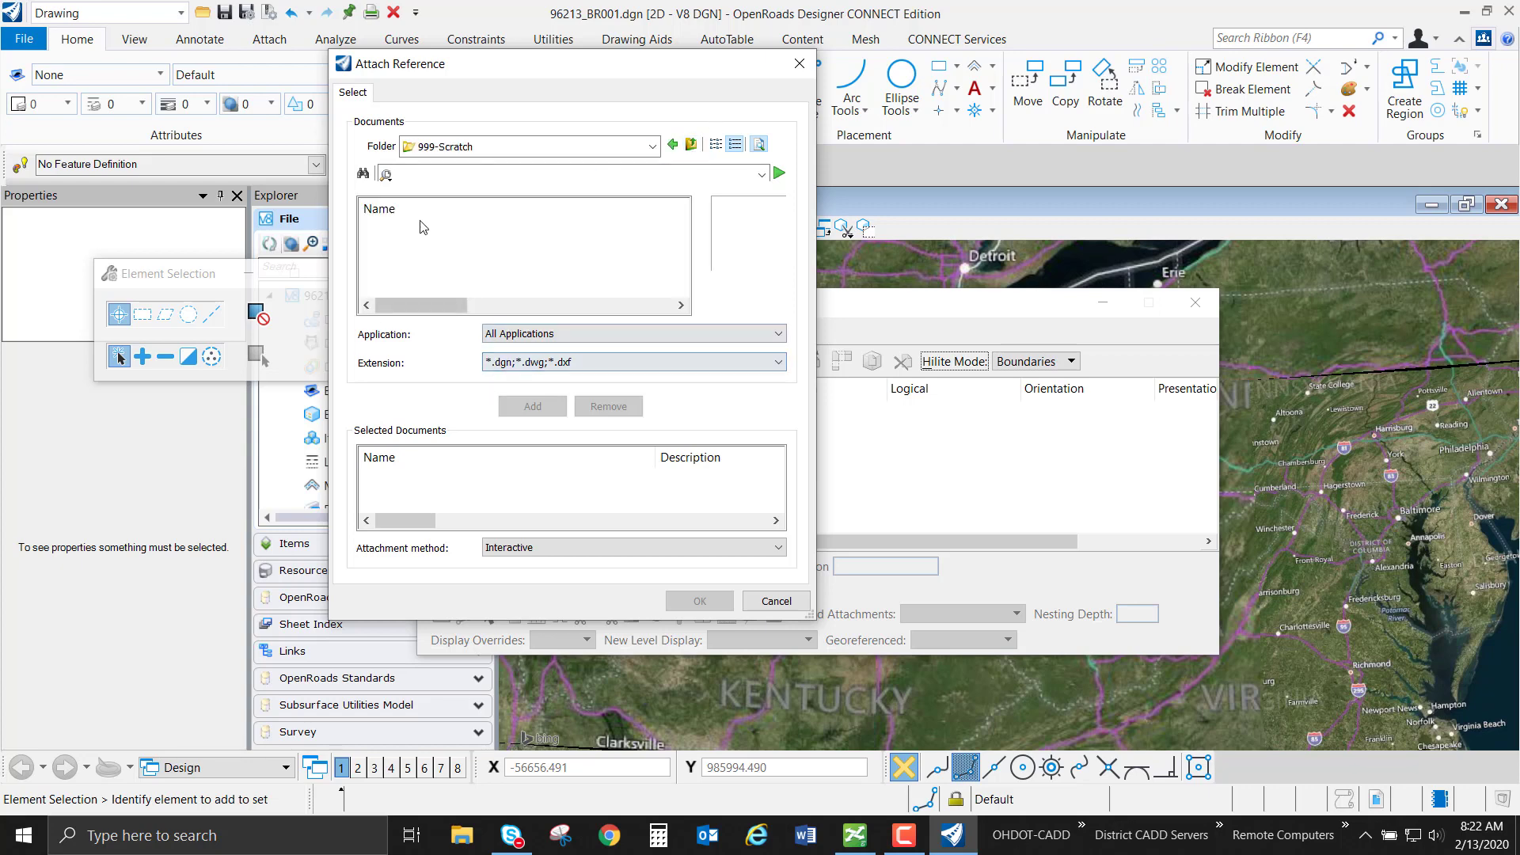
Step: Filter to All documents and choose Pickaway_Co_Parcels.shp for attachment
{"action": "left_click", "coordinate": [779, 362]}
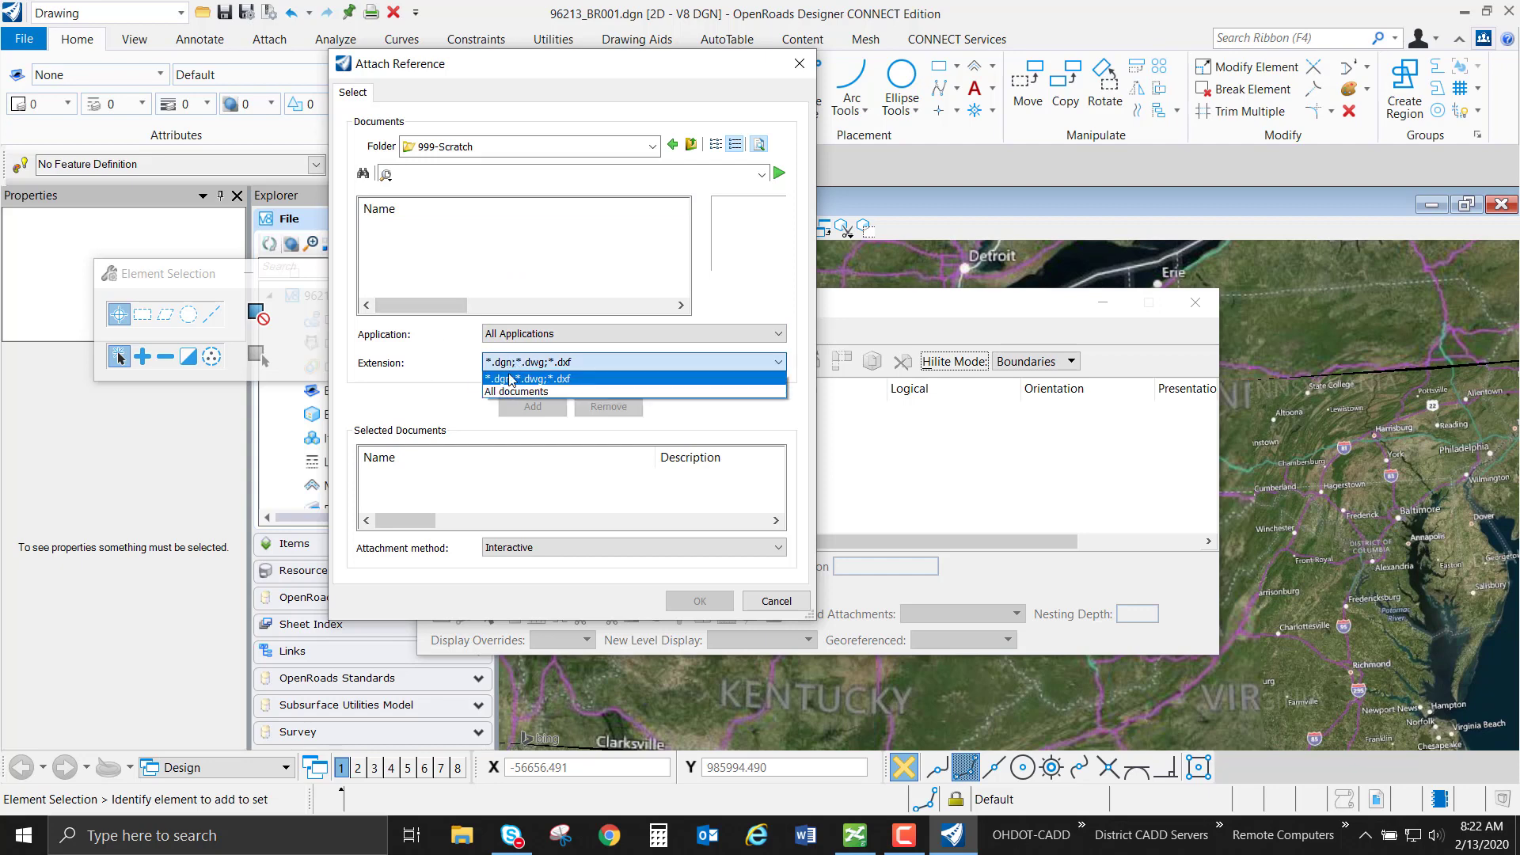
{"action": "left_click", "coordinate": [516, 391]}
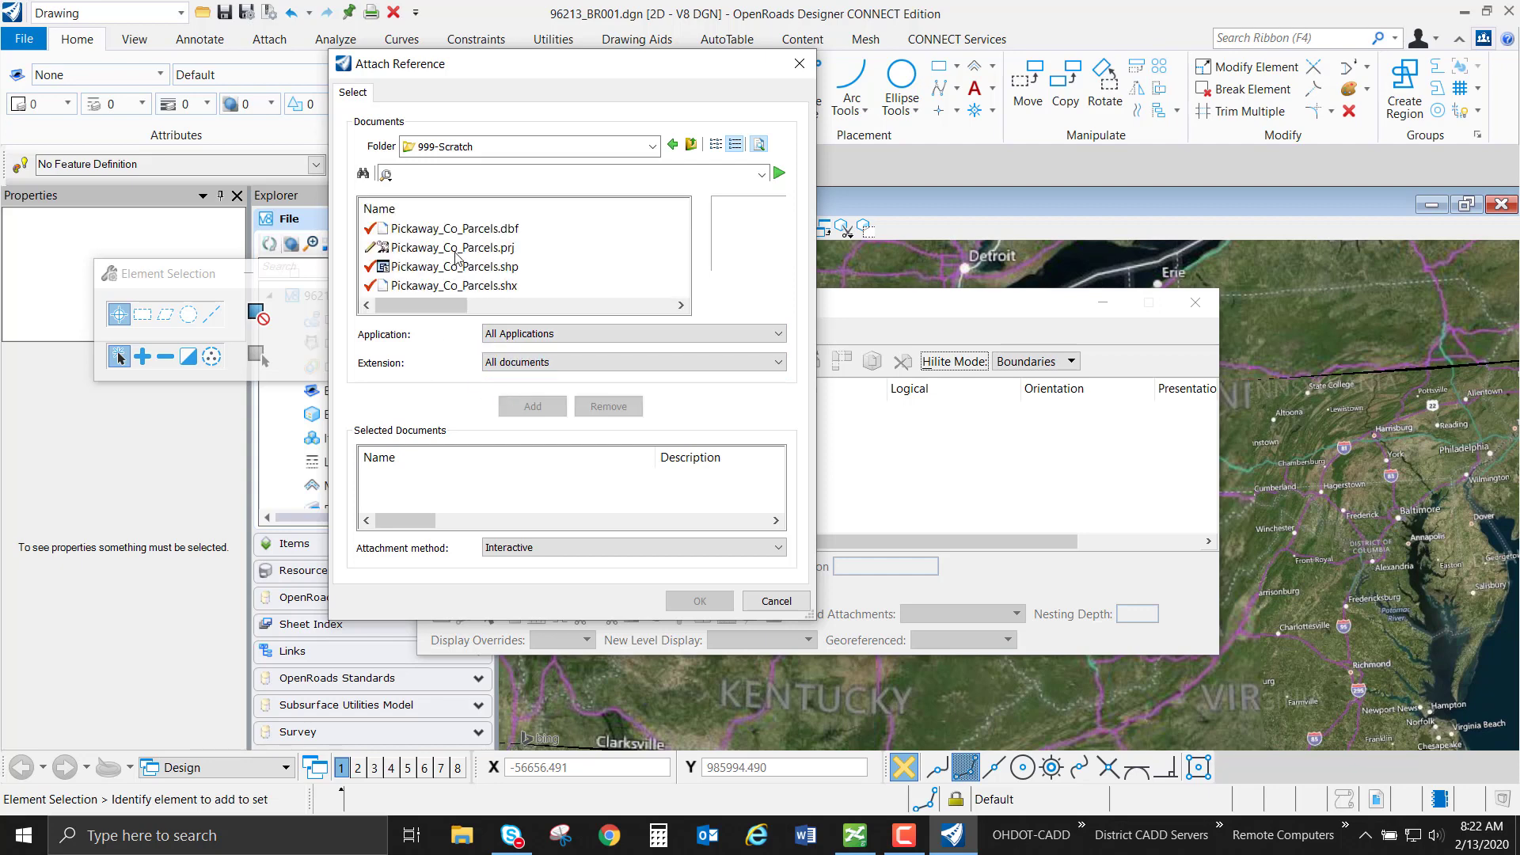
{"action": "left_click", "coordinate": [451, 266]}
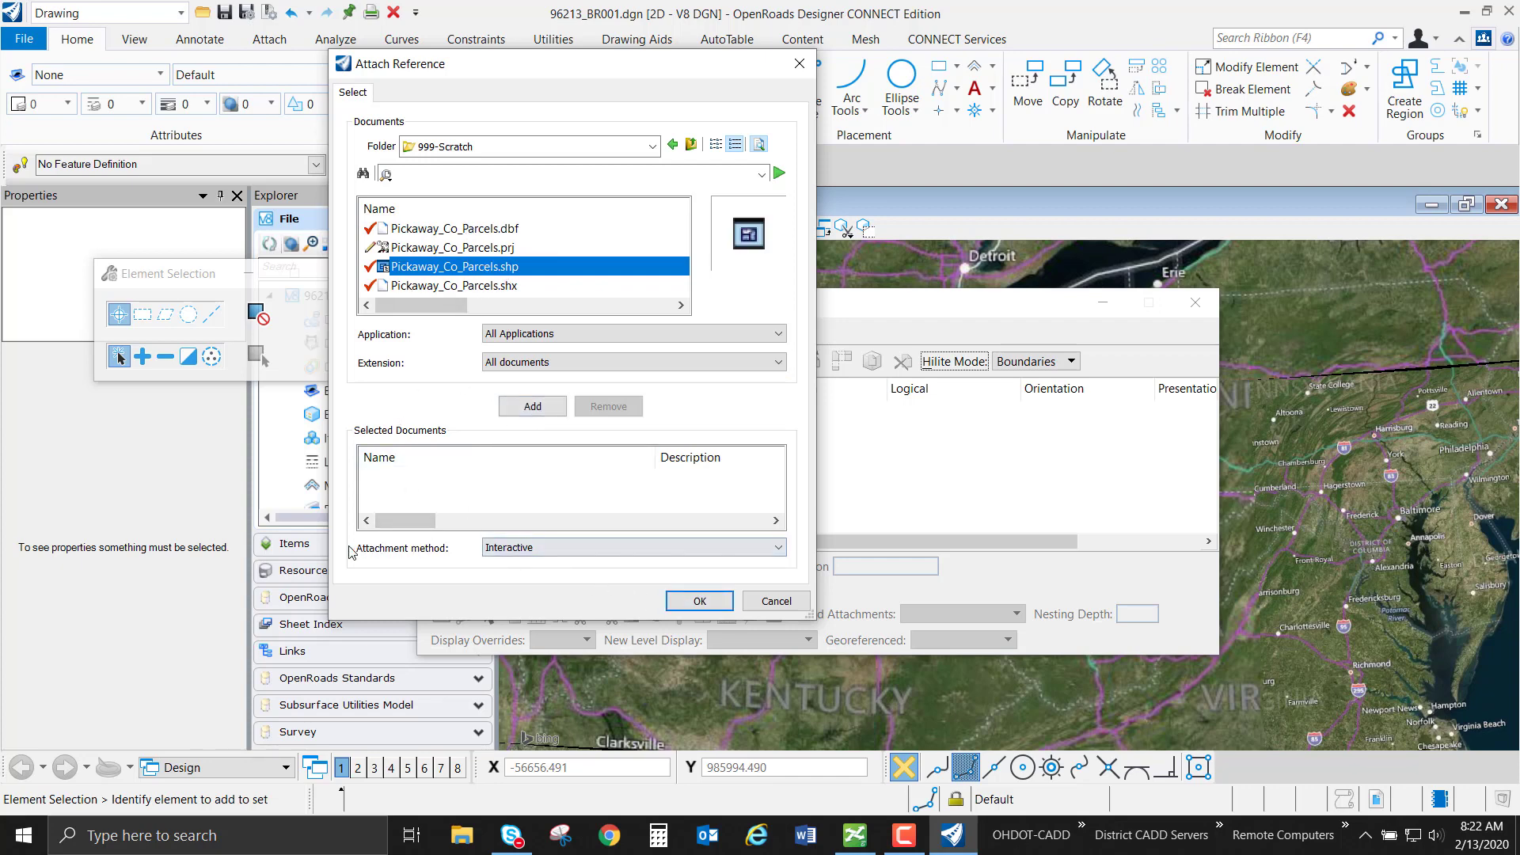
{"action": "left_click", "coordinate": [774, 602]}
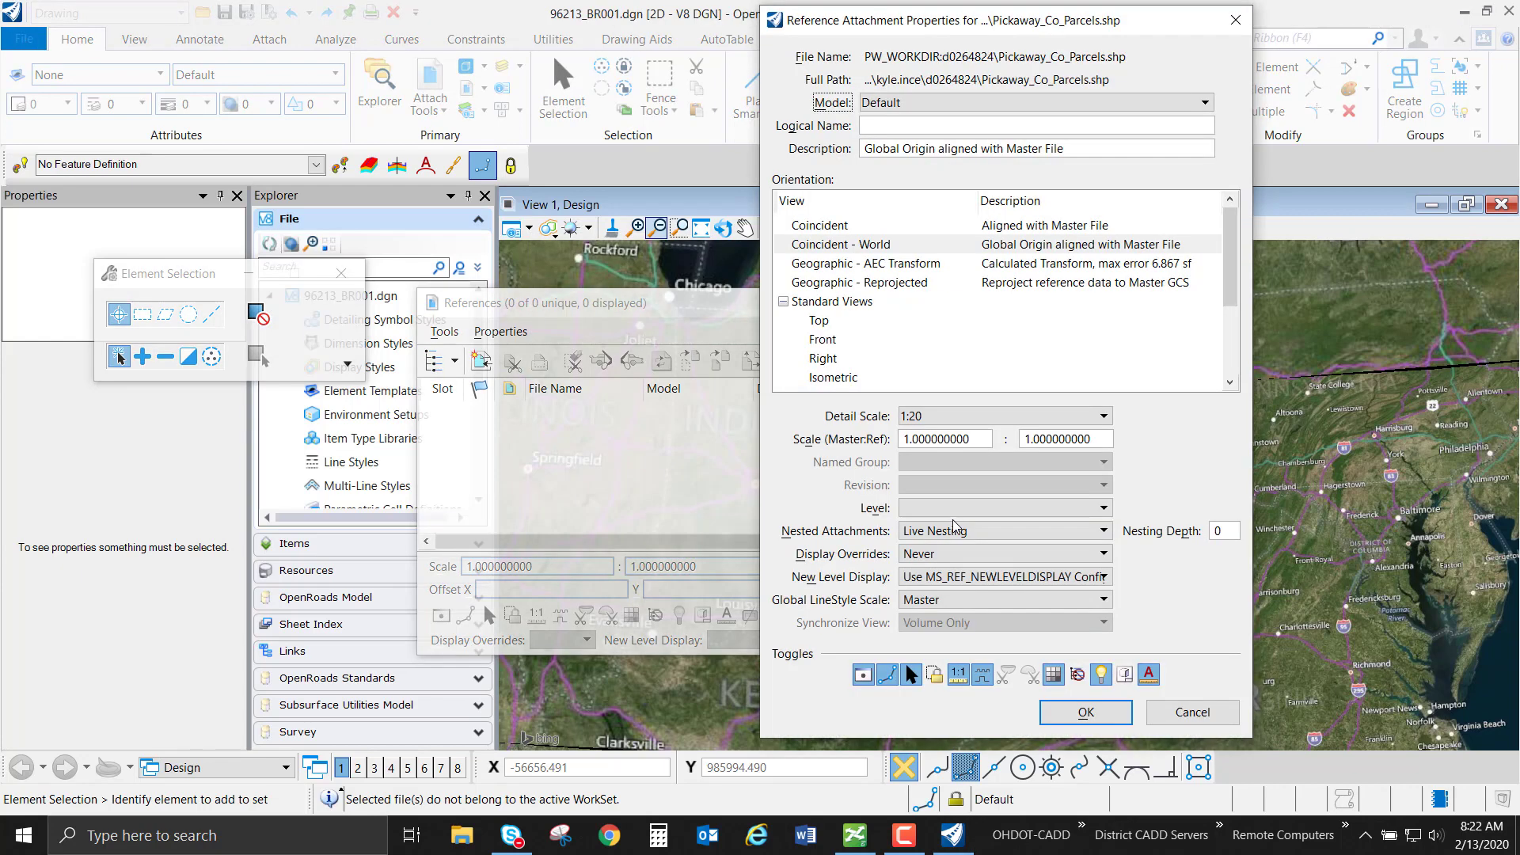
{"action": "mouse_move", "coordinate": [992, 347]}
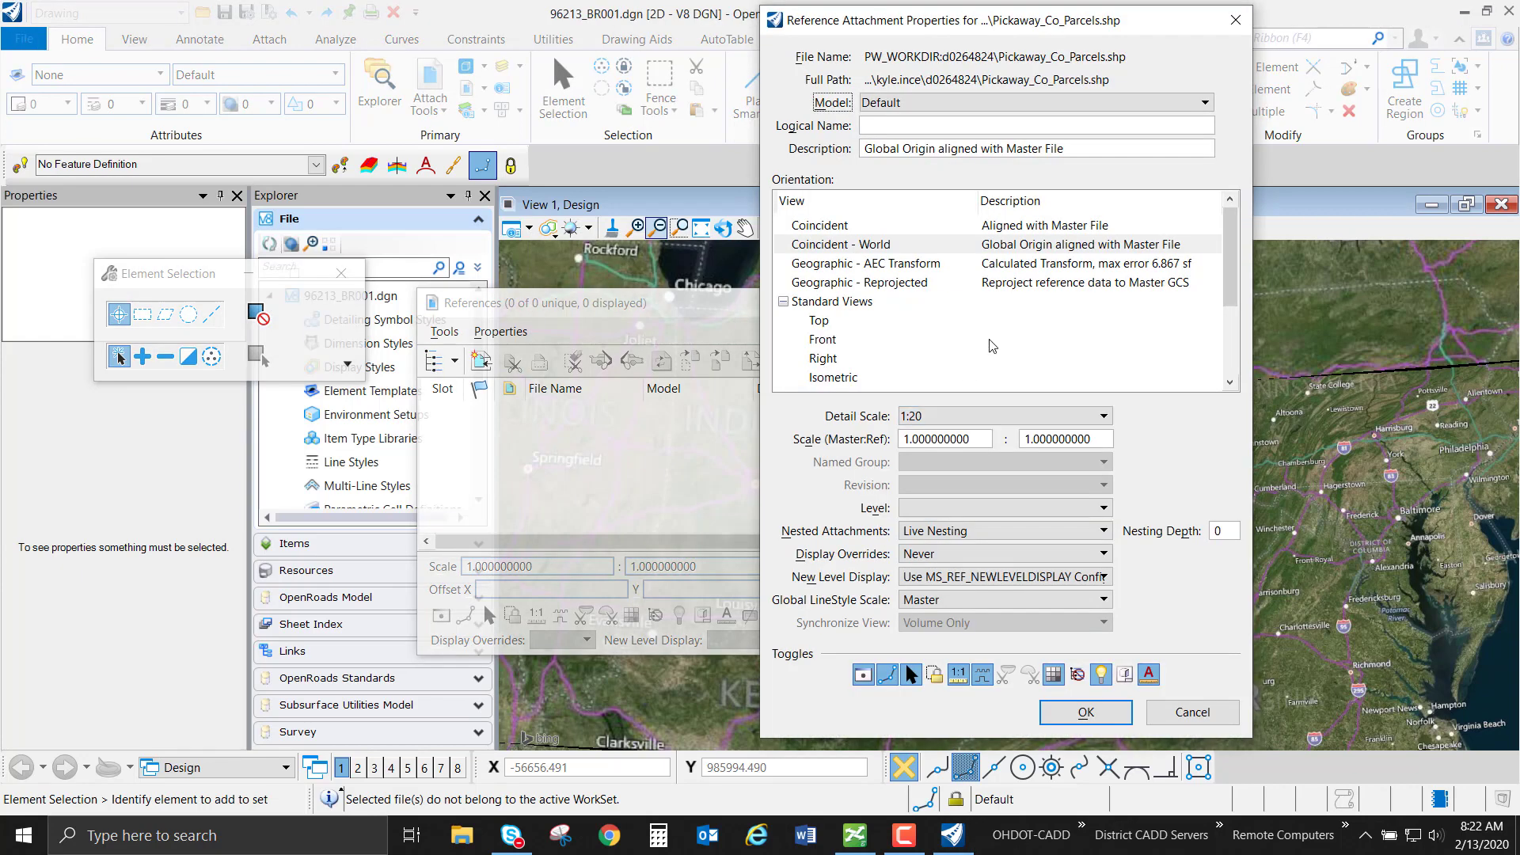
{"action": "mouse_move", "coordinate": [1042, 323]}
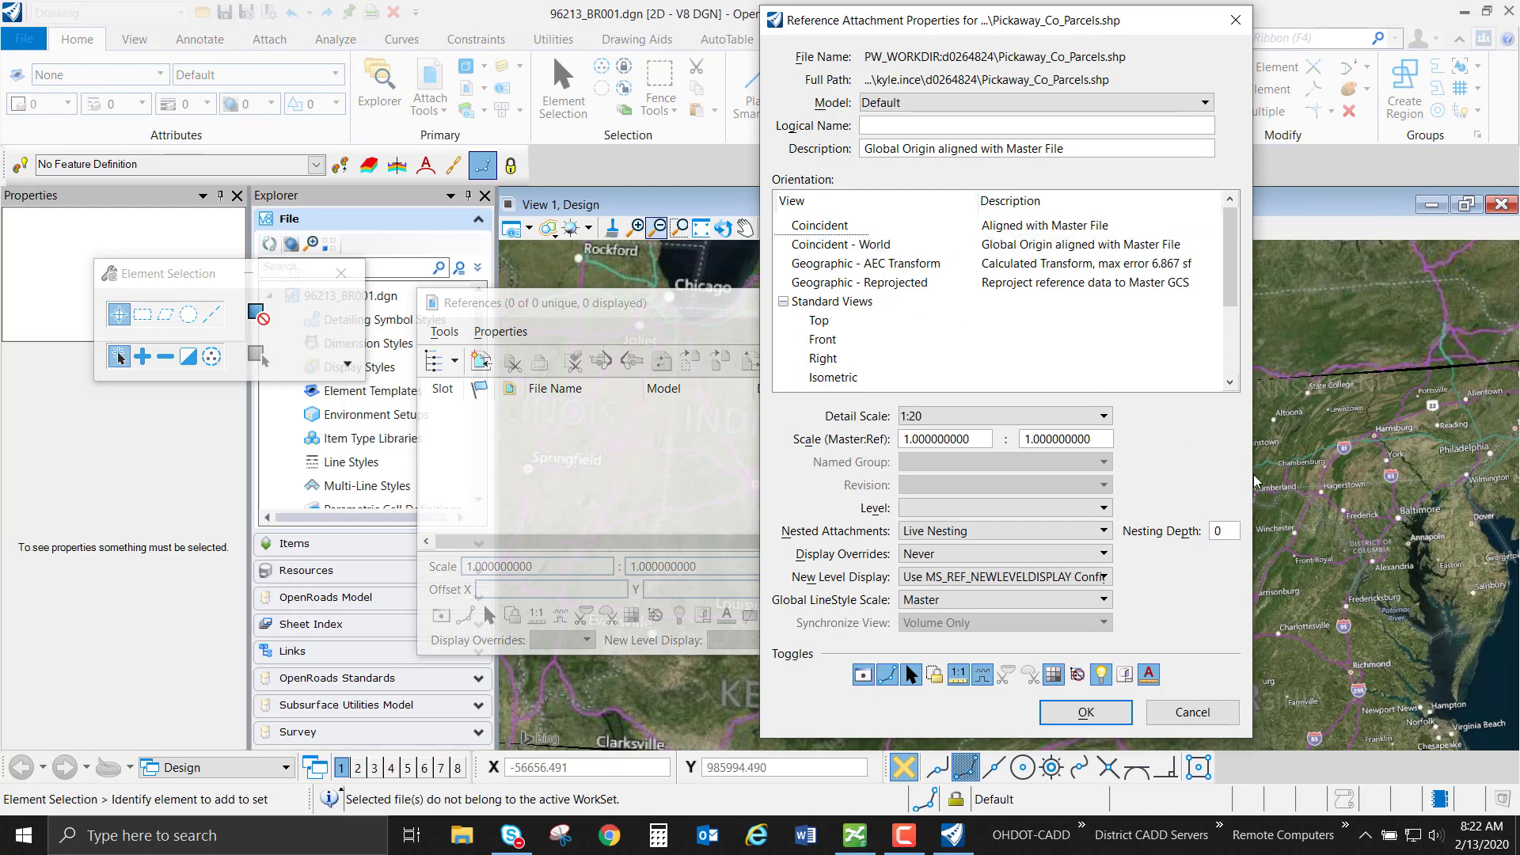
Step: Attach the parcels with Geographic - Reprojected orientation to the drawing's coordinate system
{"action": "left_click", "coordinate": [866, 282]}
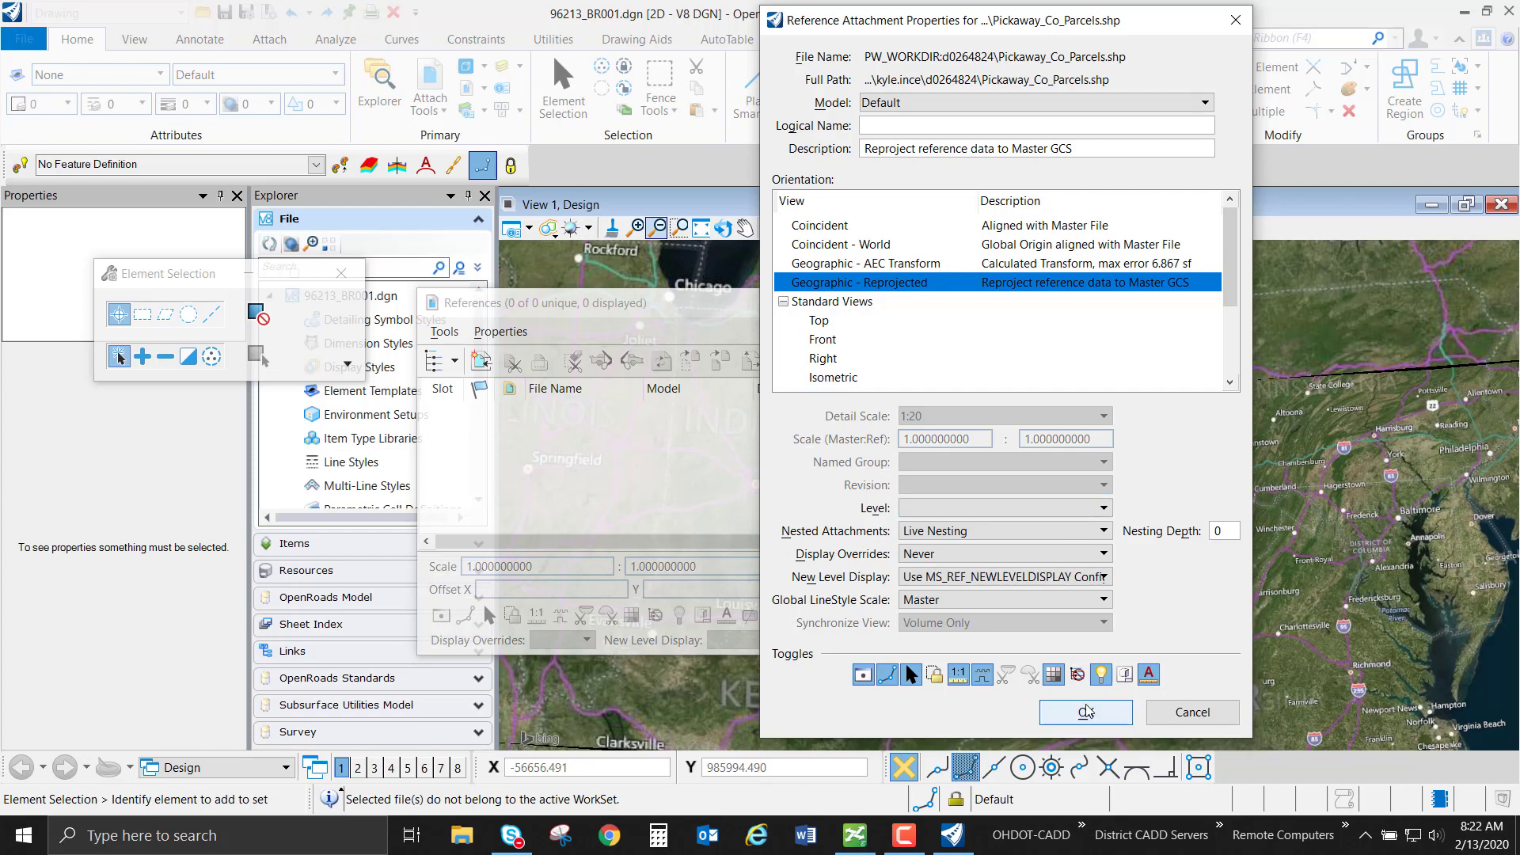
{"action": "left_click", "coordinate": [1083, 711]}
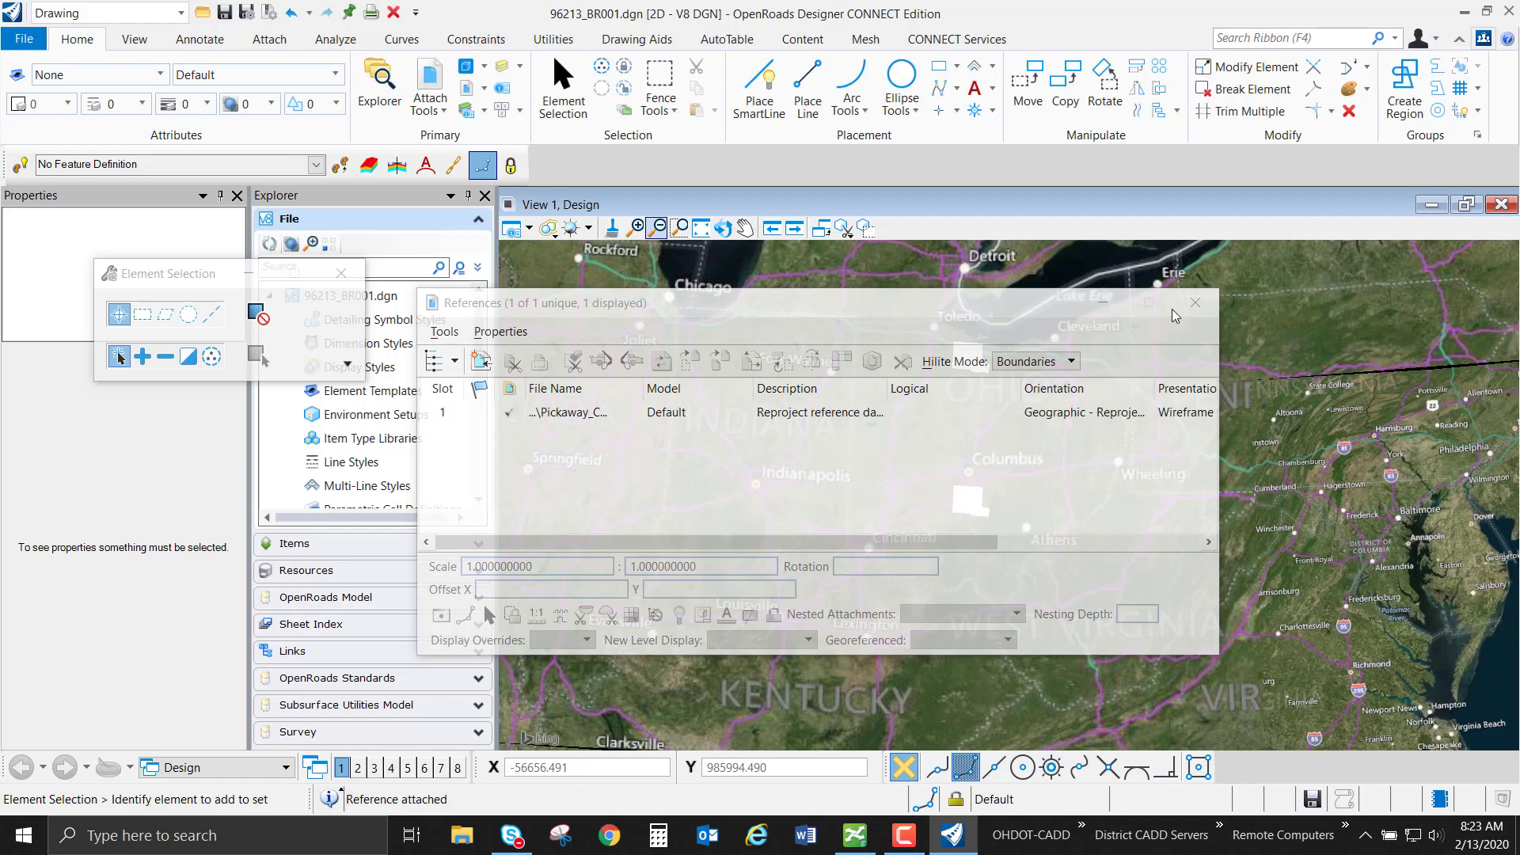
Step: Close the References dialog and zoom to check the parcels align over the map south of Columbus
{"action": "left_click", "coordinate": [1194, 302]}
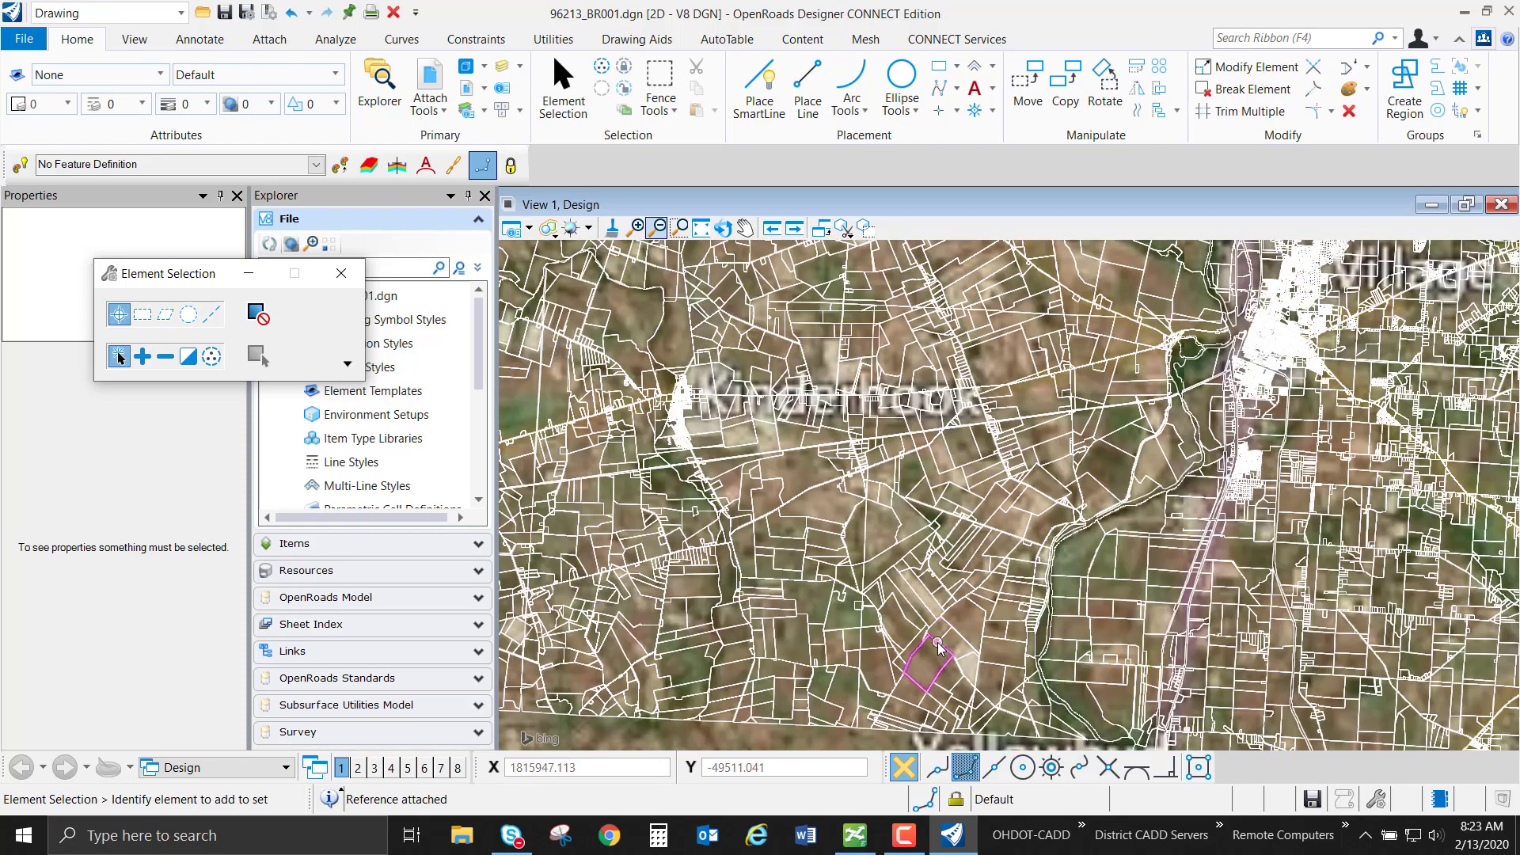
{"action": "scroll", "scroll_direction": "down", "scroll_amount": 3}
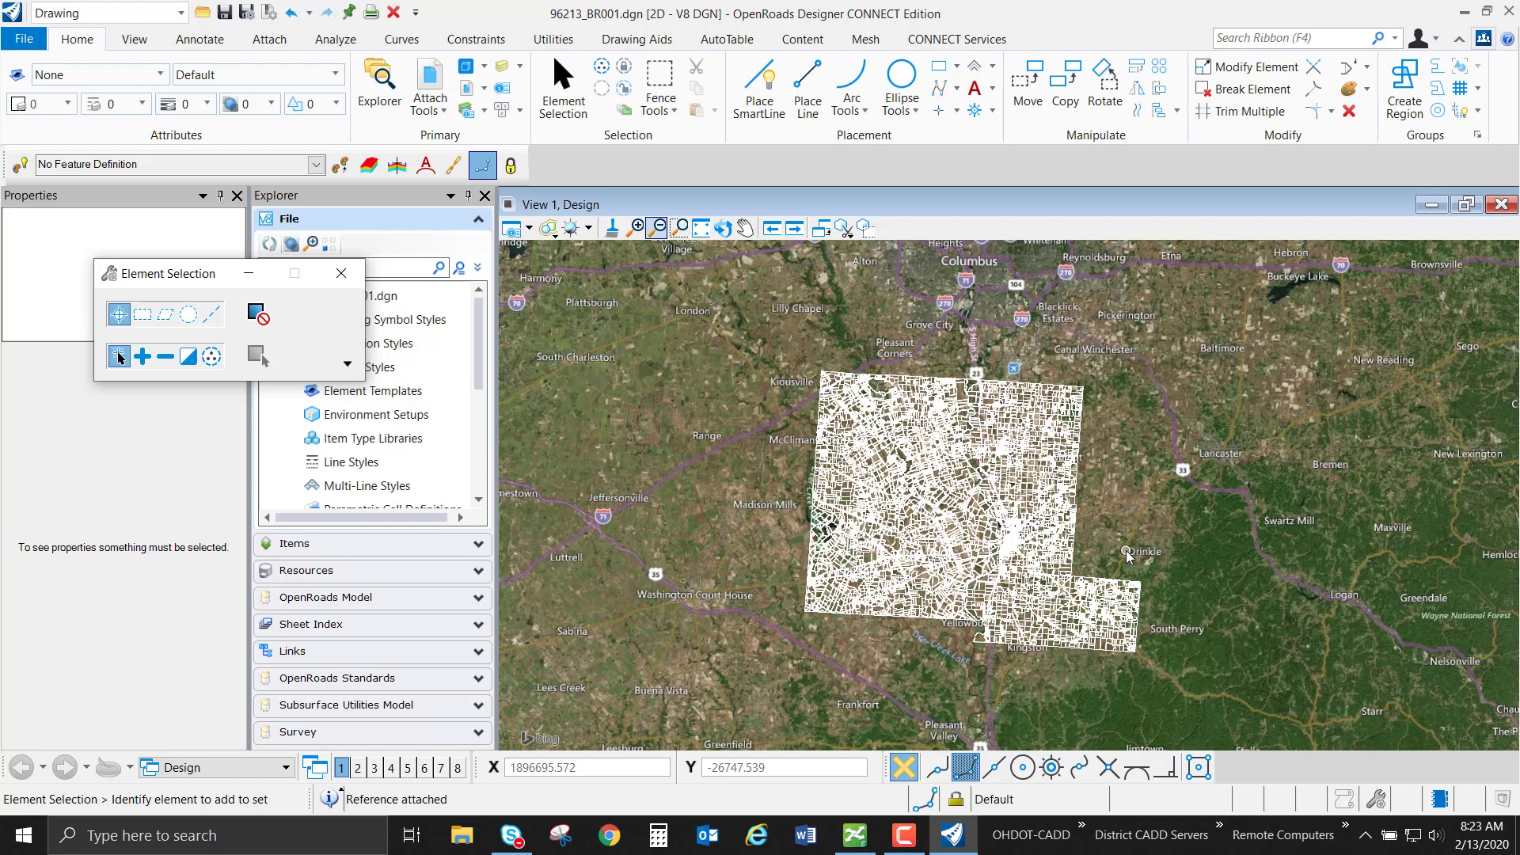
{"action": "mouse_move", "coordinate": [1396, 776]}
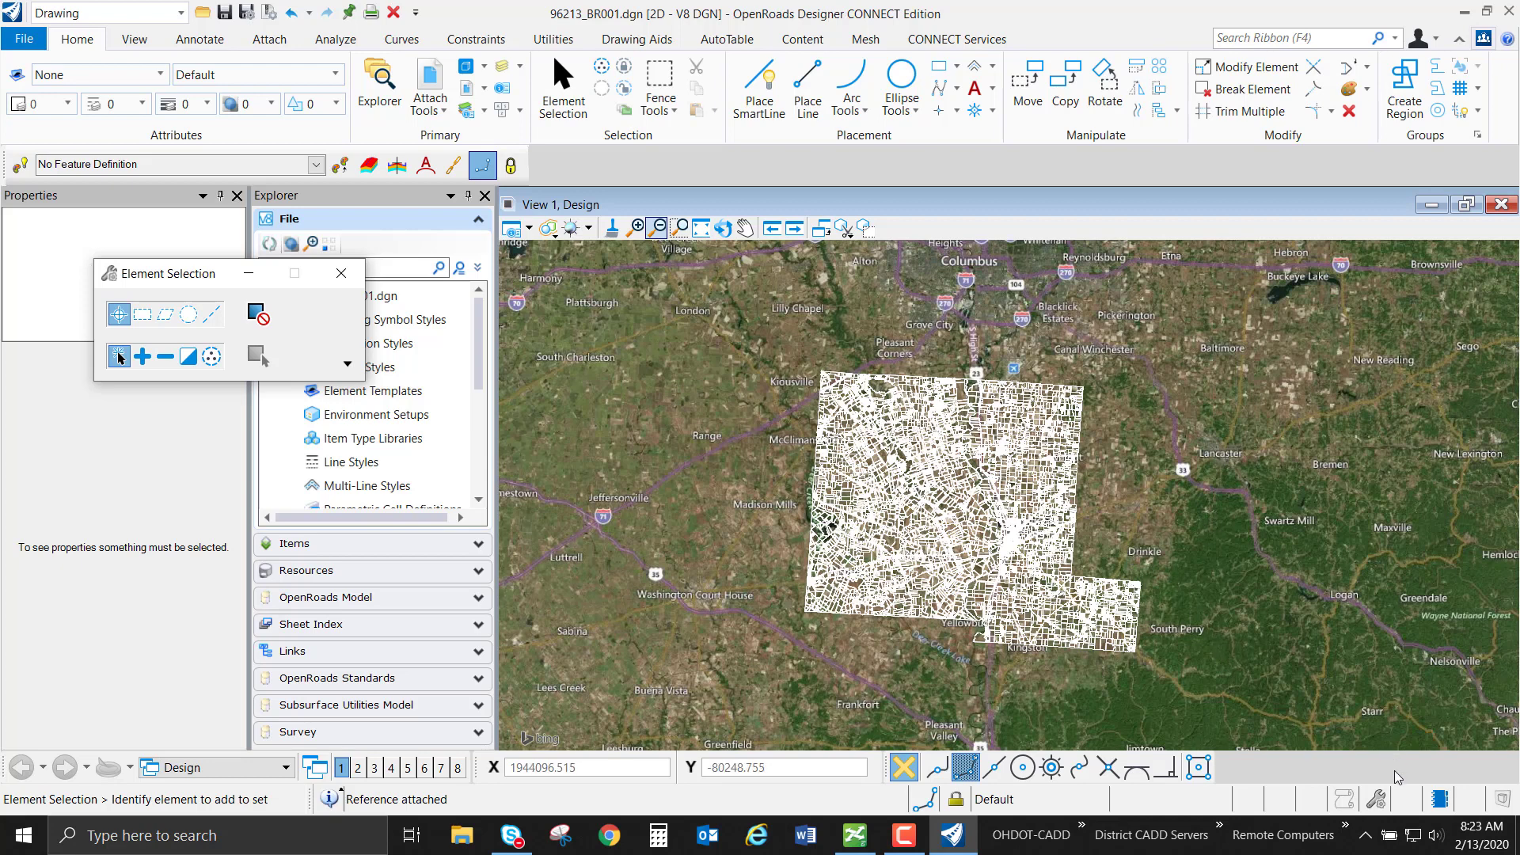